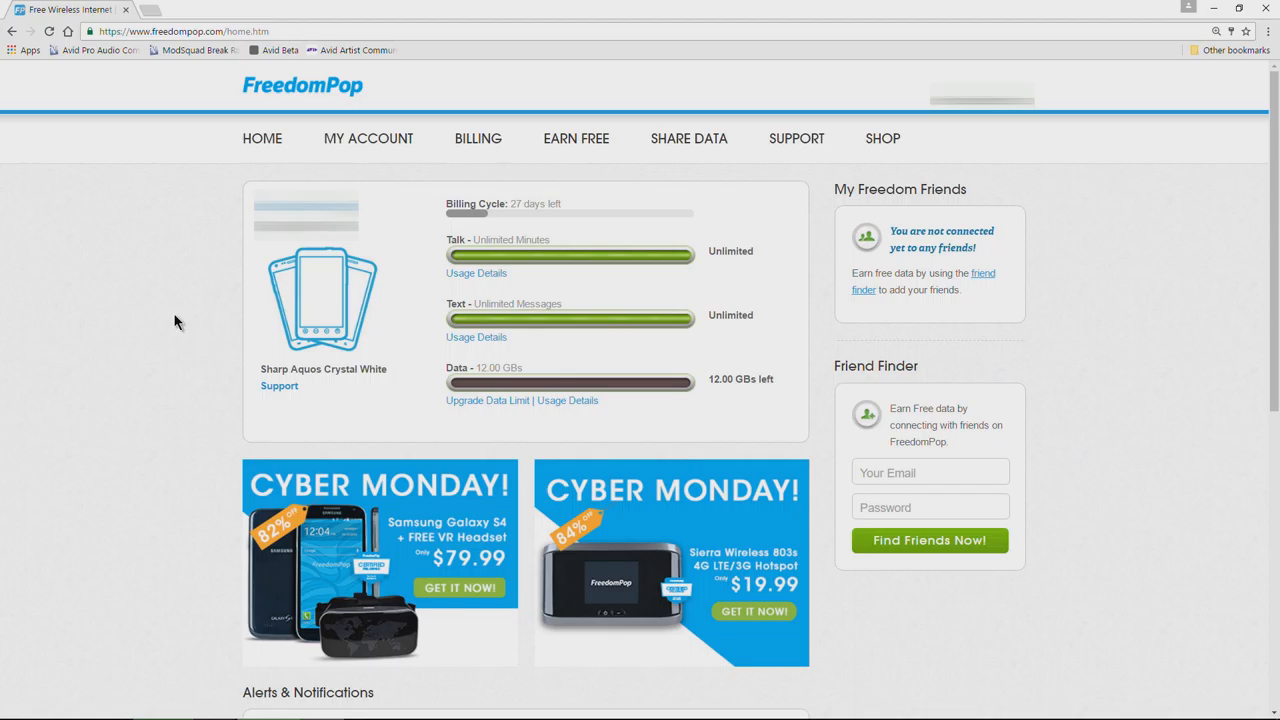
mouse_move(220, 288)
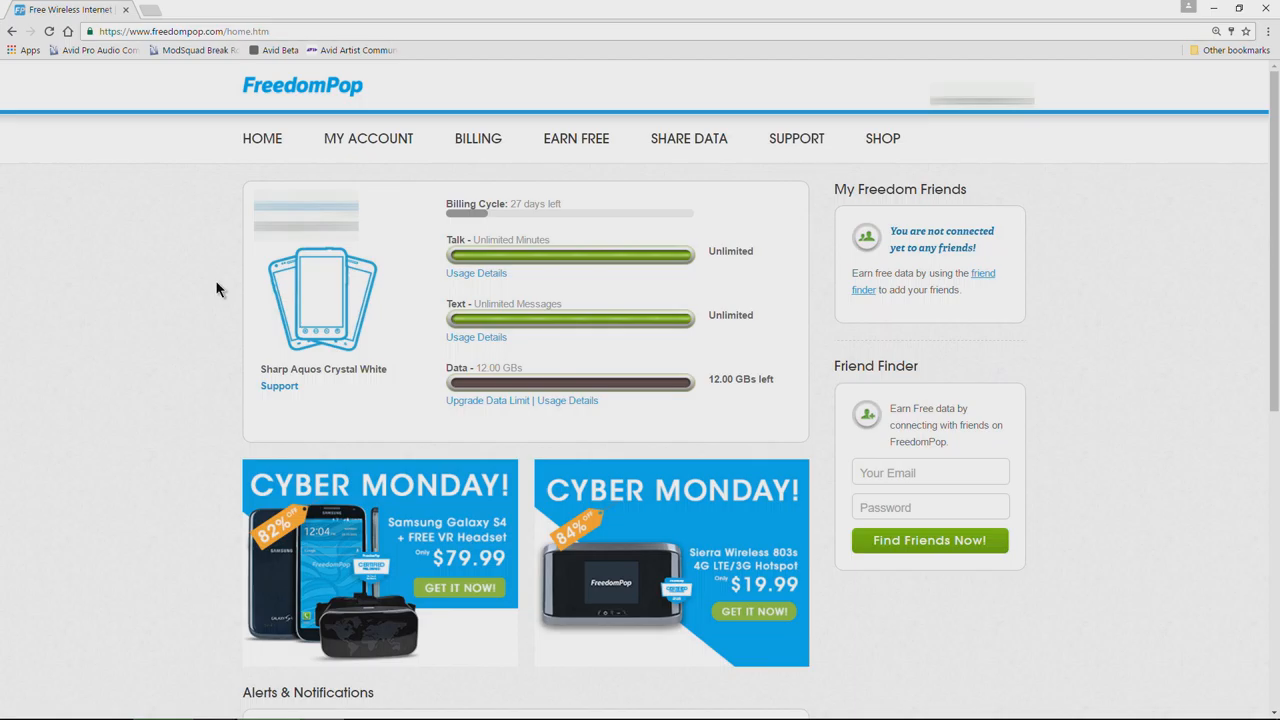
mouse_move(221, 261)
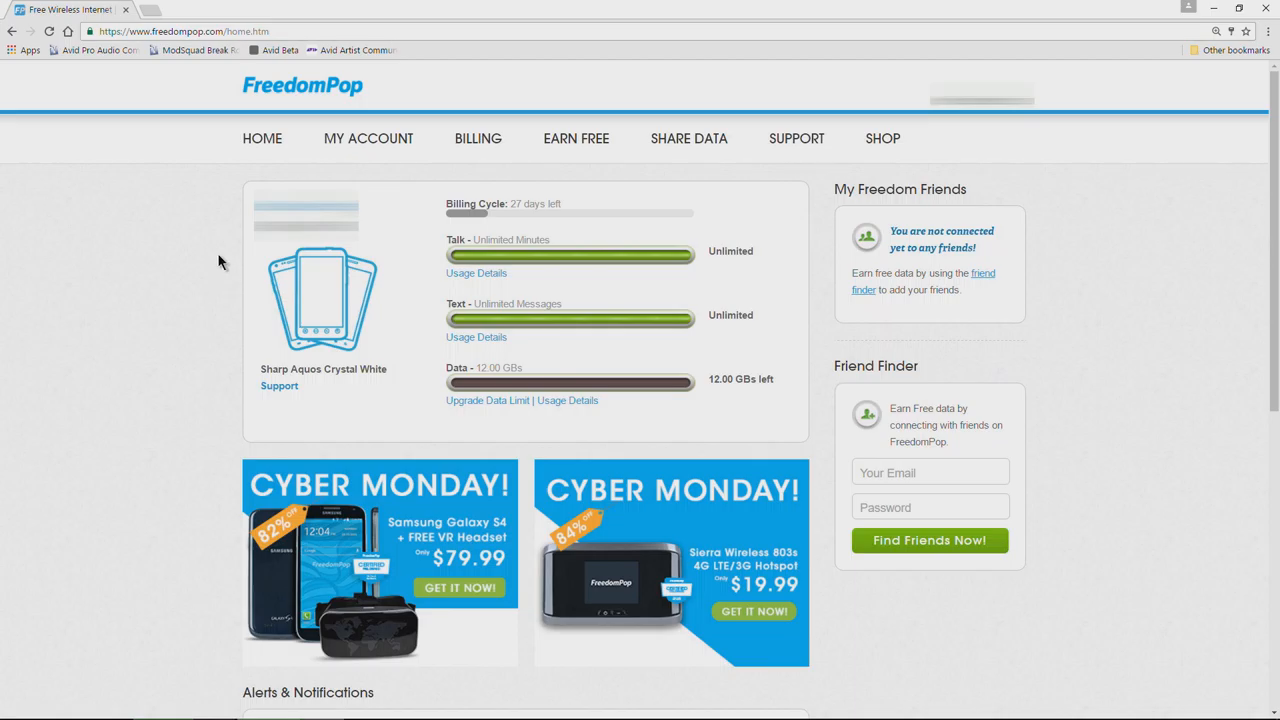
mouse_move(197, 245)
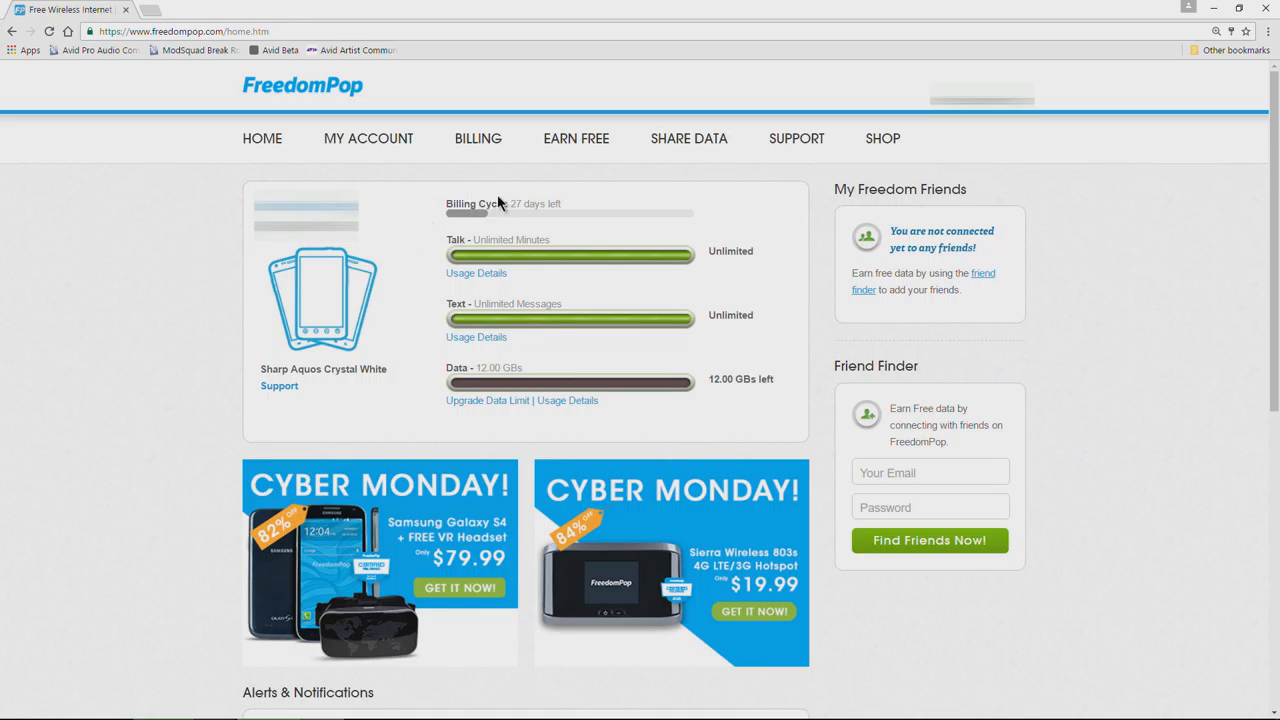
mouse_move(436, 247)
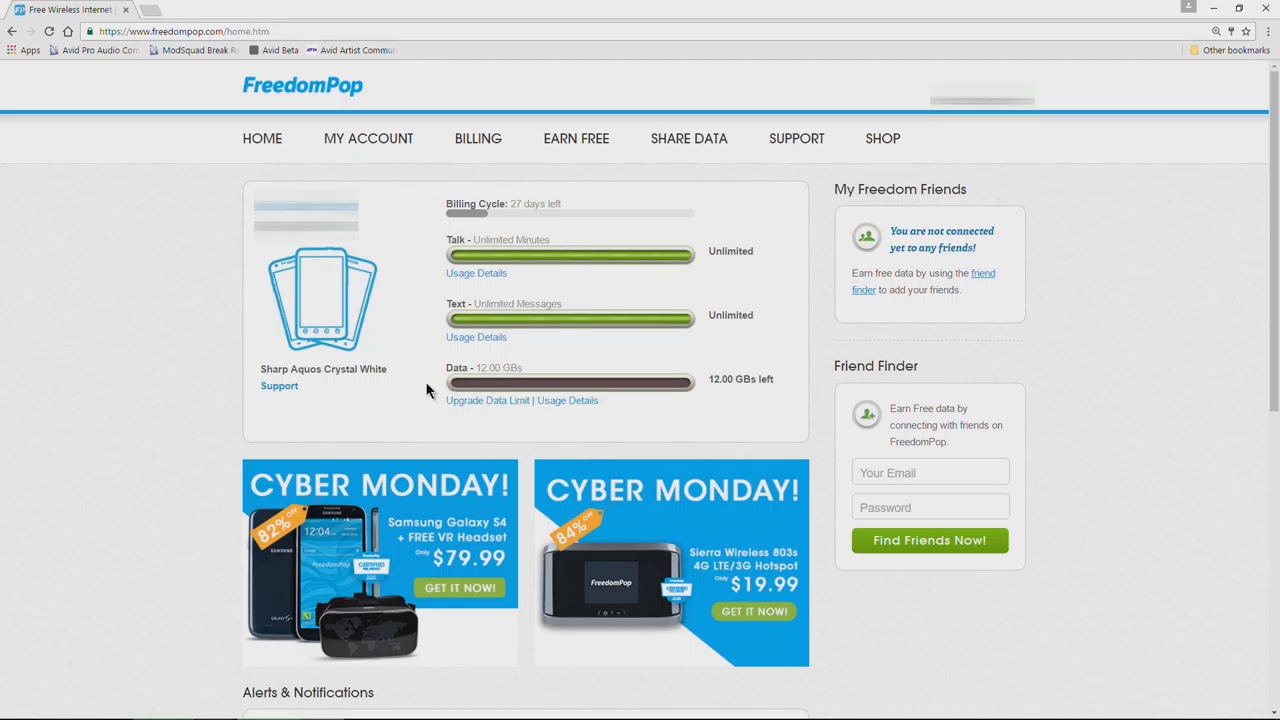
mouse_move(405, 417)
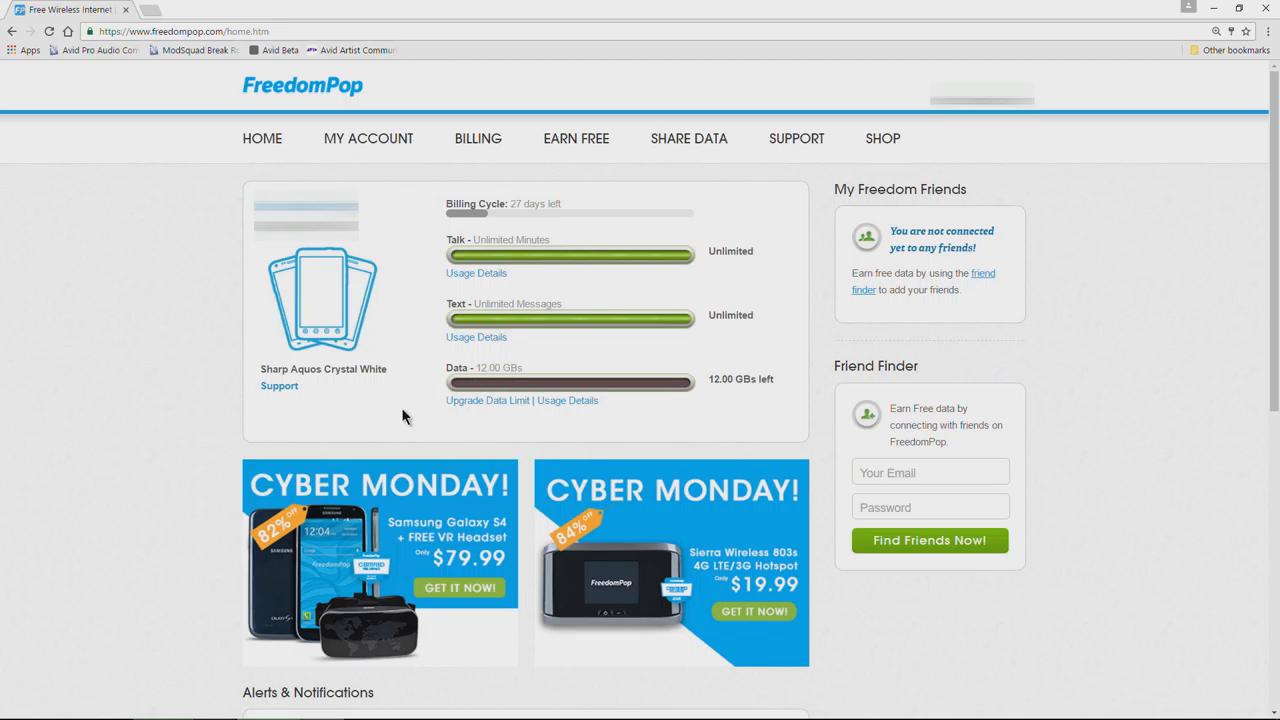
mouse_move(530, 367)
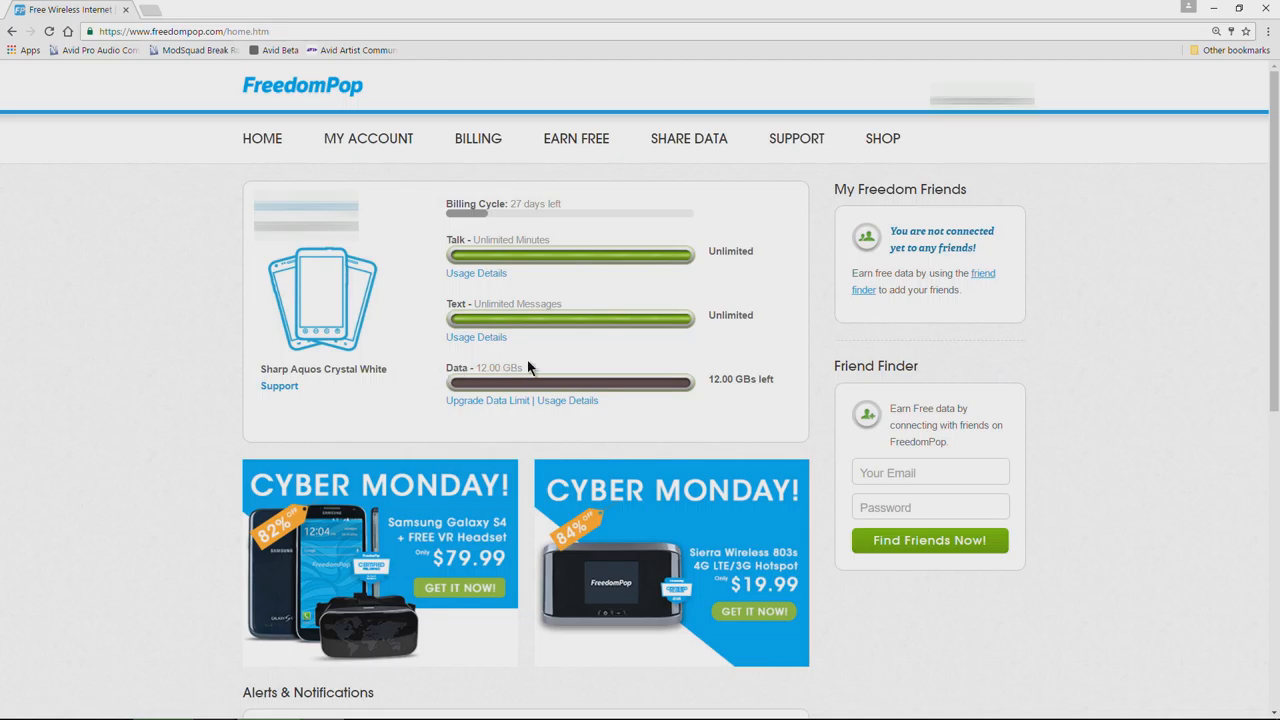
mouse_move(423, 381)
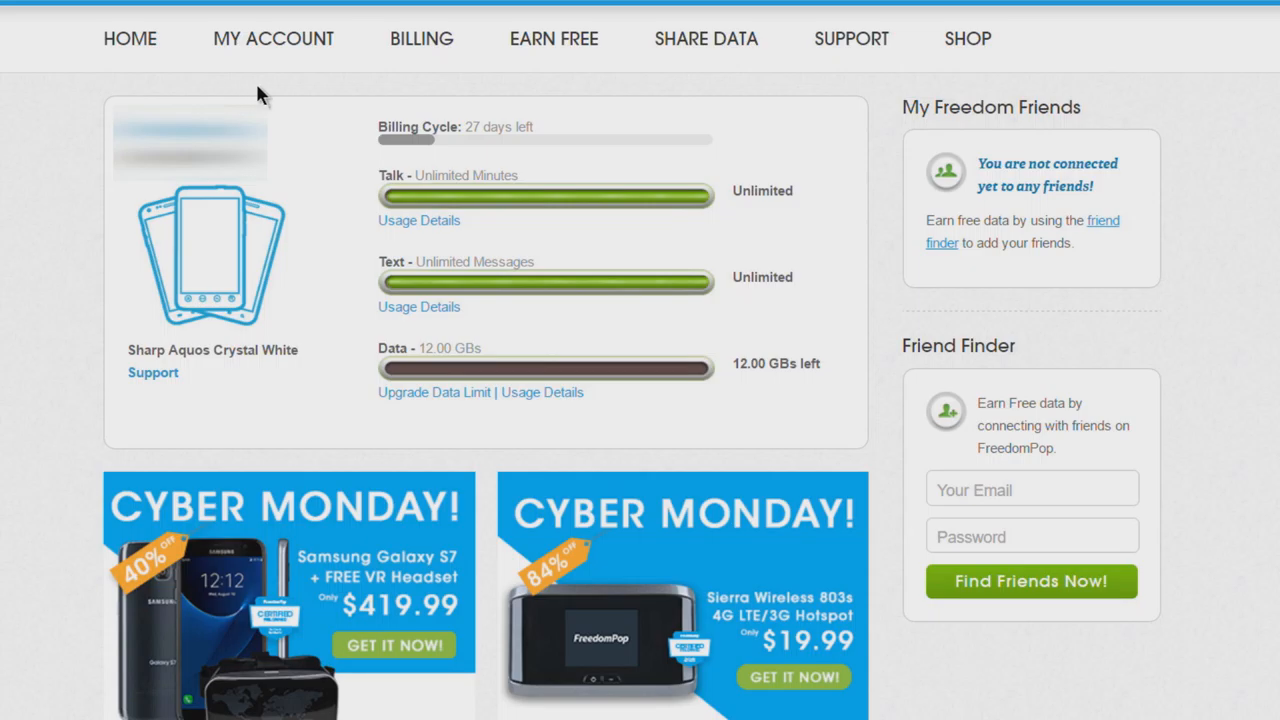
- Open My Account Overview to see the Premium 2GB plan and $0.00 credit balance
click(273, 38)
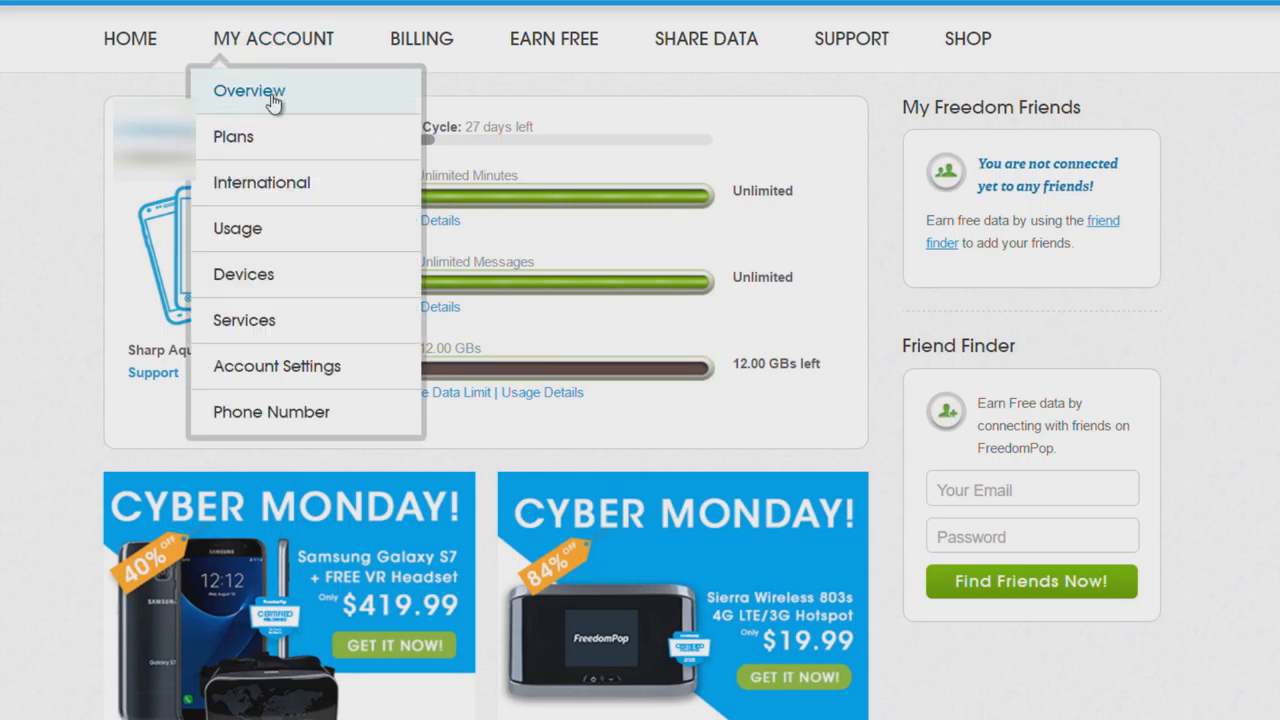
click(249, 91)
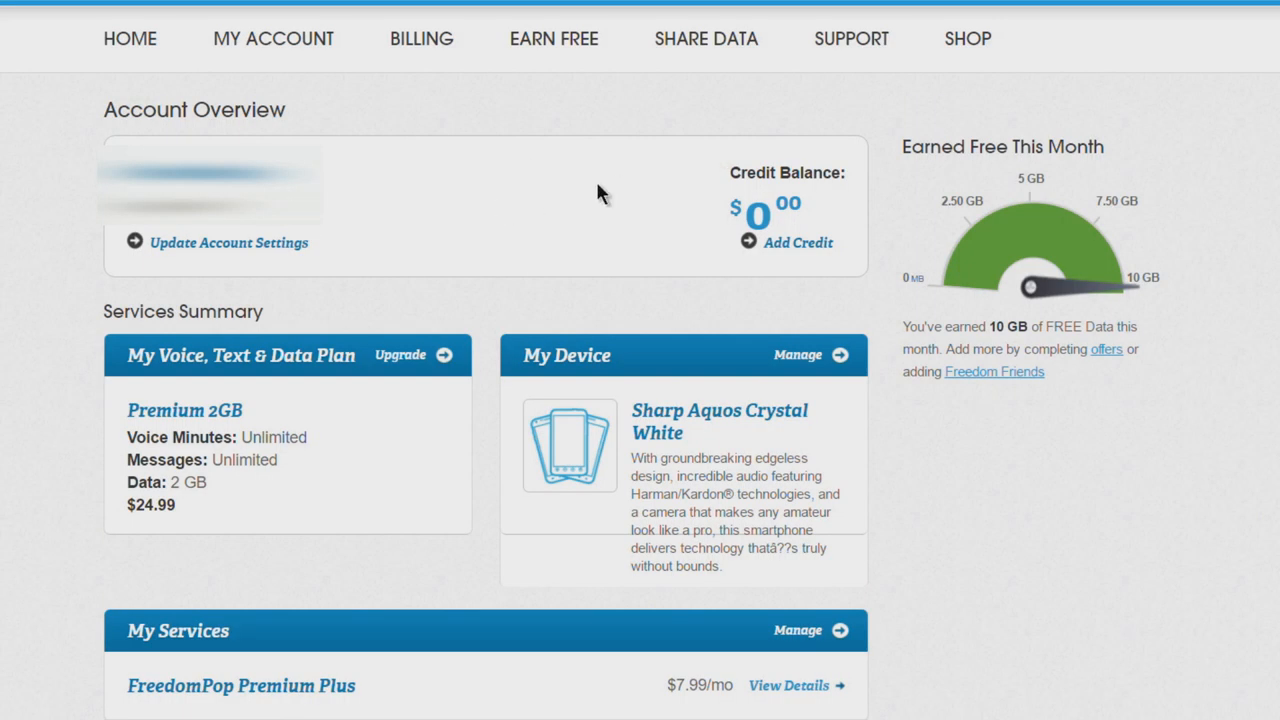
mouse_move(1175, 315)
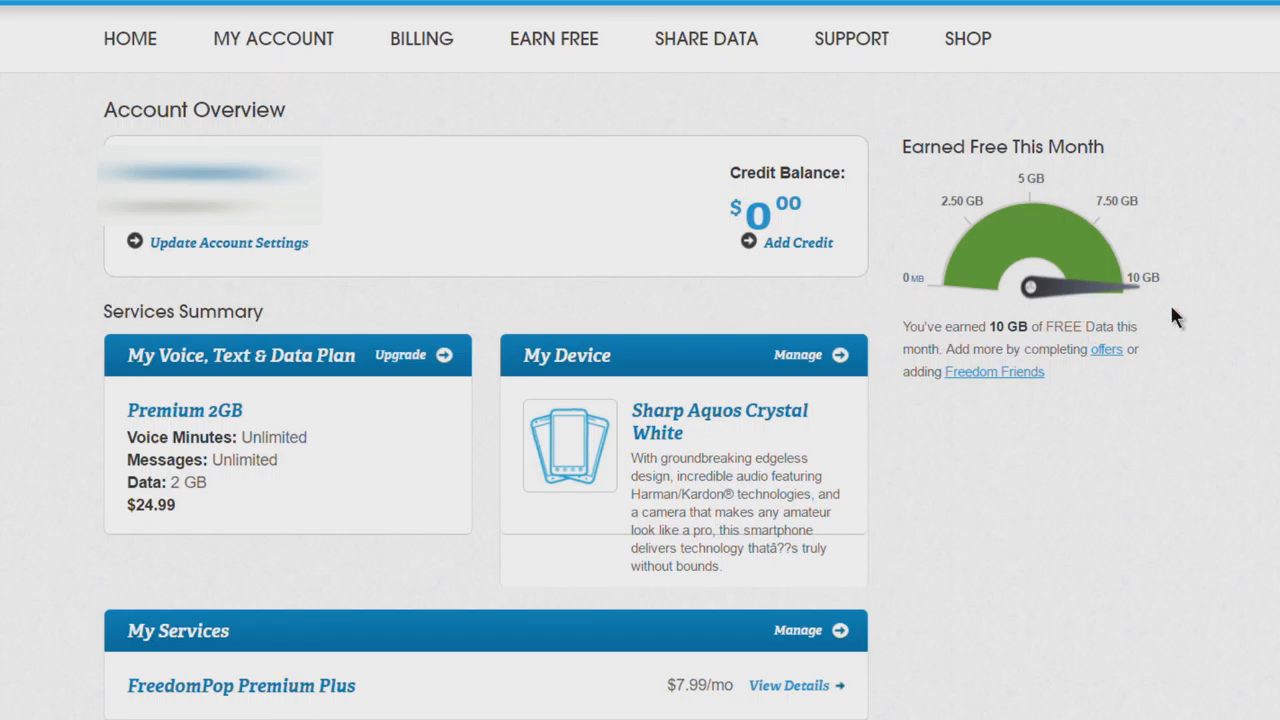
mouse_move(1240, 345)
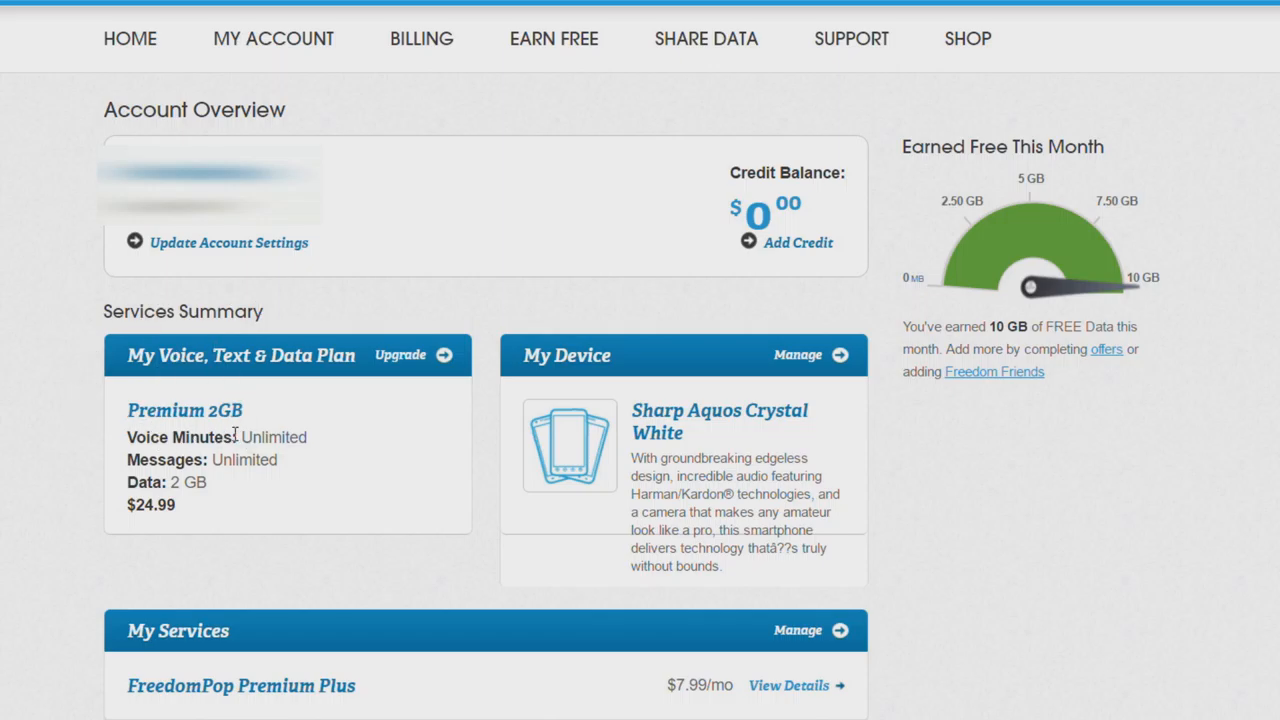
mouse_move(175, 685)
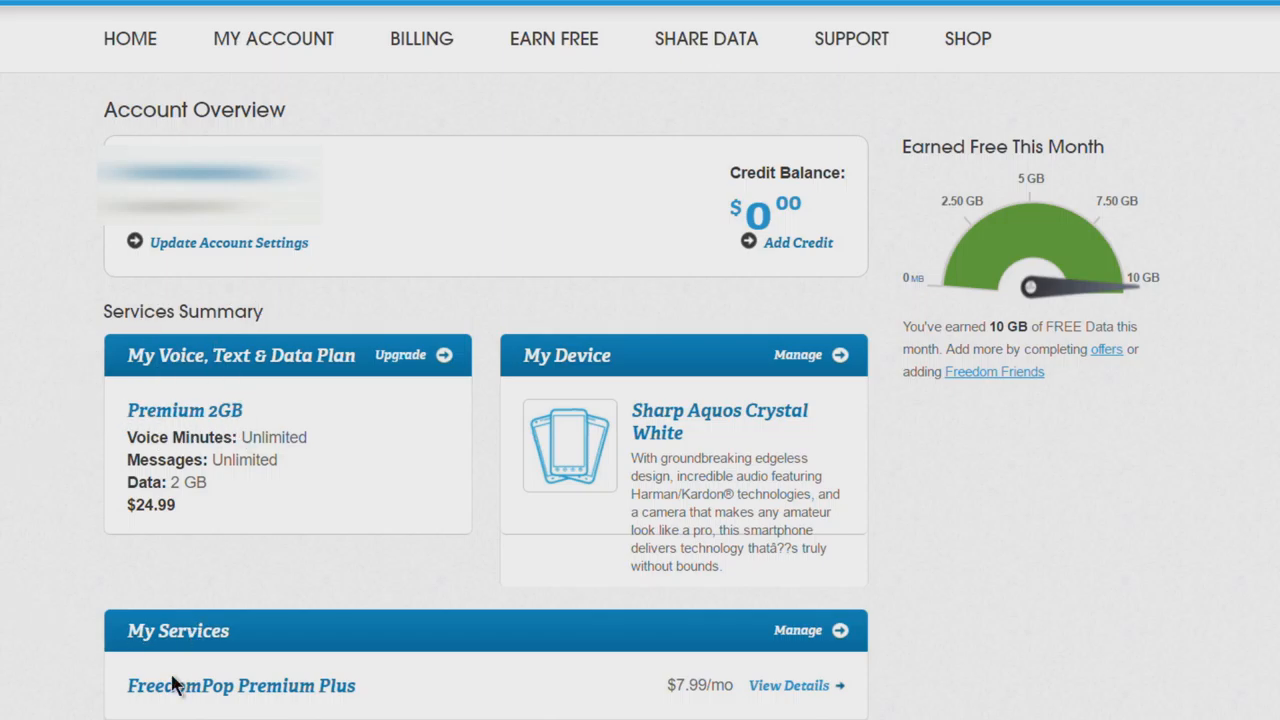
mouse_move(303, 590)
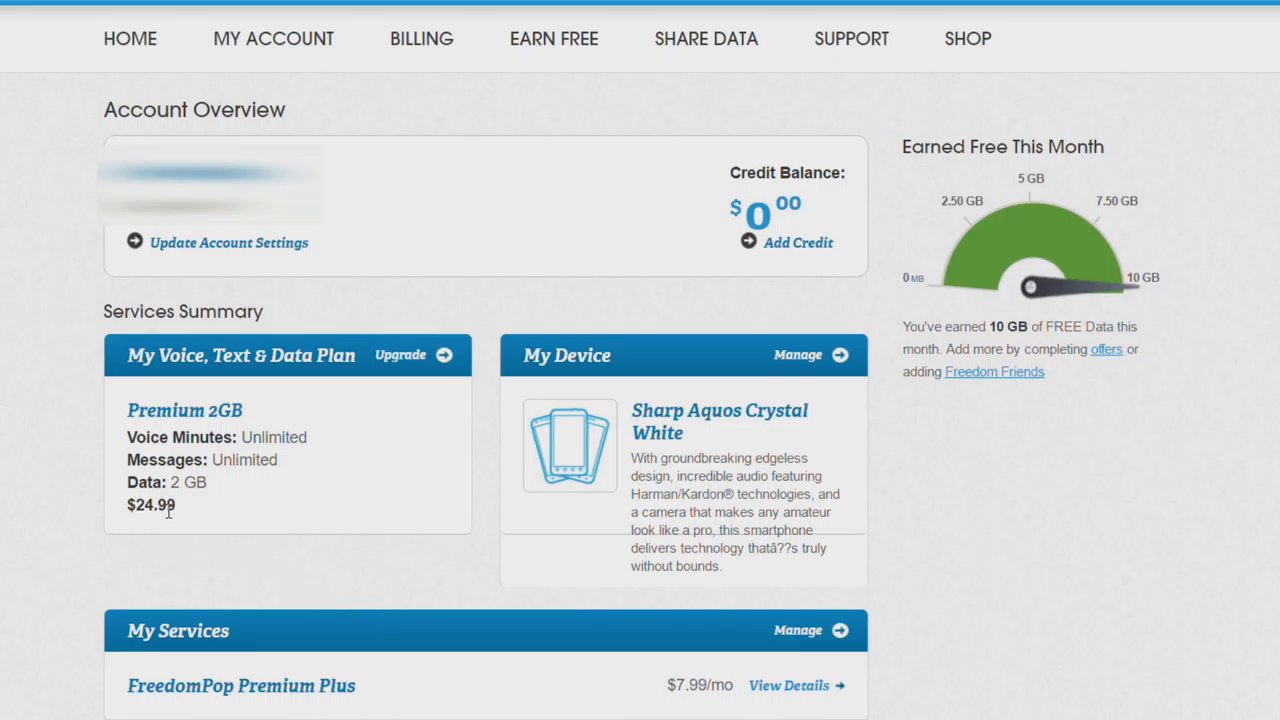
mouse_move(710, 705)
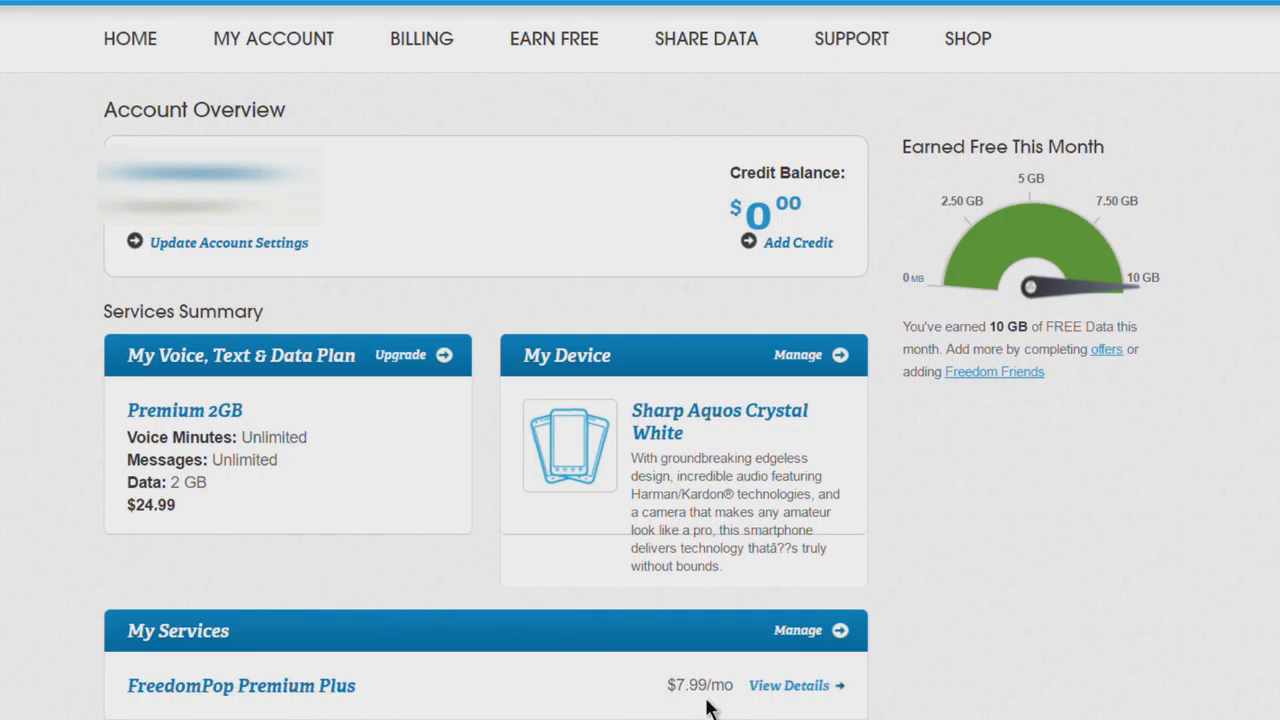
mouse_move(408, 648)
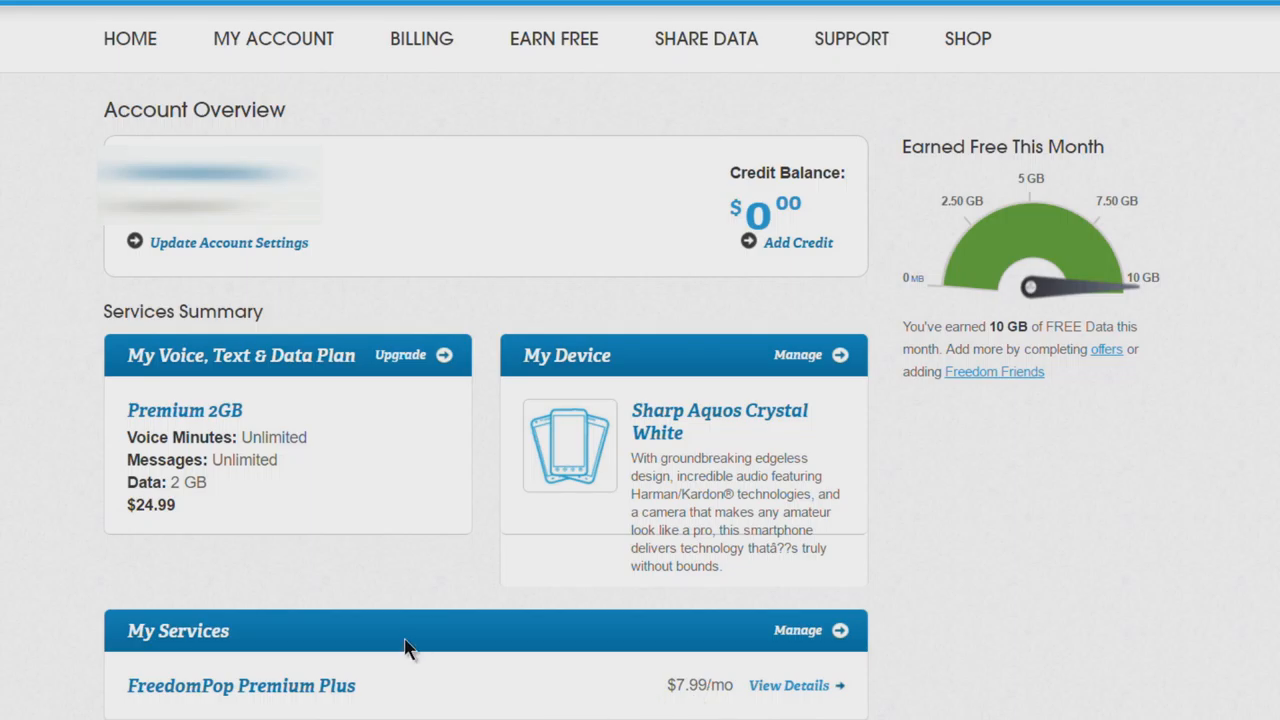
mouse_move(412, 645)
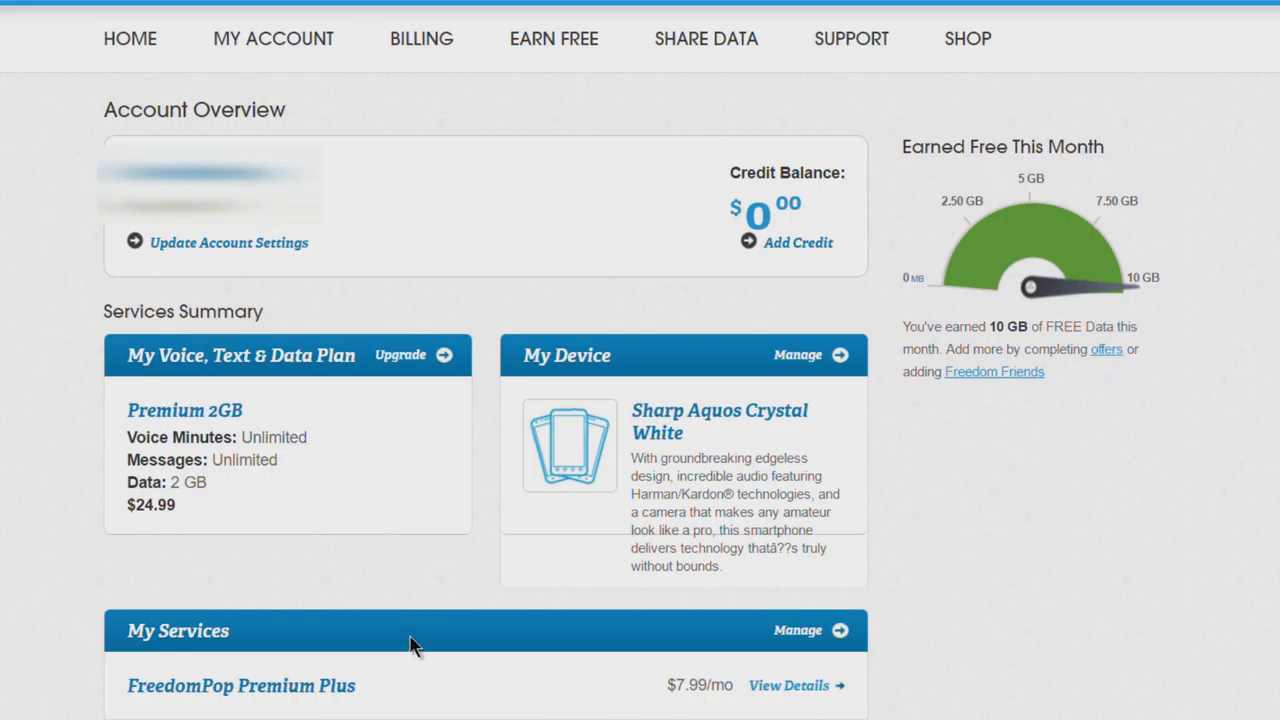
mouse_move(220, 375)
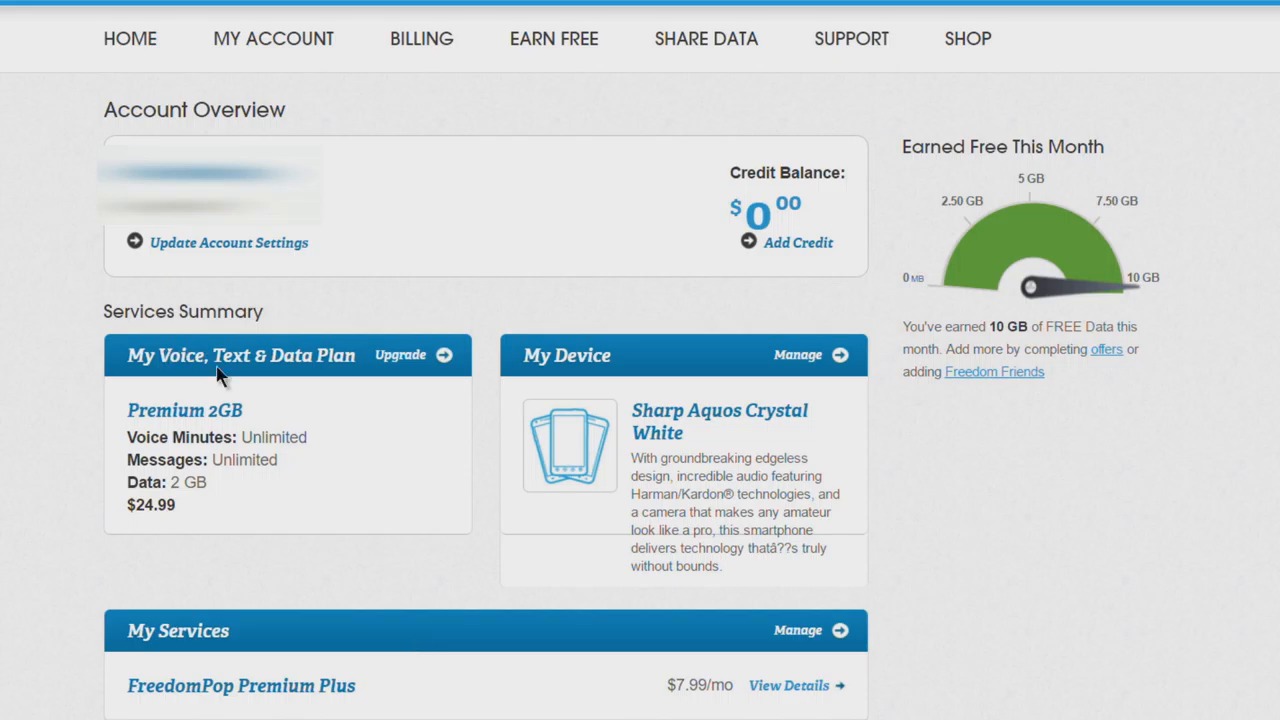
mouse_move(240, 442)
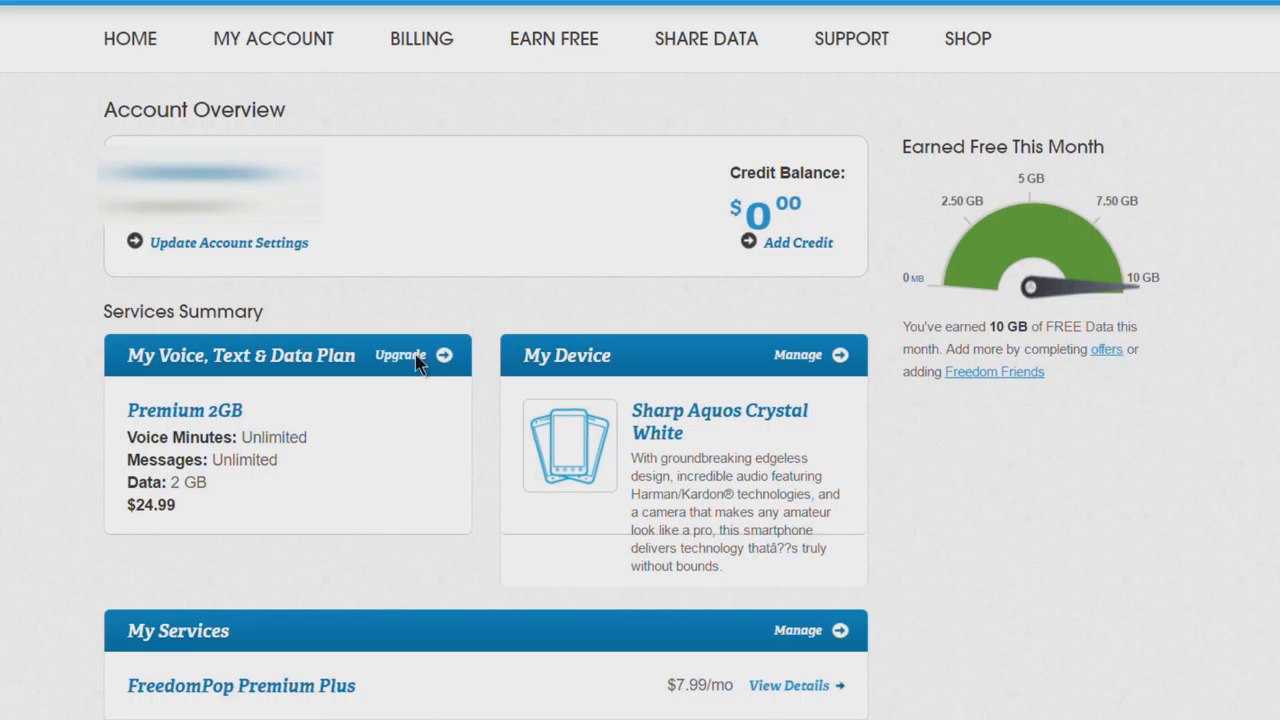
- Go to Plans and open Premium 2GB Details and Plan Management
click(400, 355)
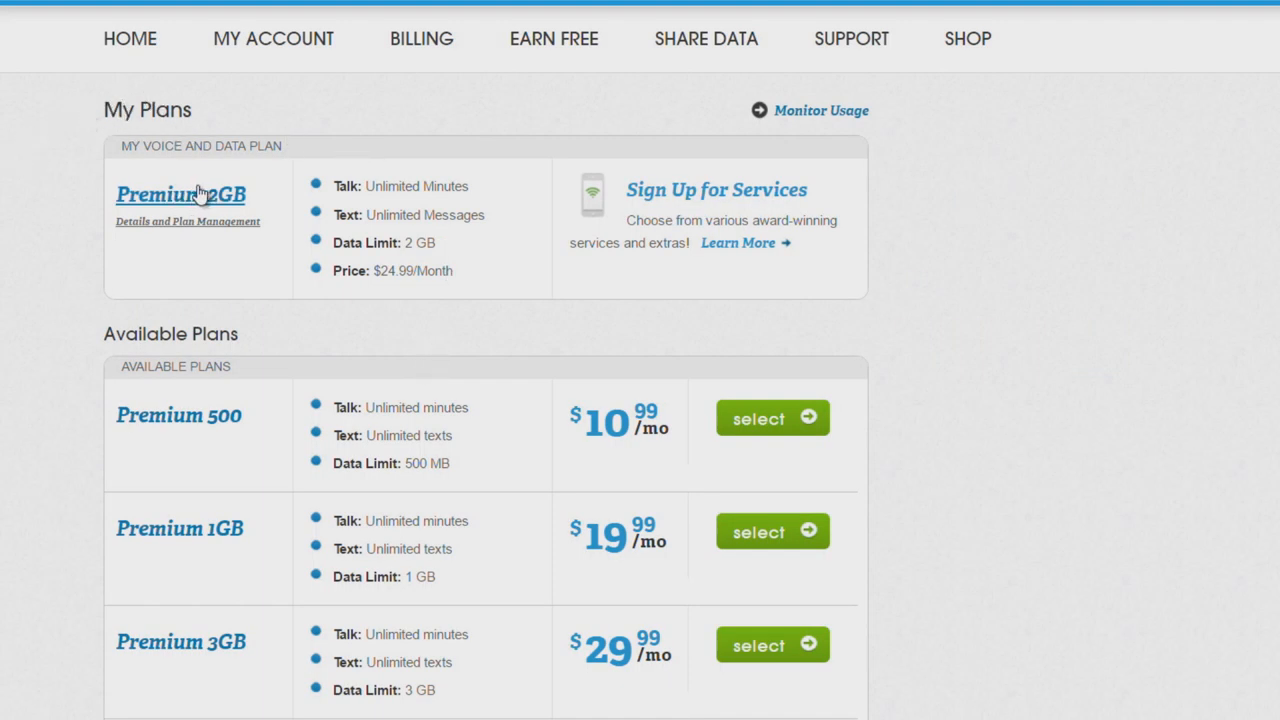
mouse_move(210, 230)
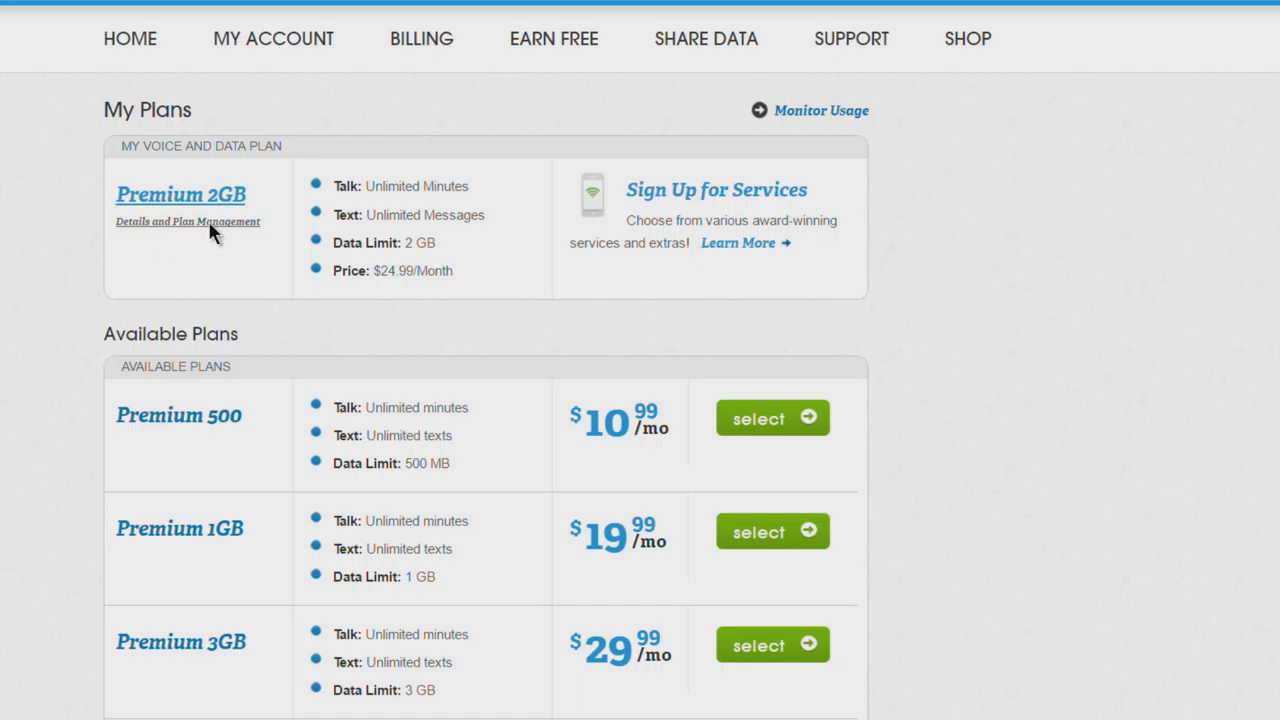
click(187, 221)
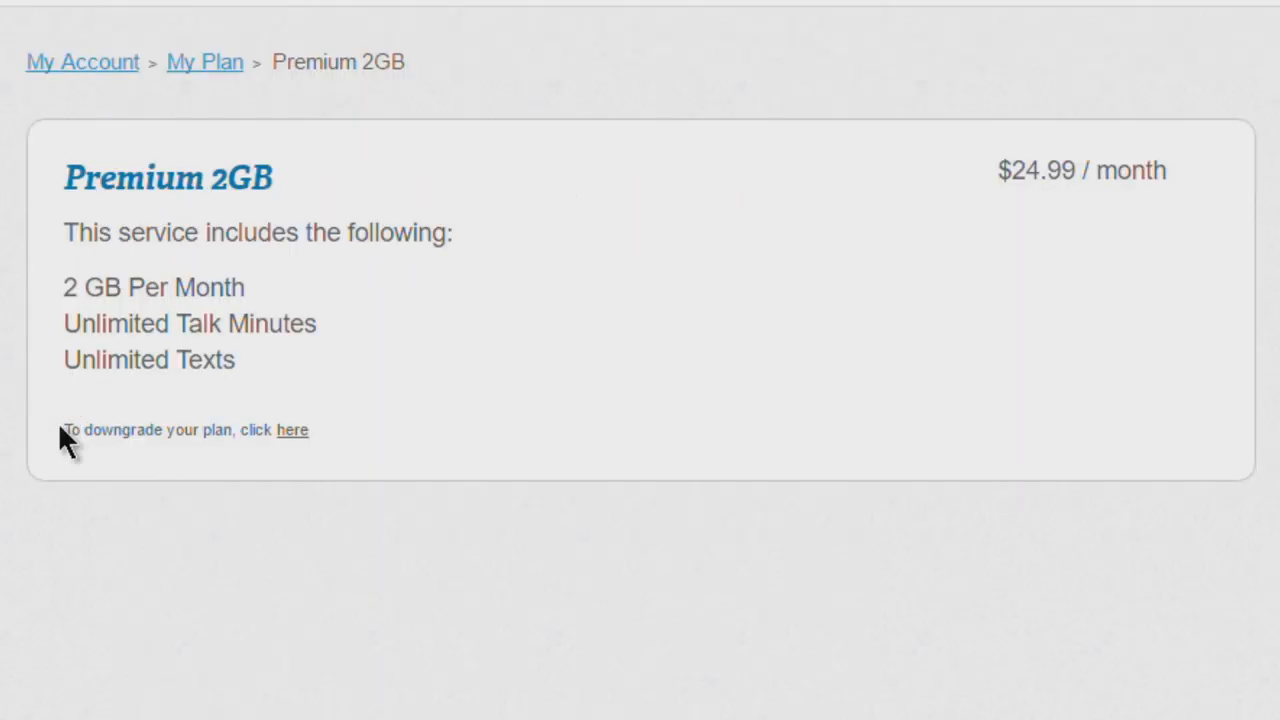
mouse_move(185, 437)
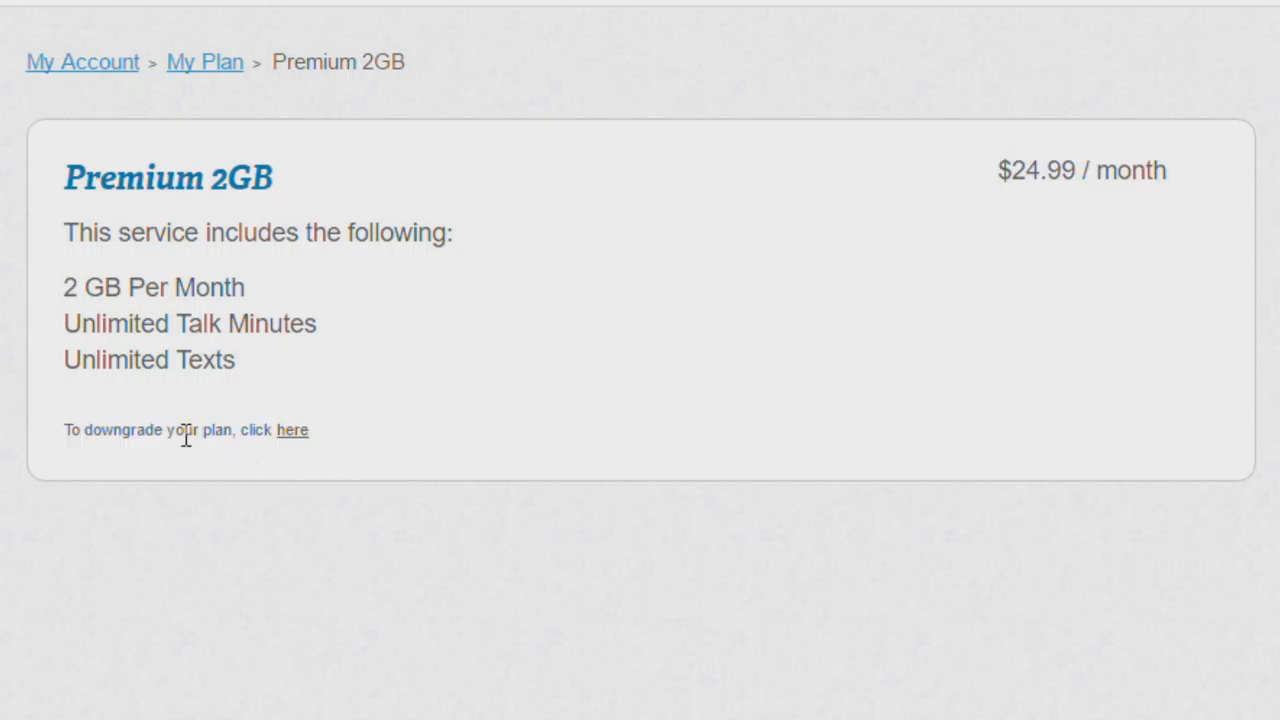
- Start the Premium 2GB downgrade and accept the 'Downgrade anyway' warning
click(292, 430)
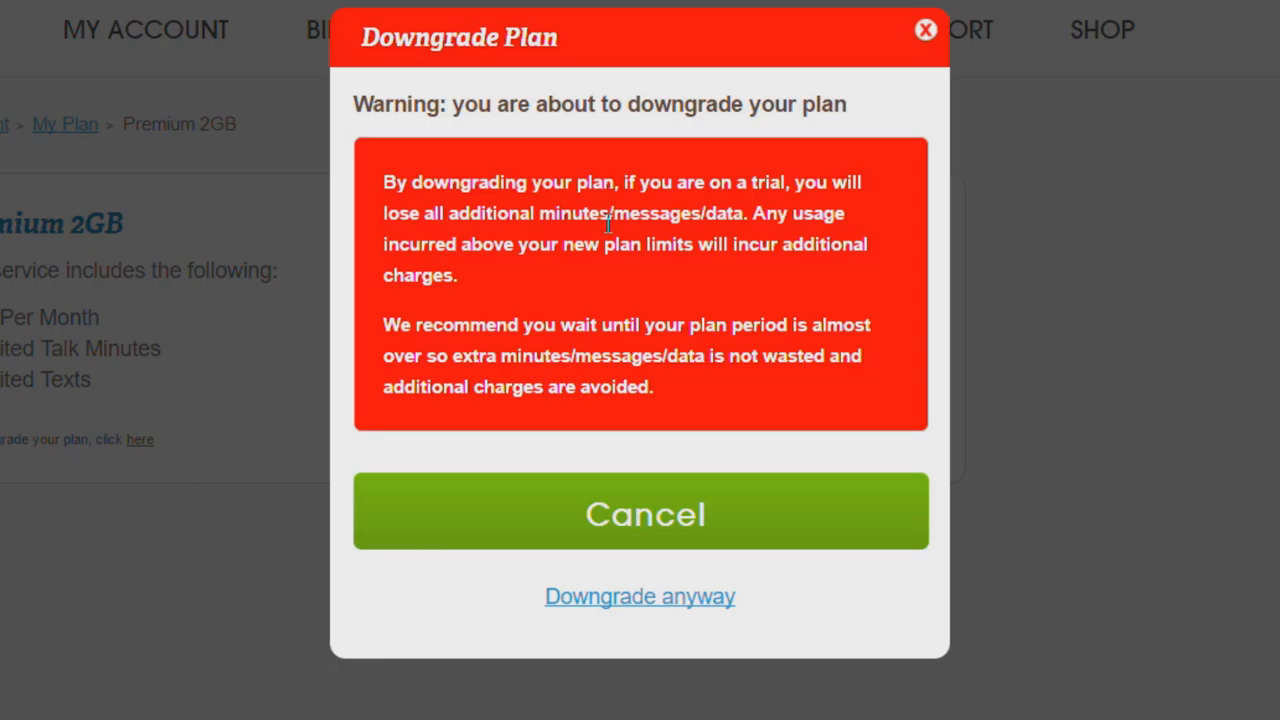
mouse_move(825, 212)
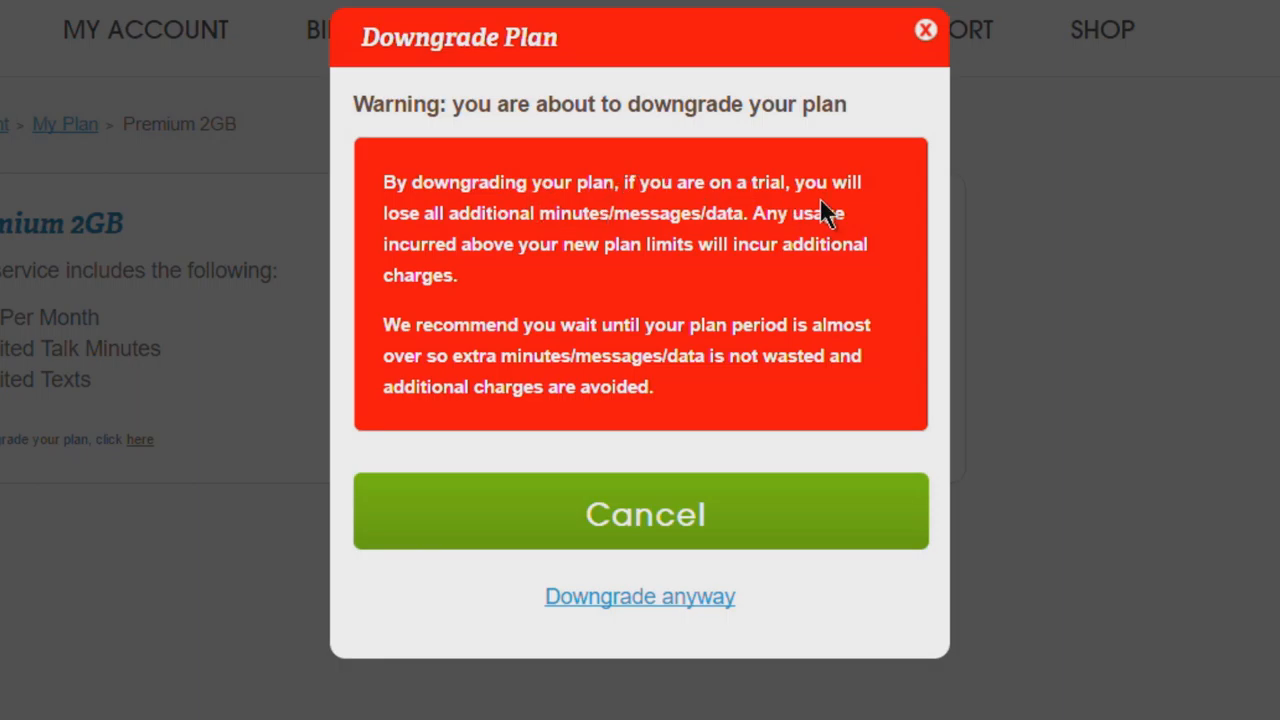
mouse_move(560, 248)
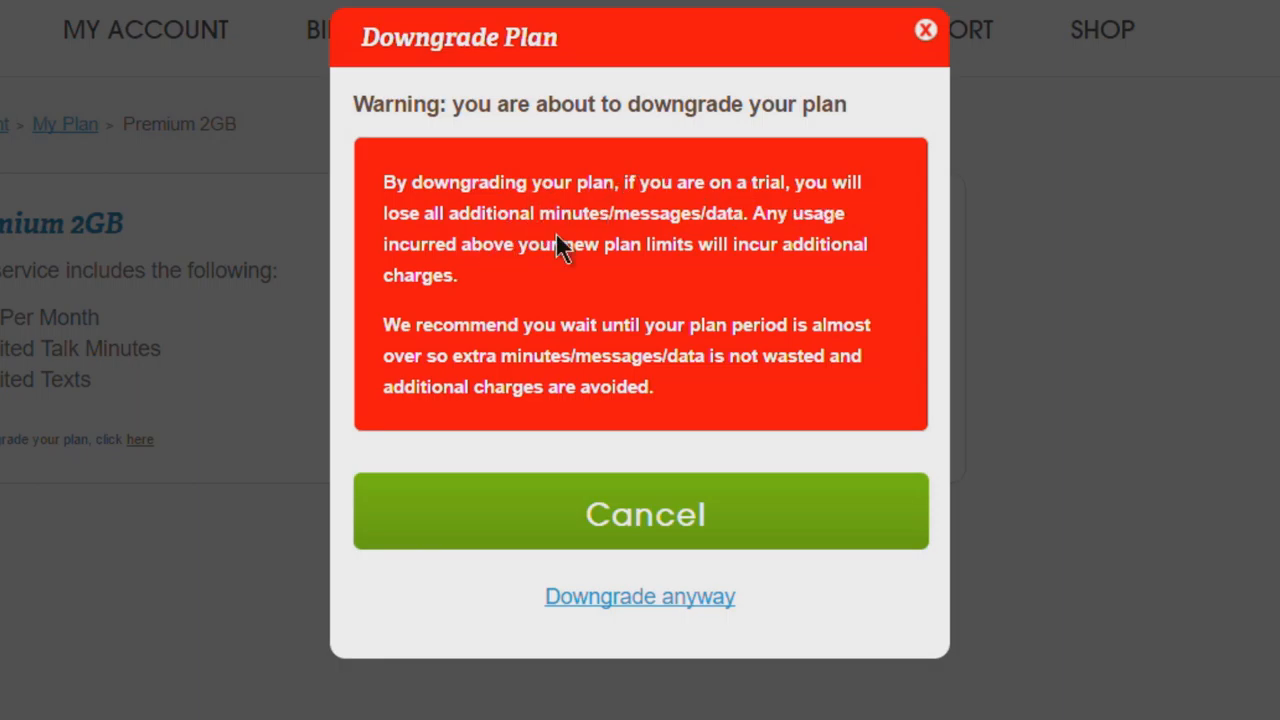
mouse_move(710, 308)
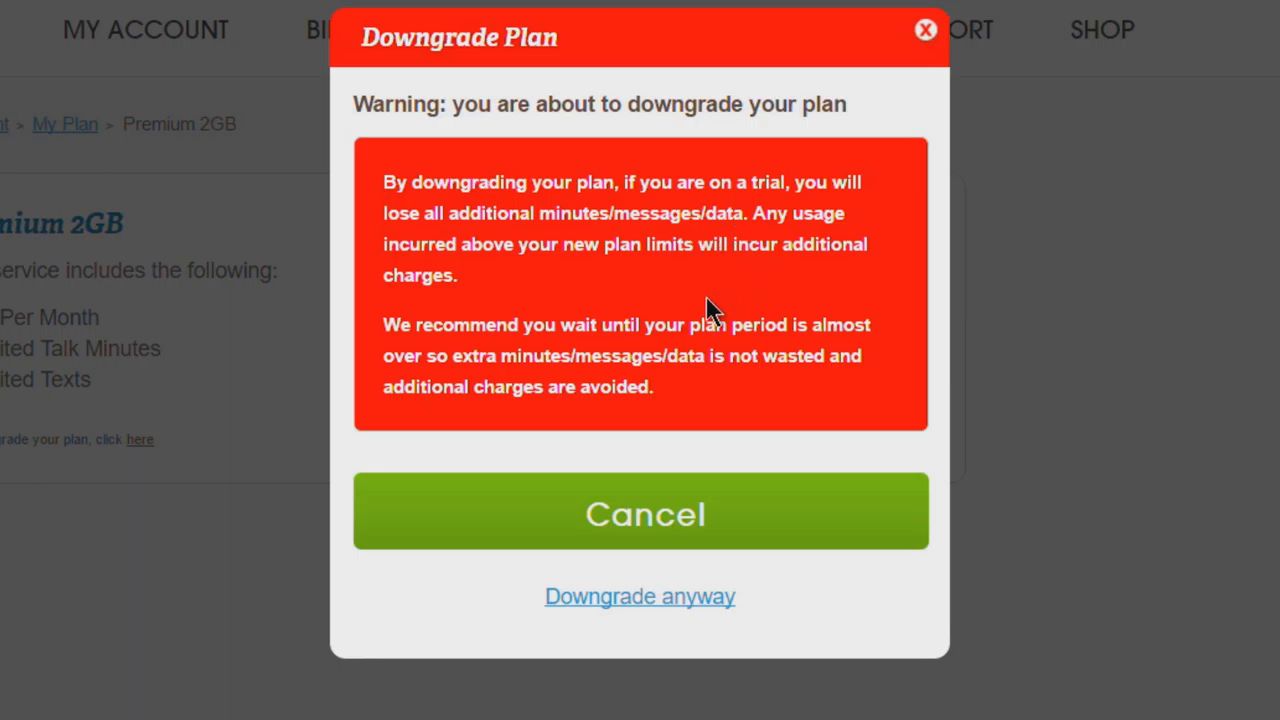
mouse_move(738, 298)
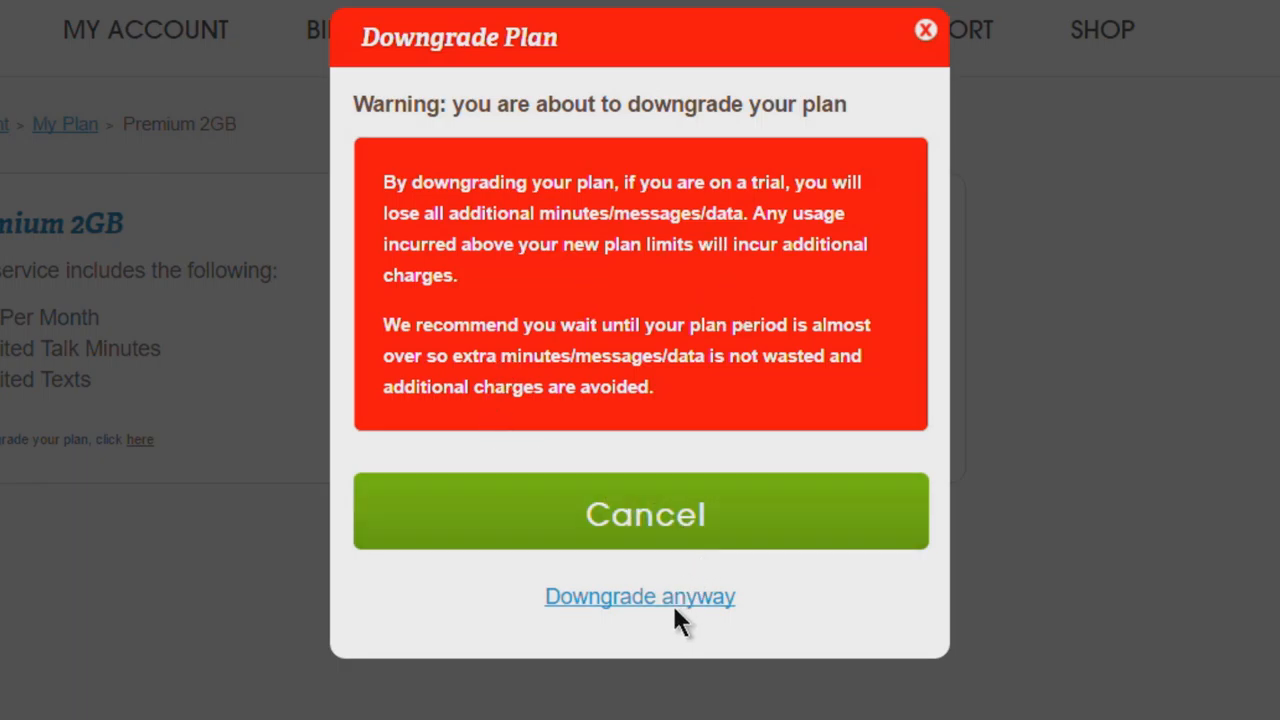
click(639, 596)
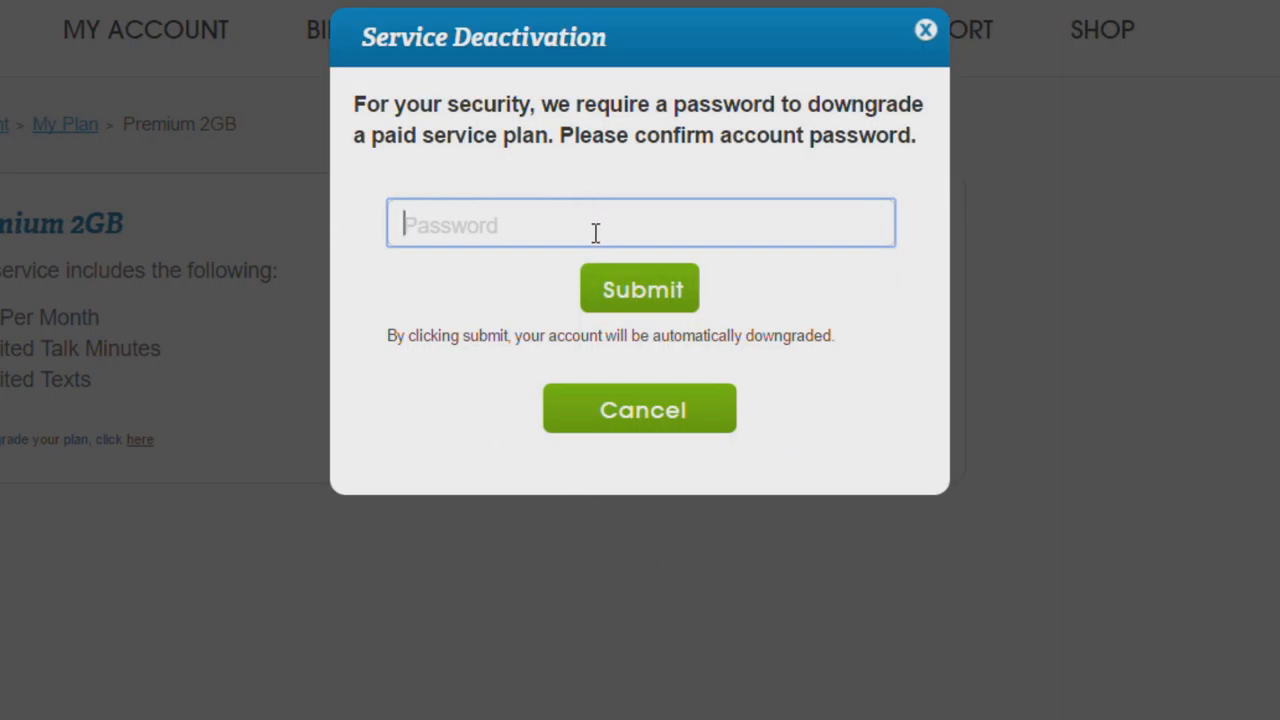
- Confirm with the password and choose 'Downgrade Only' to decline Double My Data
click(639, 288)
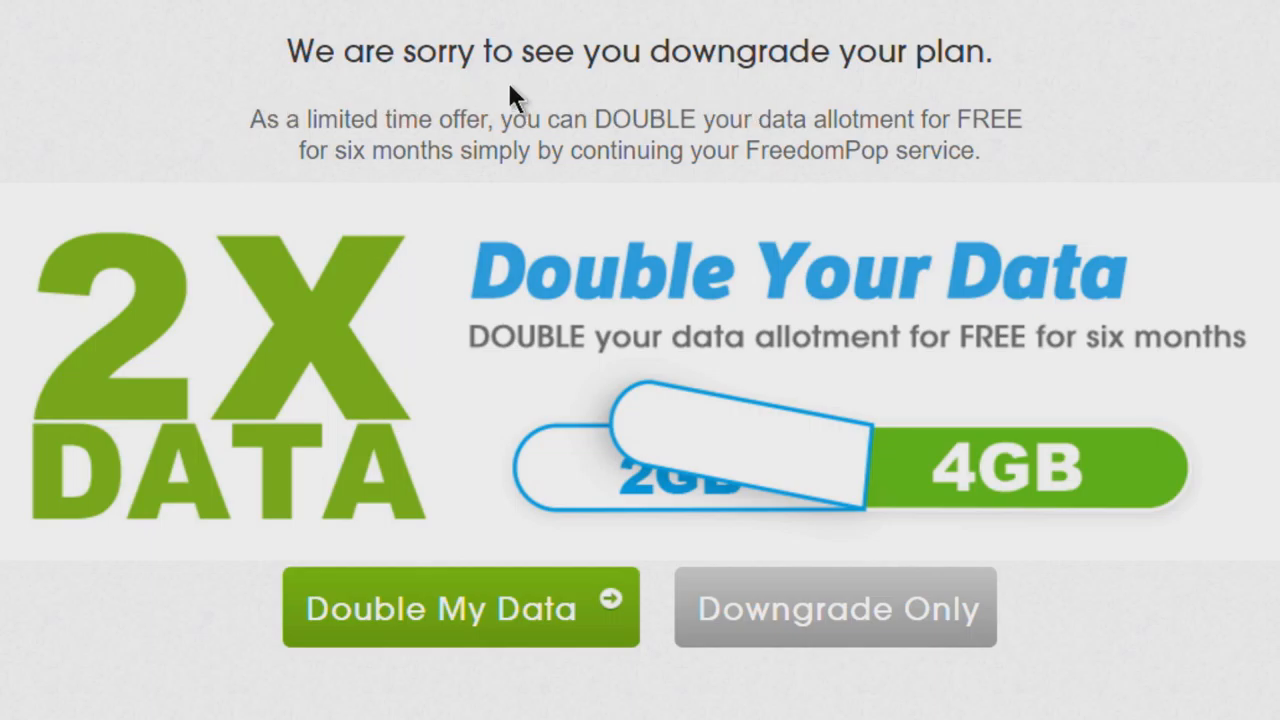
mouse_move(363, 427)
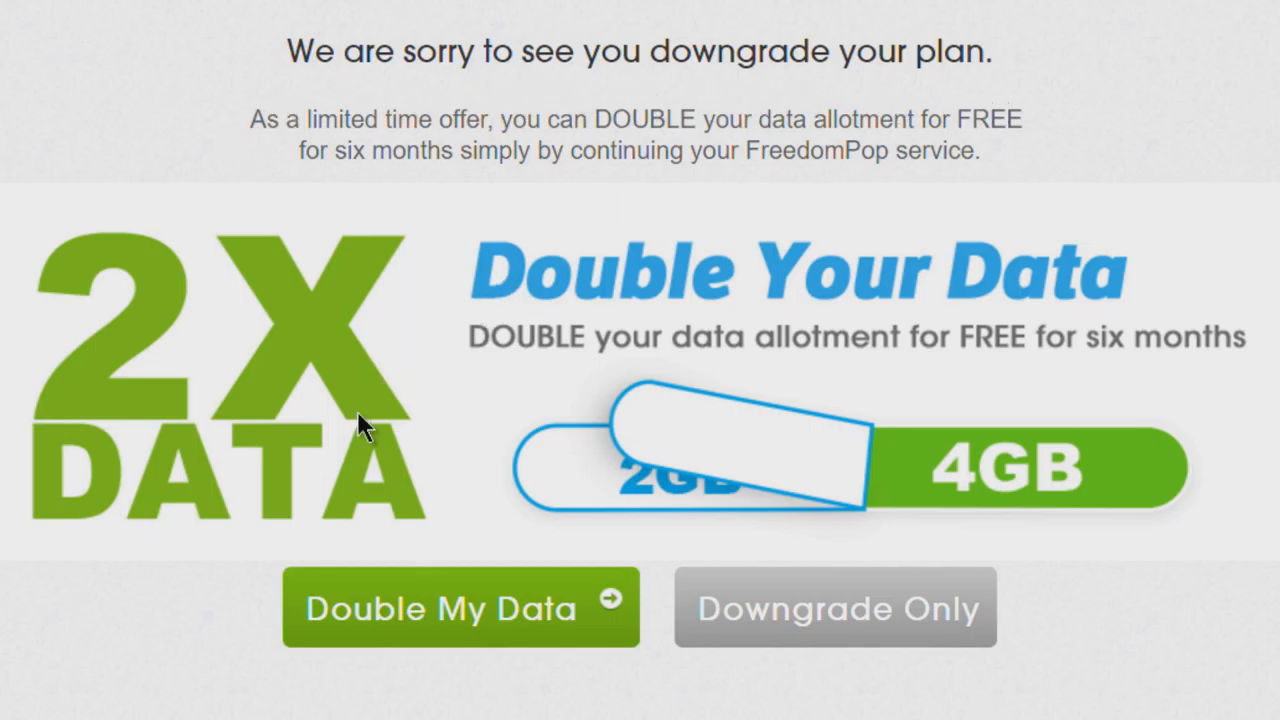
mouse_move(715, 112)
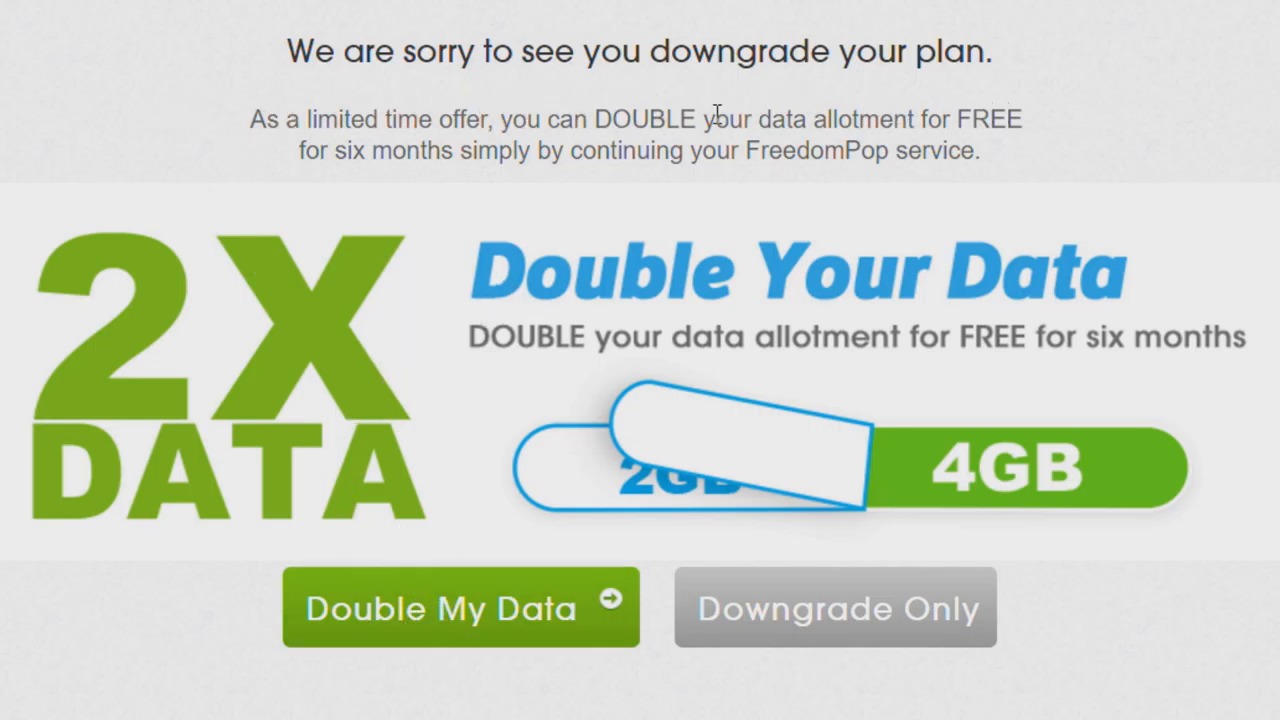
mouse_move(862, 637)
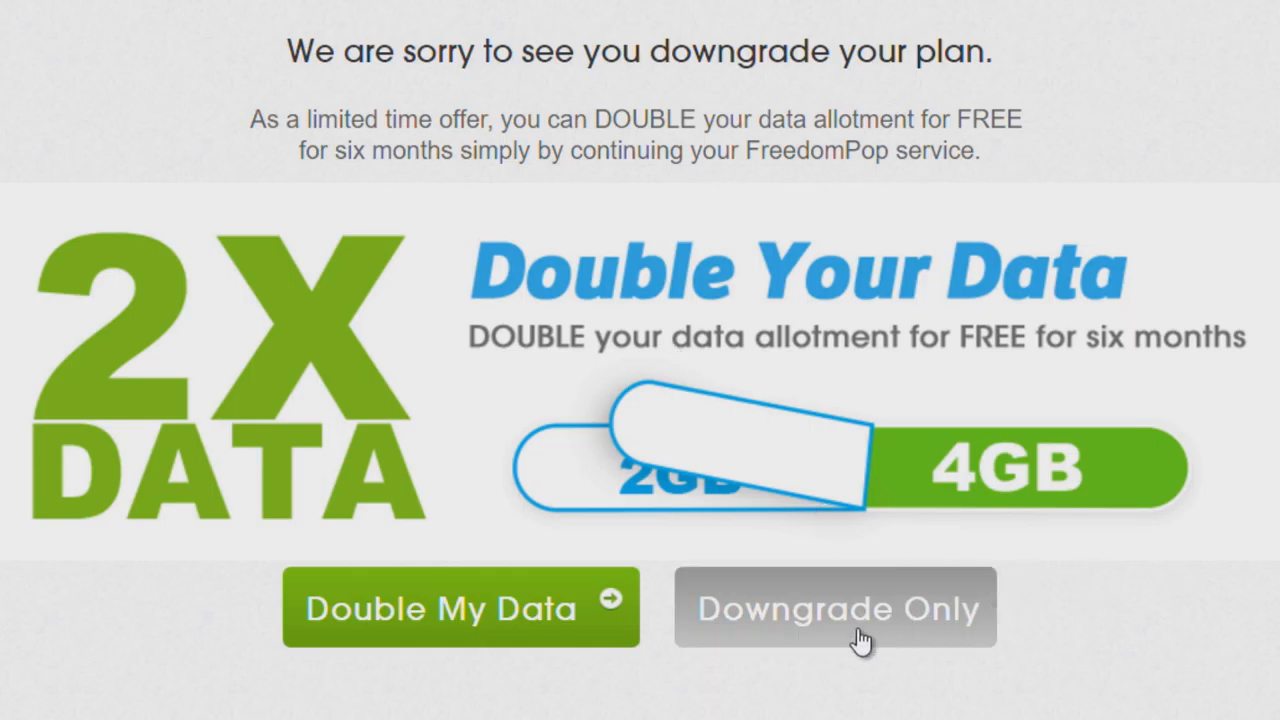
mouse_move(862, 620)
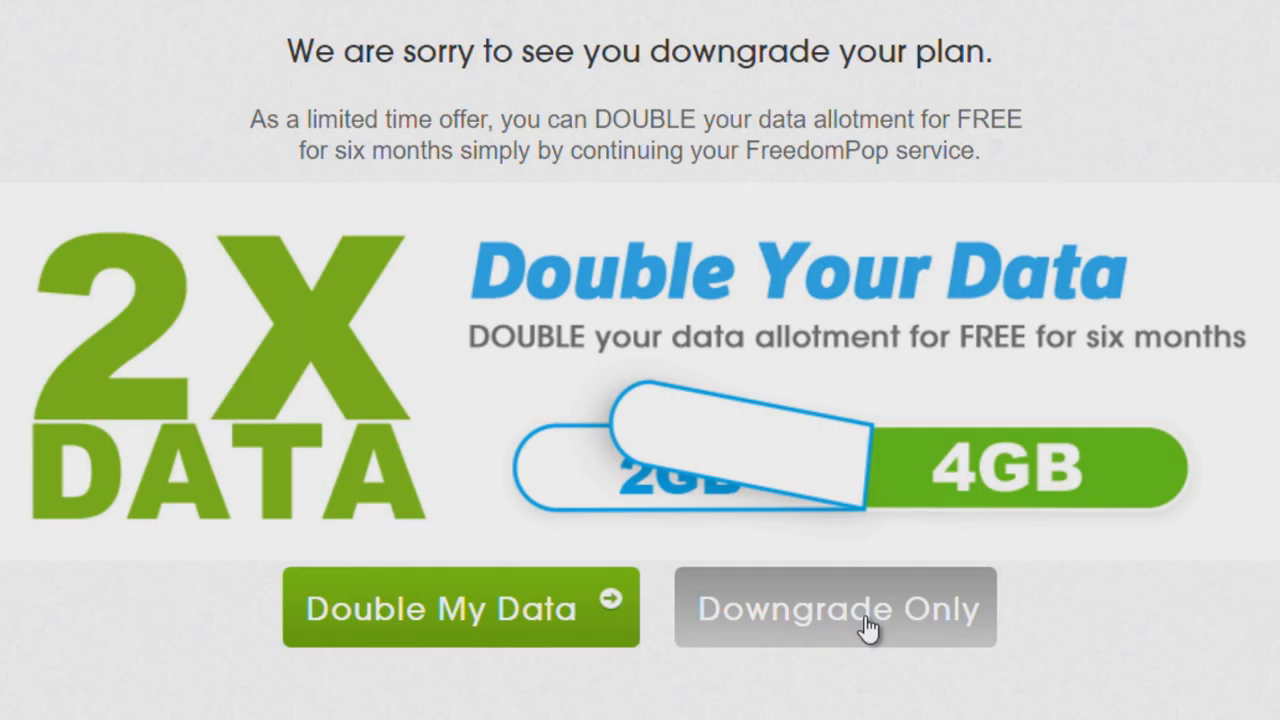
mouse_move(872, 628)
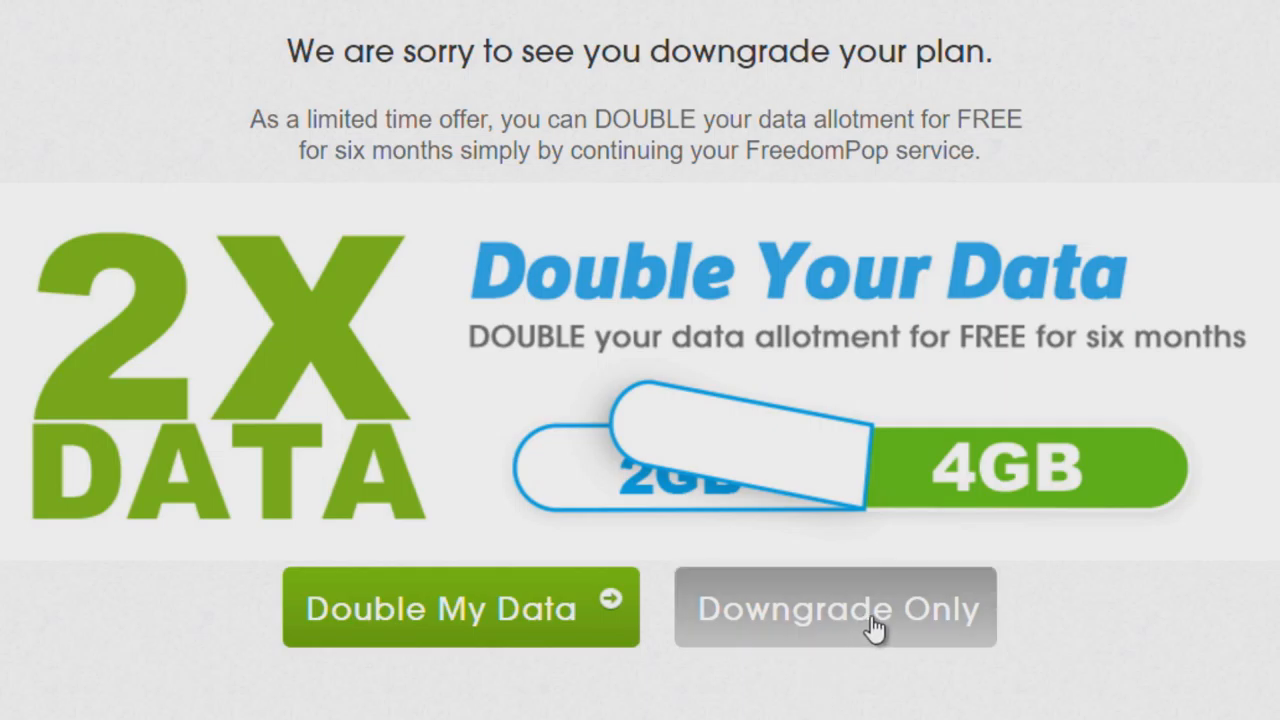
click(836, 607)
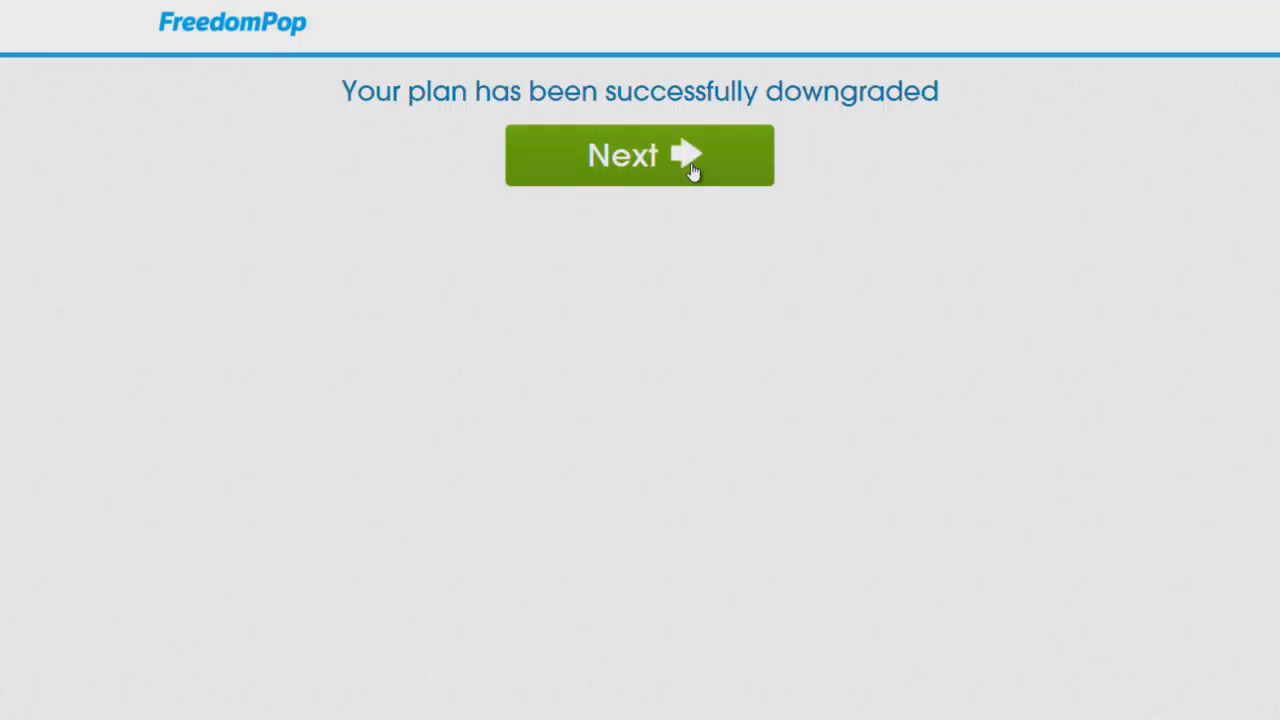
- Continue past the downgrade confirmation to the dashboard showing 200 minutes and 500 texts
click(639, 155)
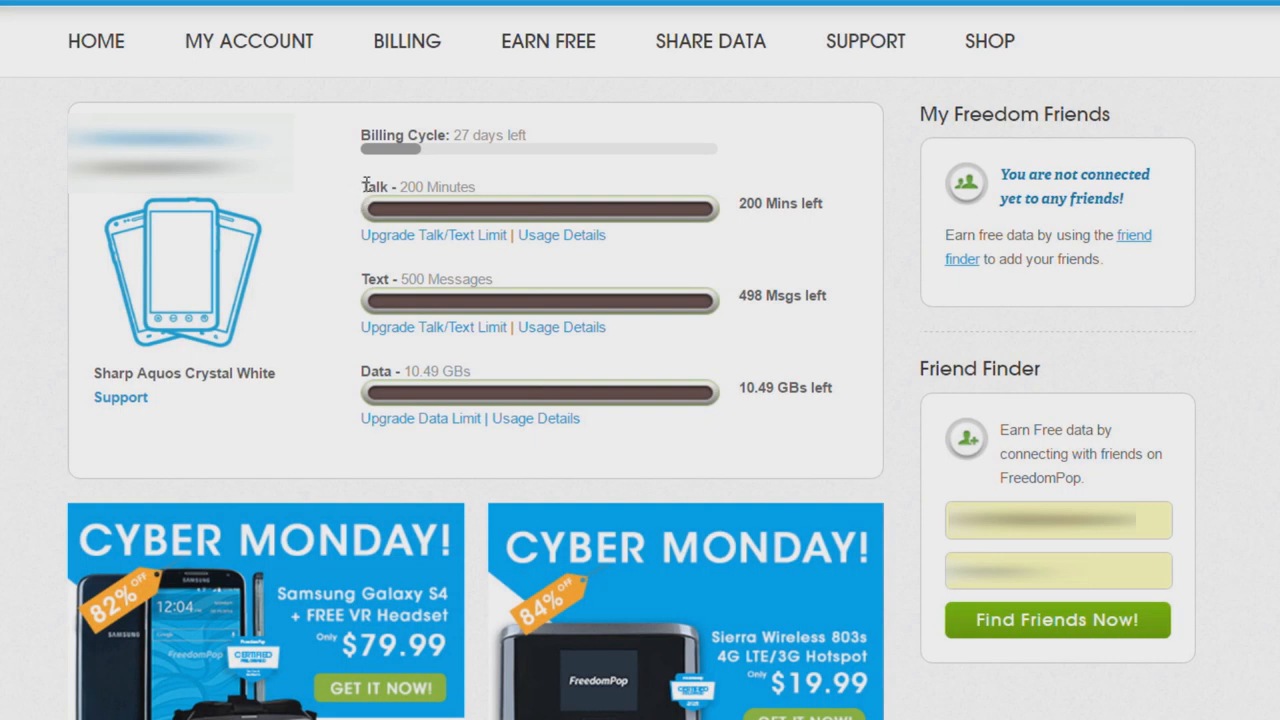
mouse_move(366, 198)
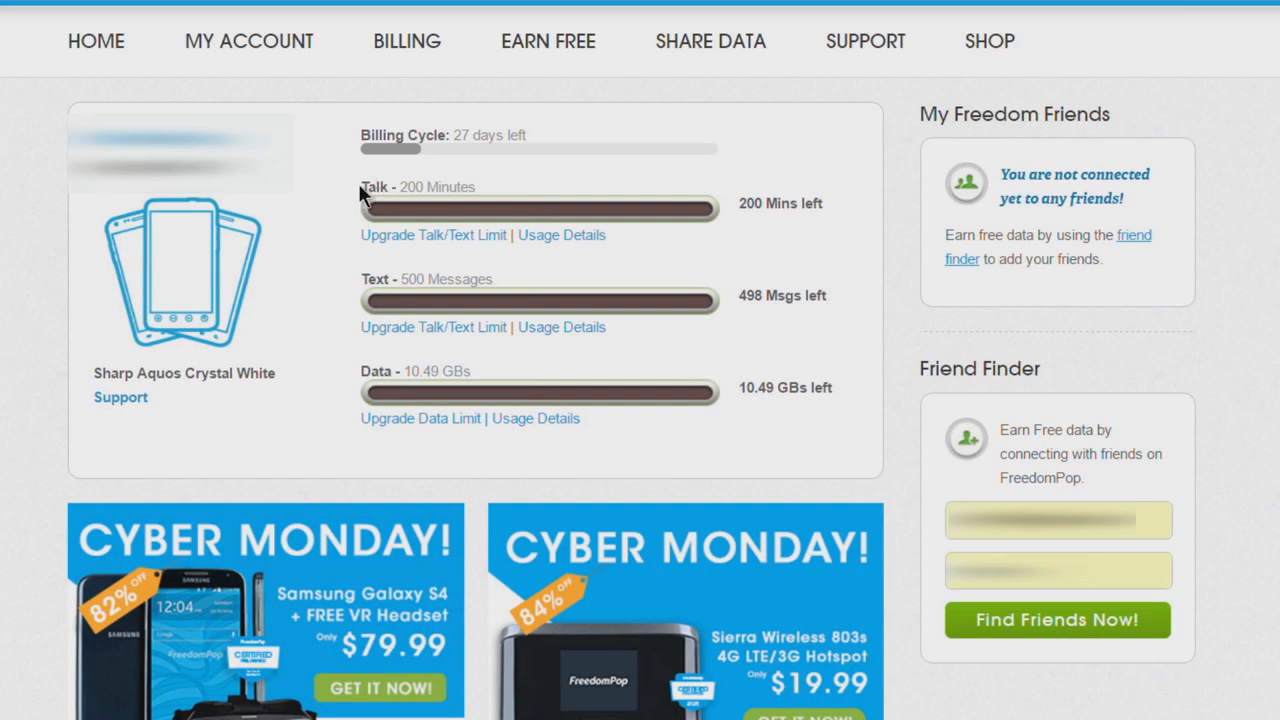
mouse_move(462, 281)
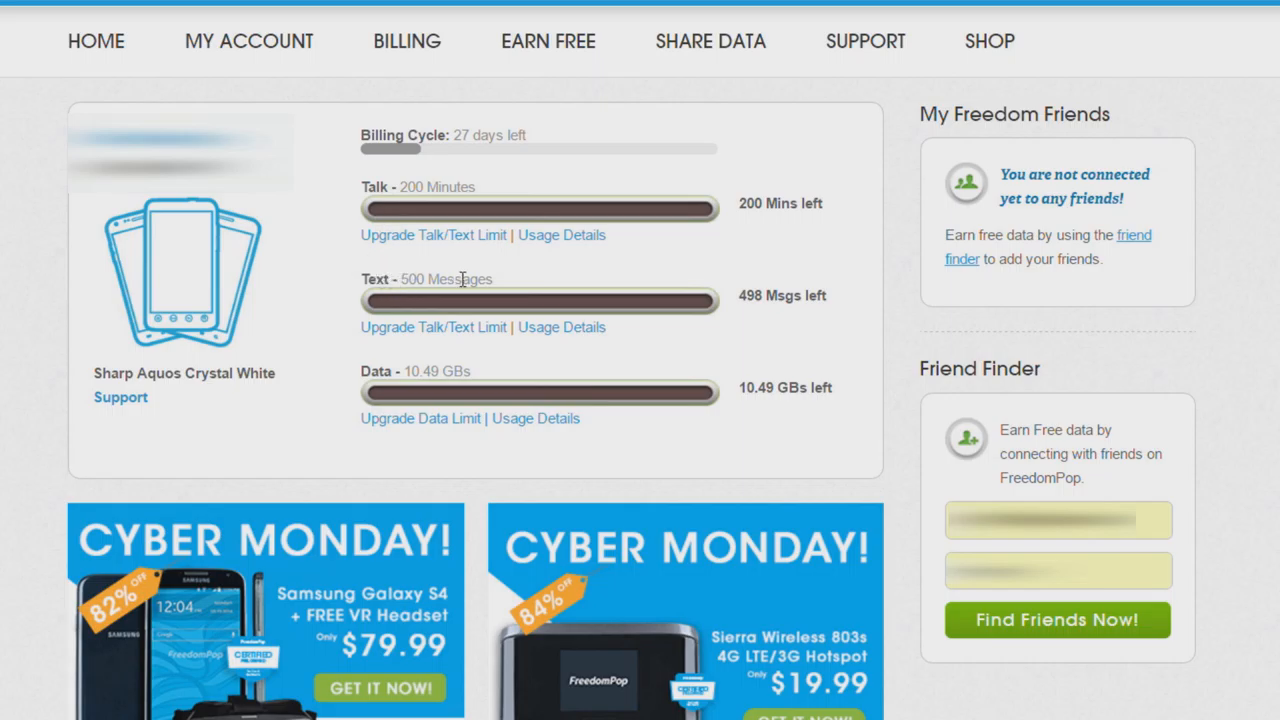
mouse_move(480, 390)
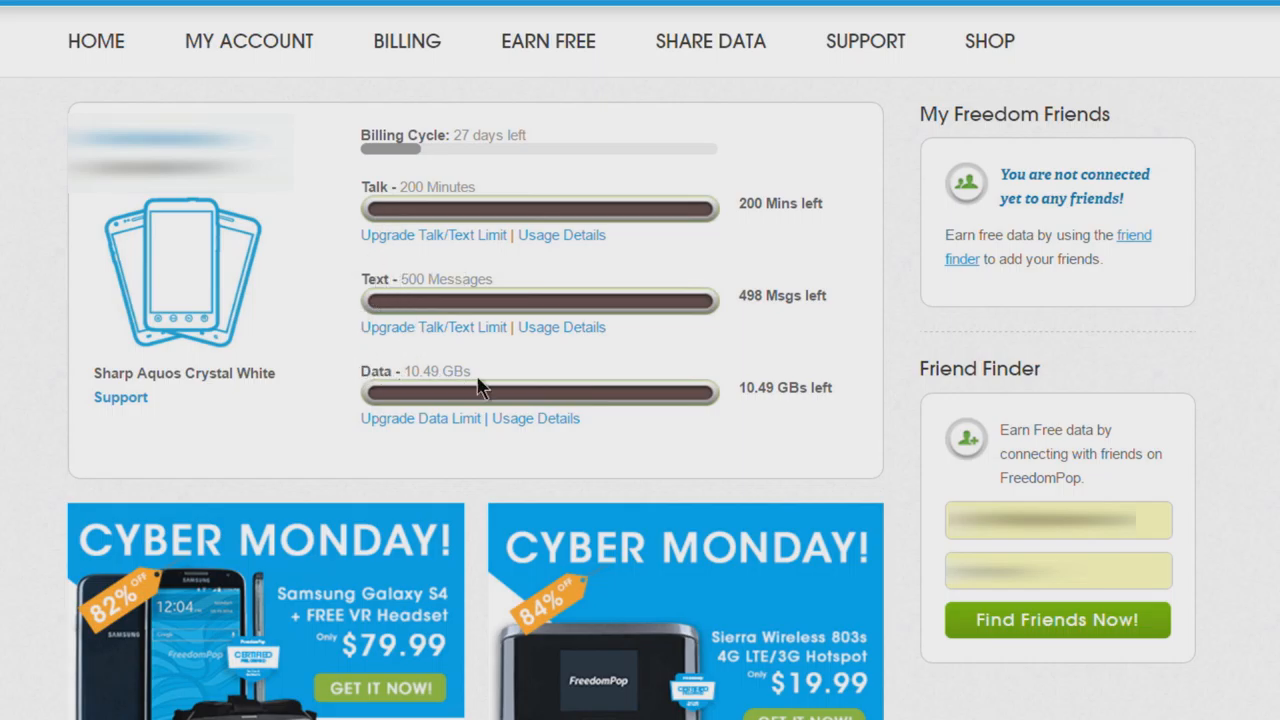
mouse_move(568, 375)
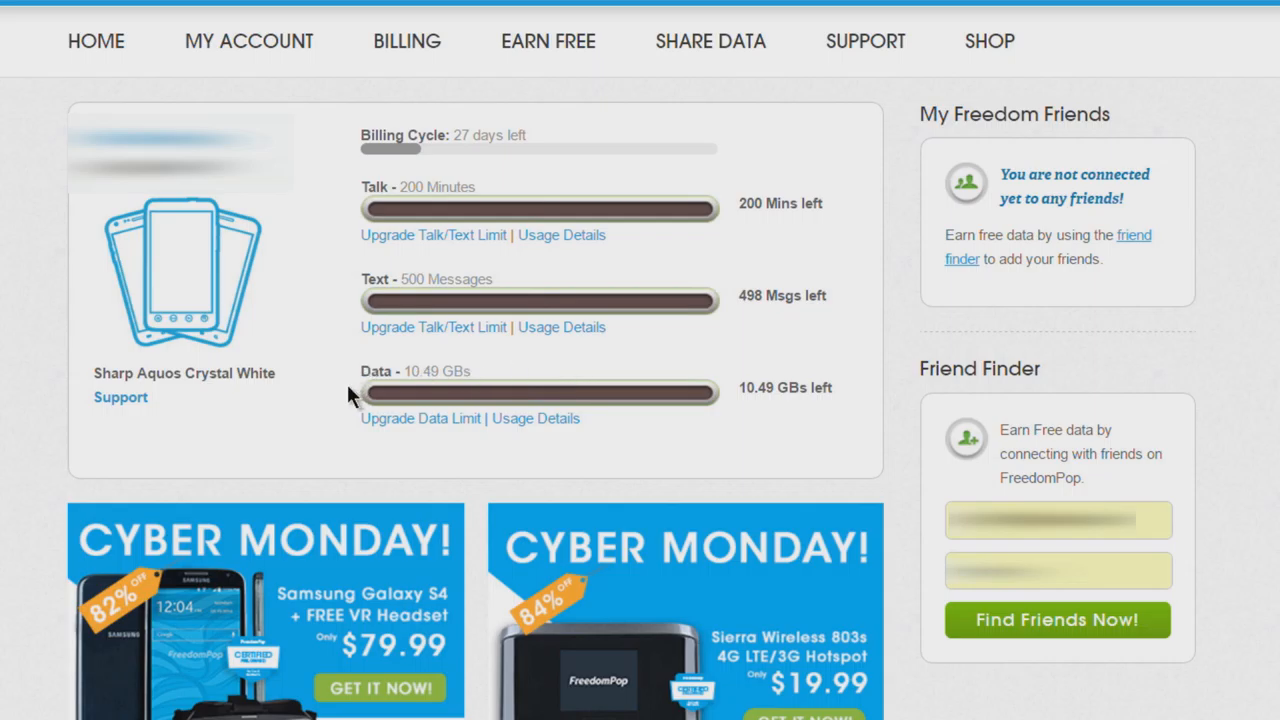
mouse_move(337, 378)
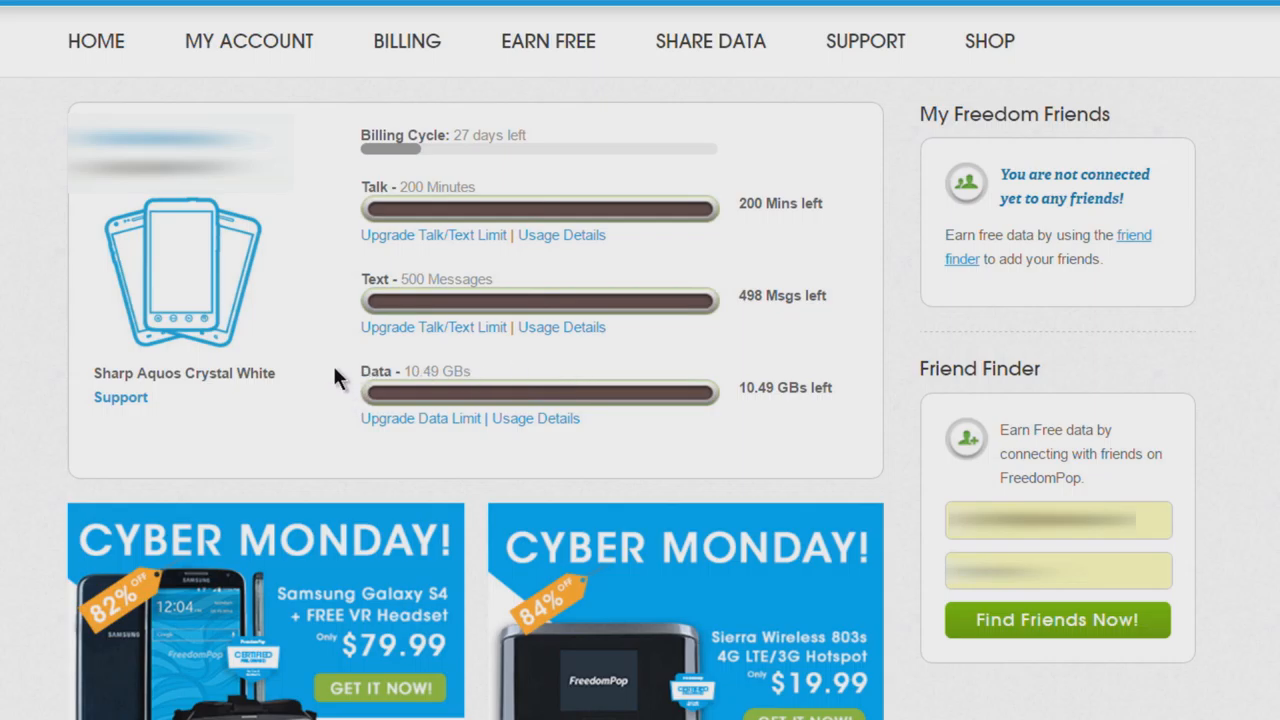
mouse_move(335, 398)
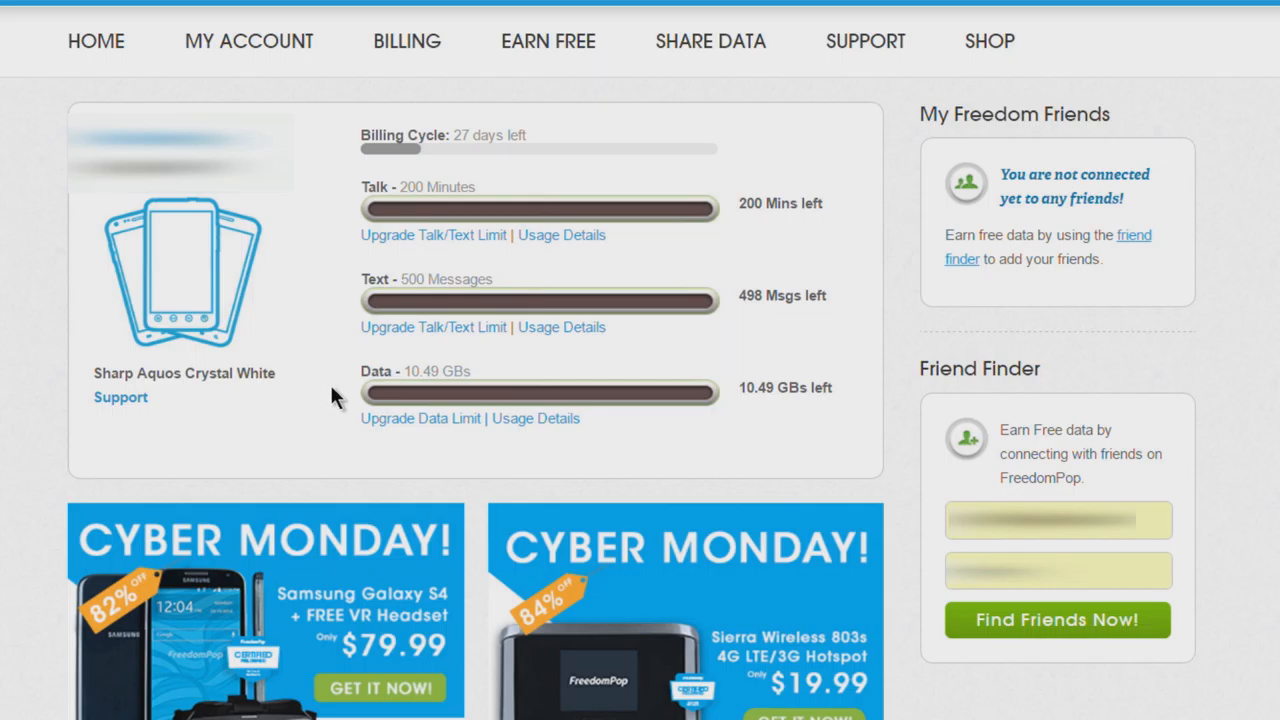
mouse_move(341, 399)
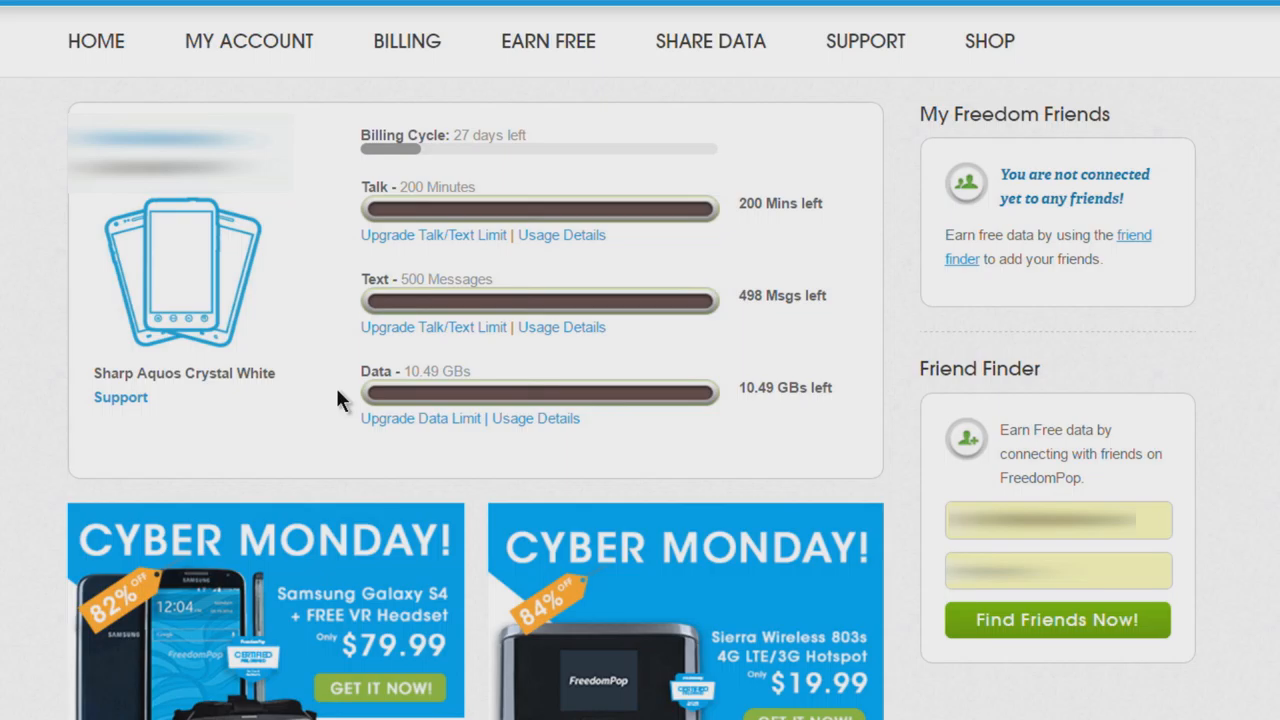
mouse_move(765, 300)
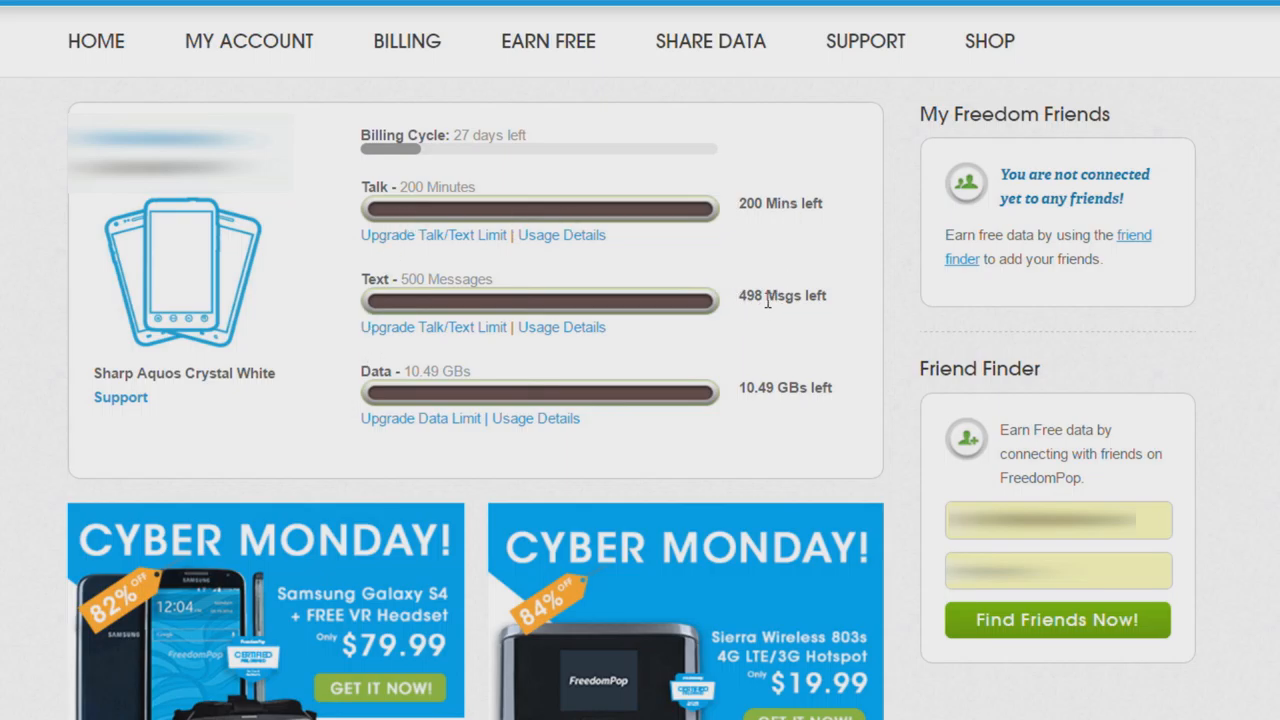
mouse_move(795, 275)
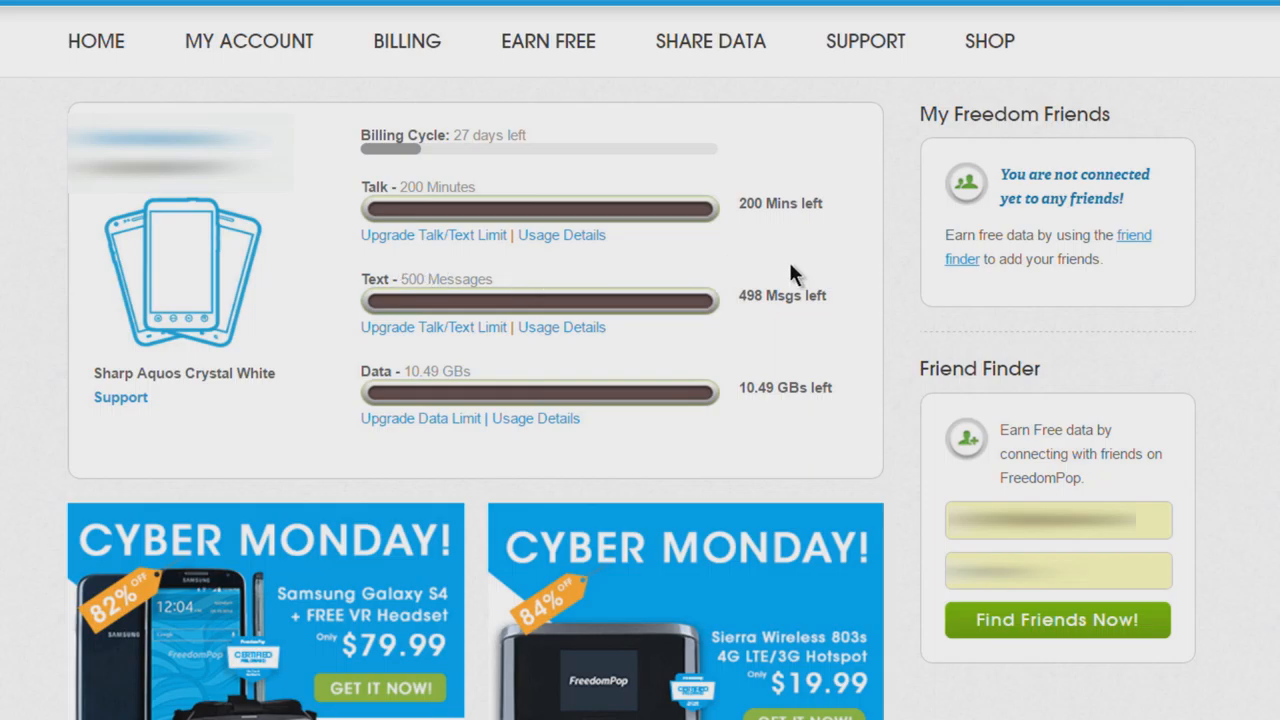
- Review the Basic 200 plan in Overview, then open Manage in My Services
click(248, 41)
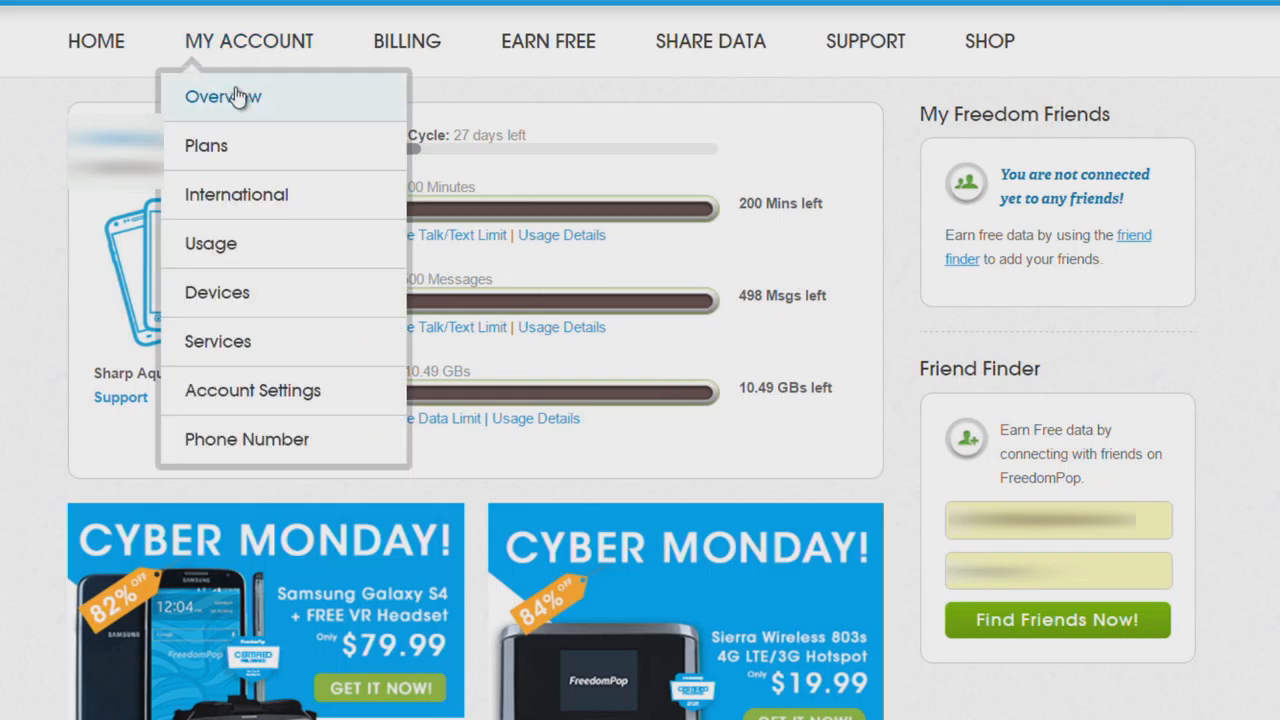
click(223, 96)
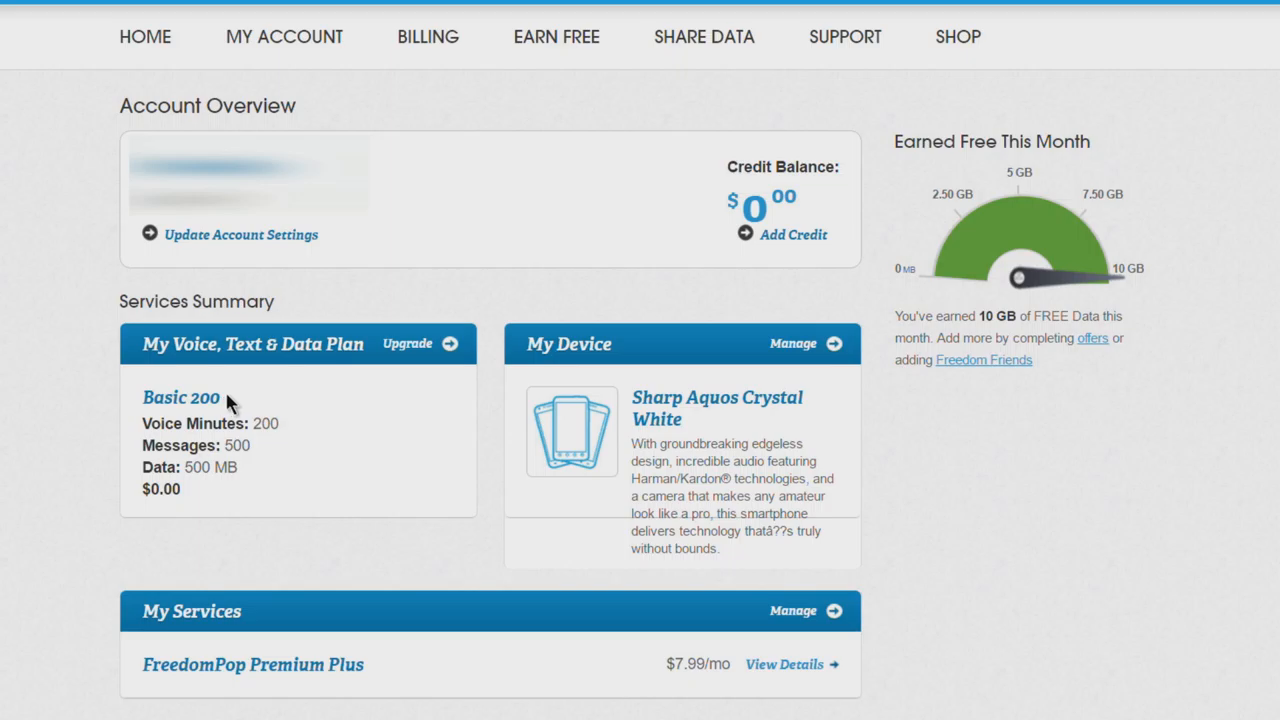
mouse_move(195, 500)
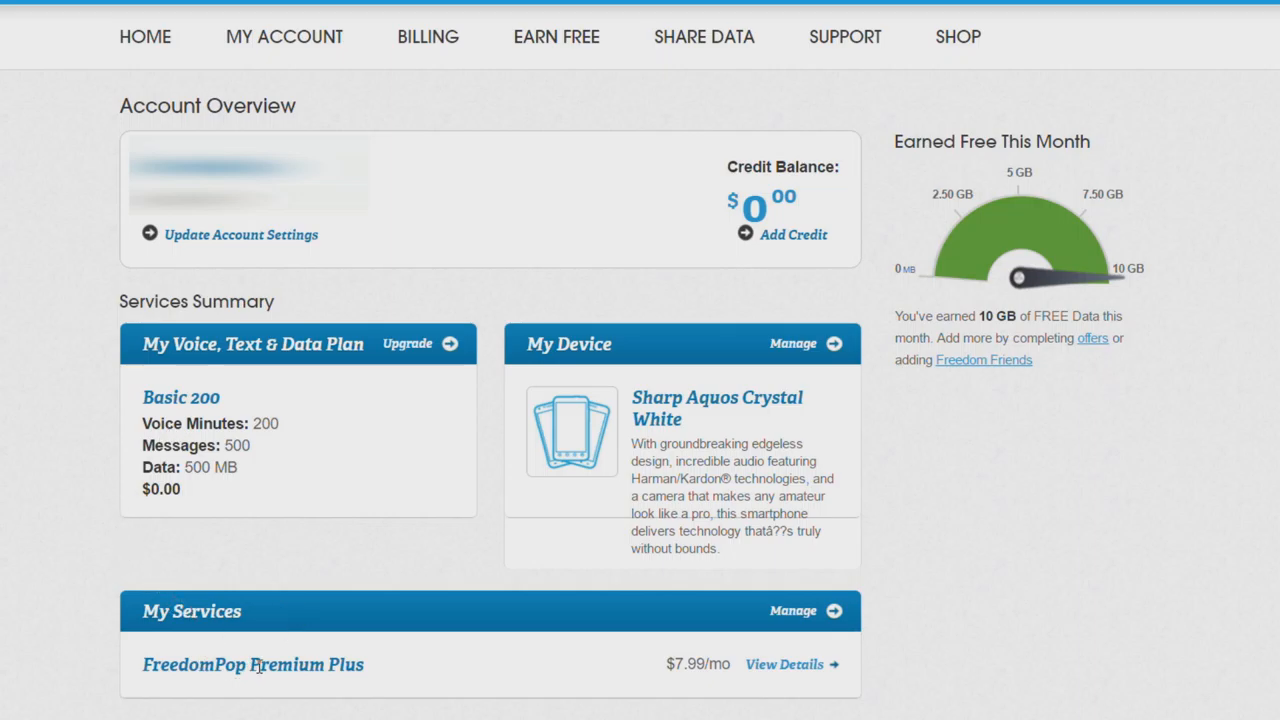
mouse_move(835, 618)
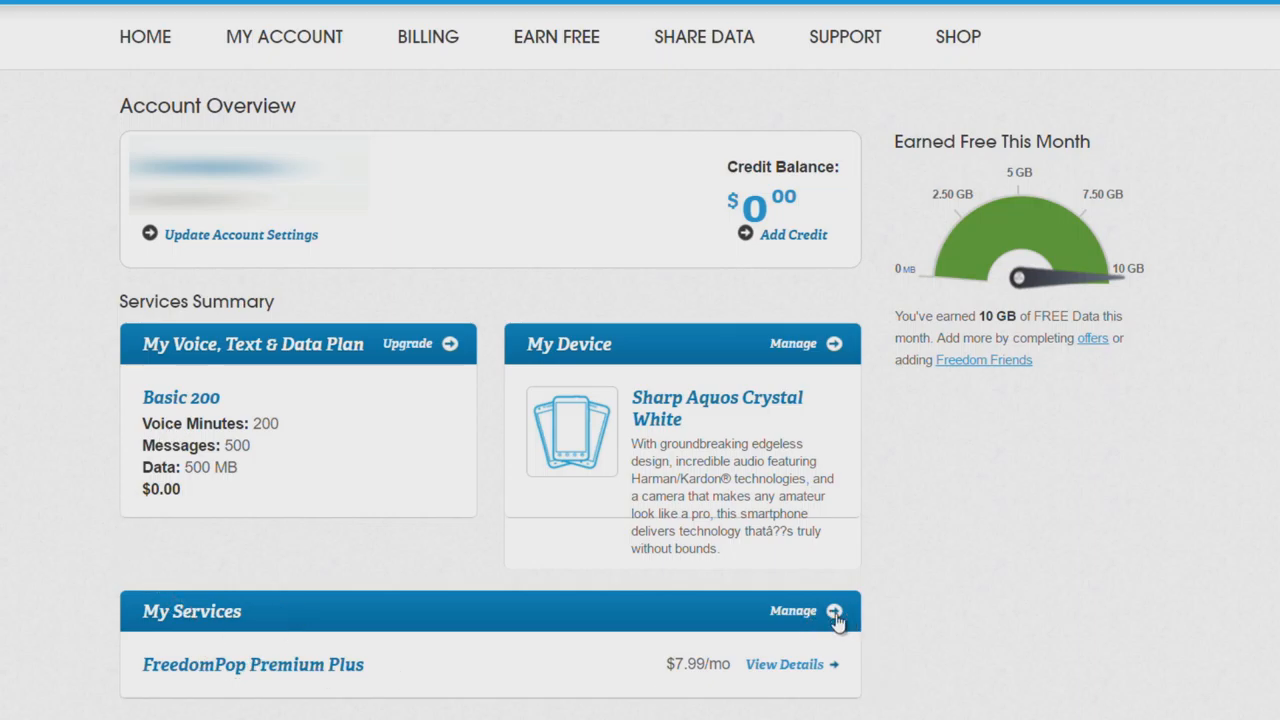
click(831, 611)
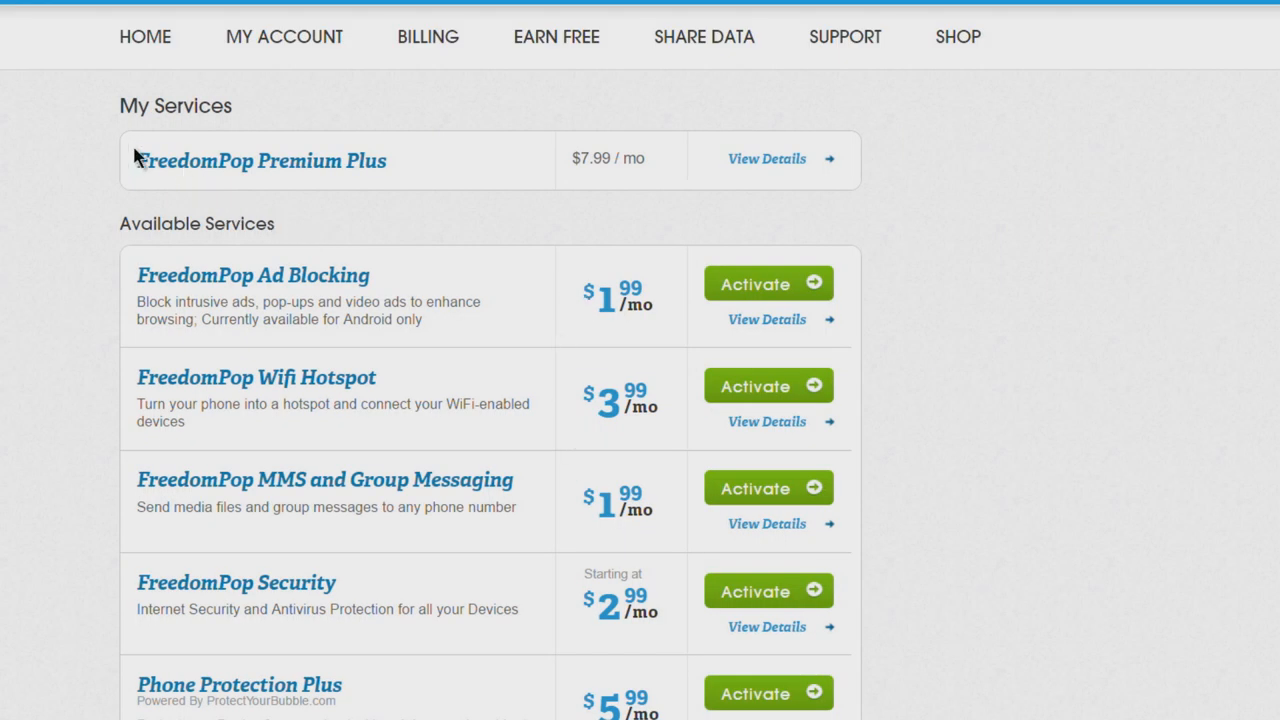
mouse_move(544, 174)
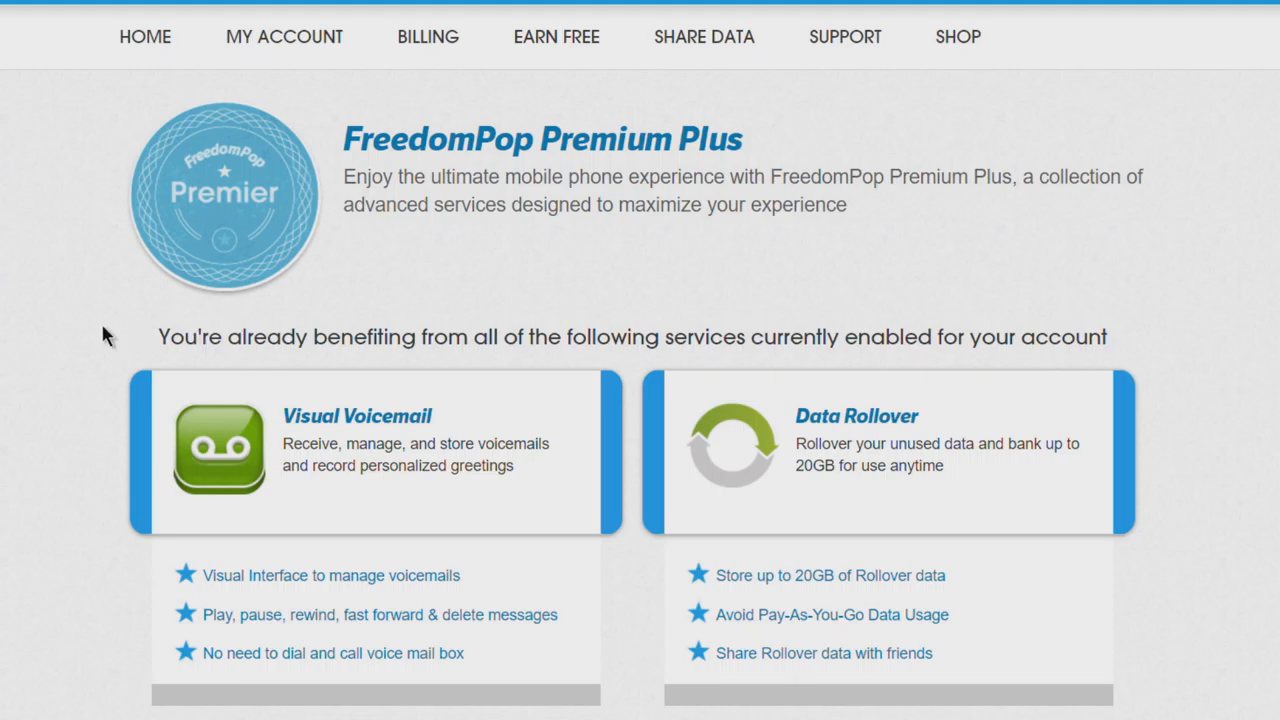
- Request deactivation of Premium Plus, bringing up the Downgrade Premier warning
scroll(down, 3)
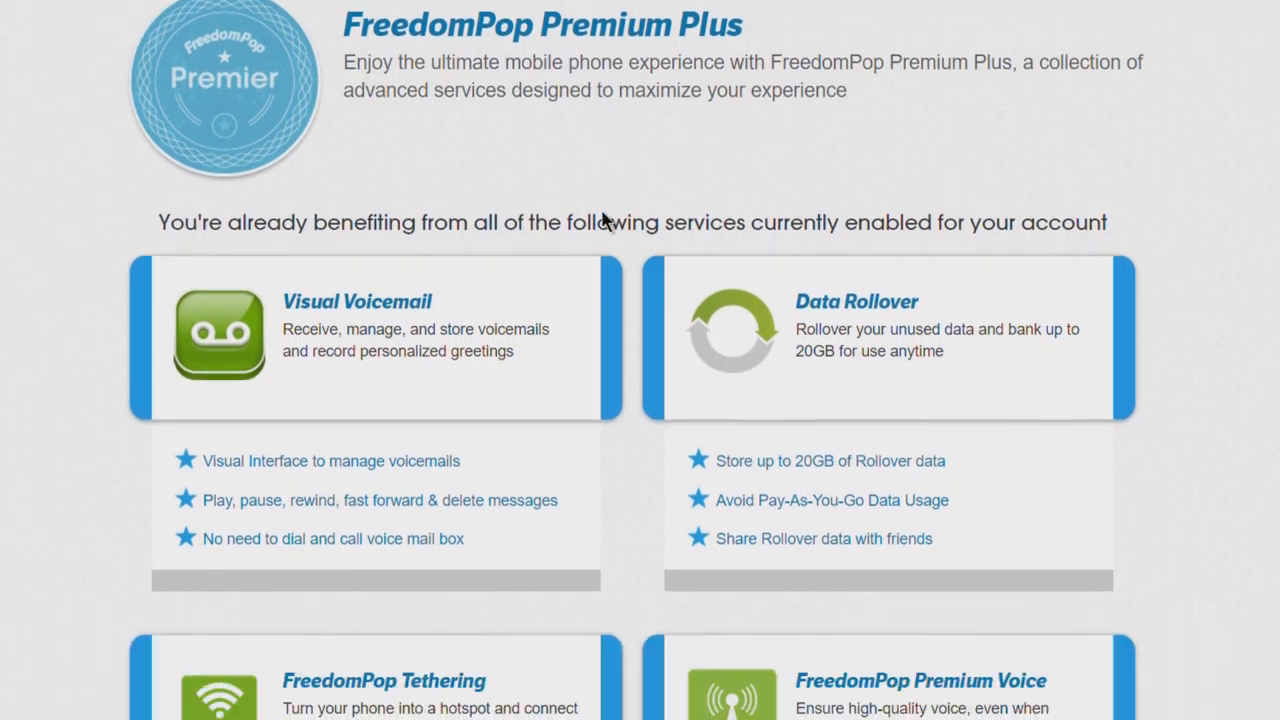
scroll(down, 3)
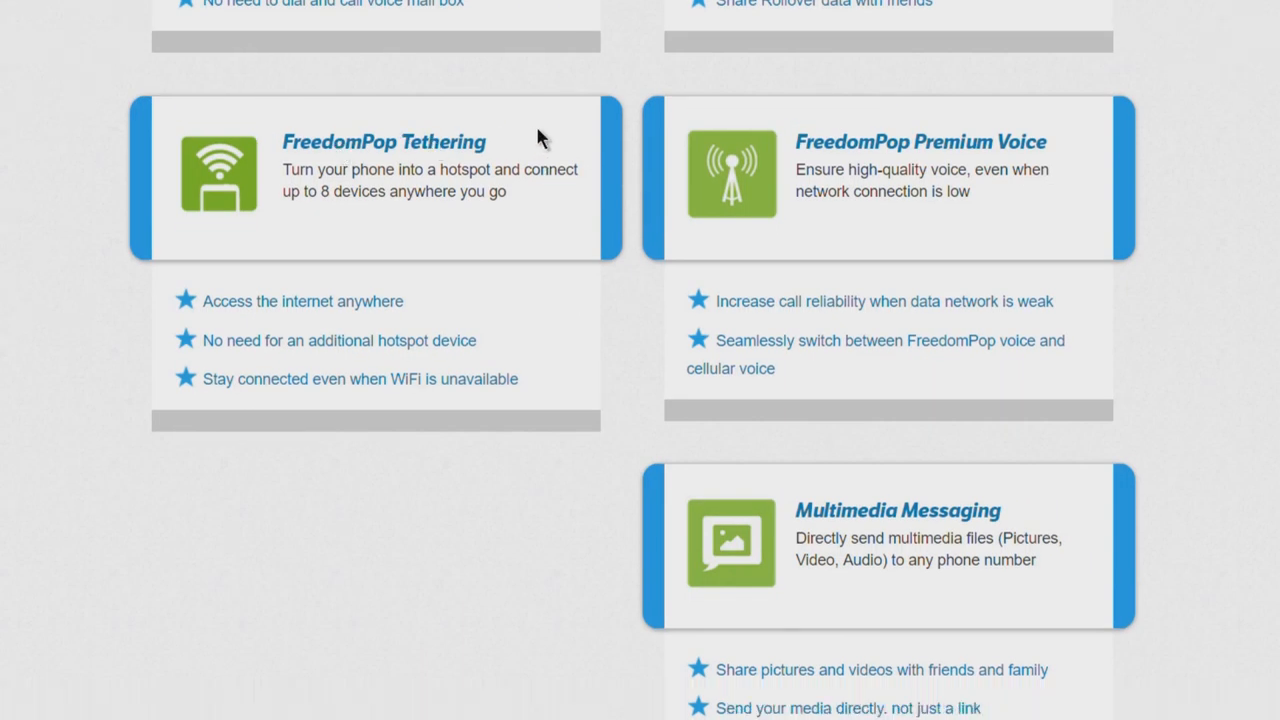
scroll(down, 3)
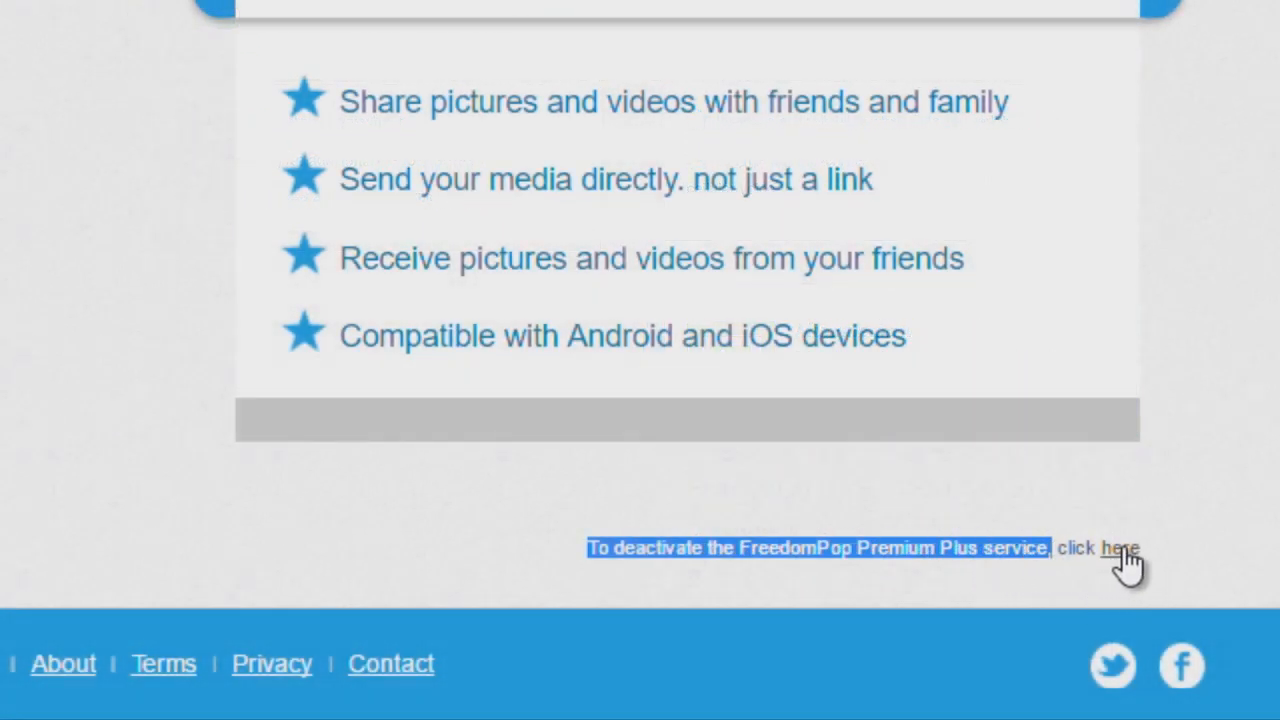
click(1119, 548)
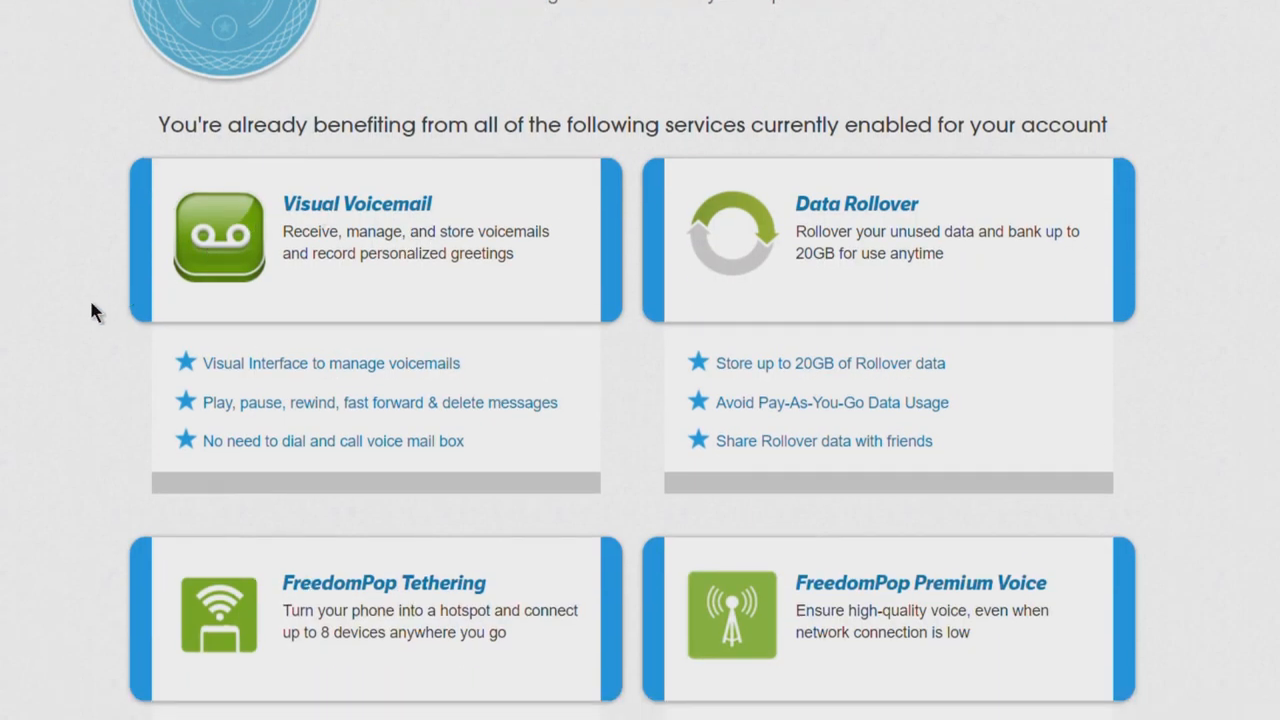
mouse_move(68, 308)
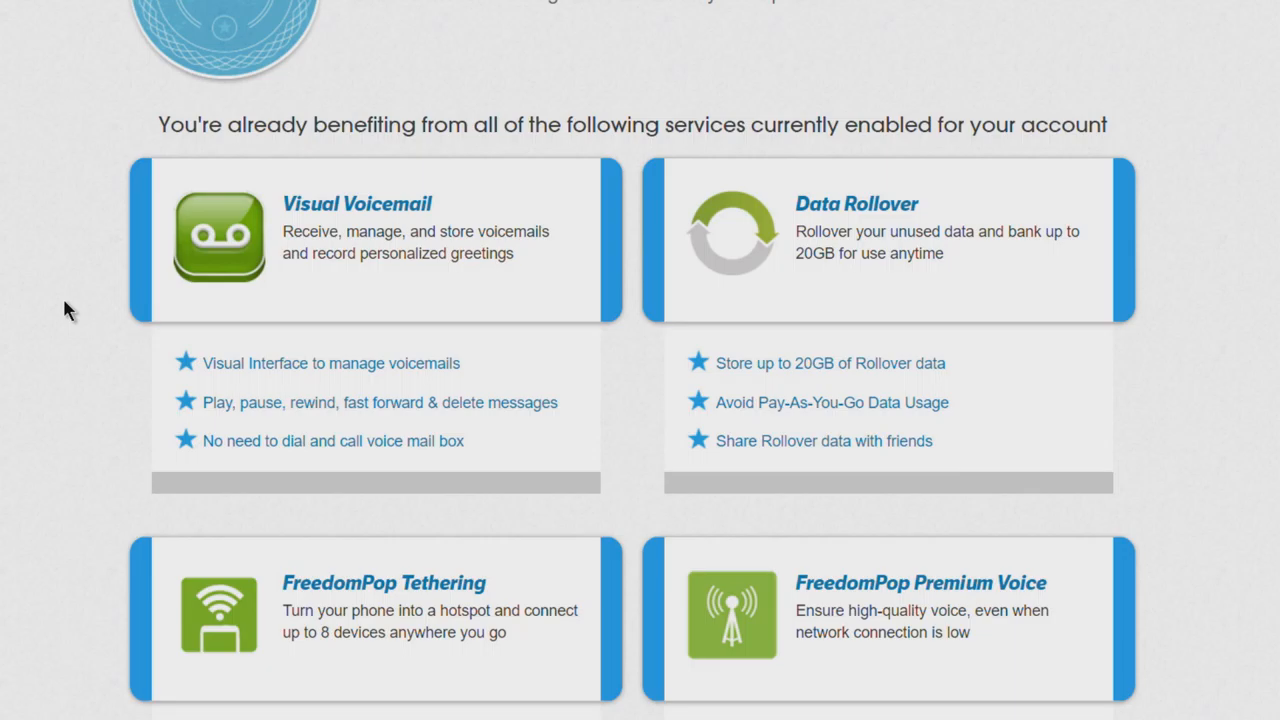
scroll(down, 3)
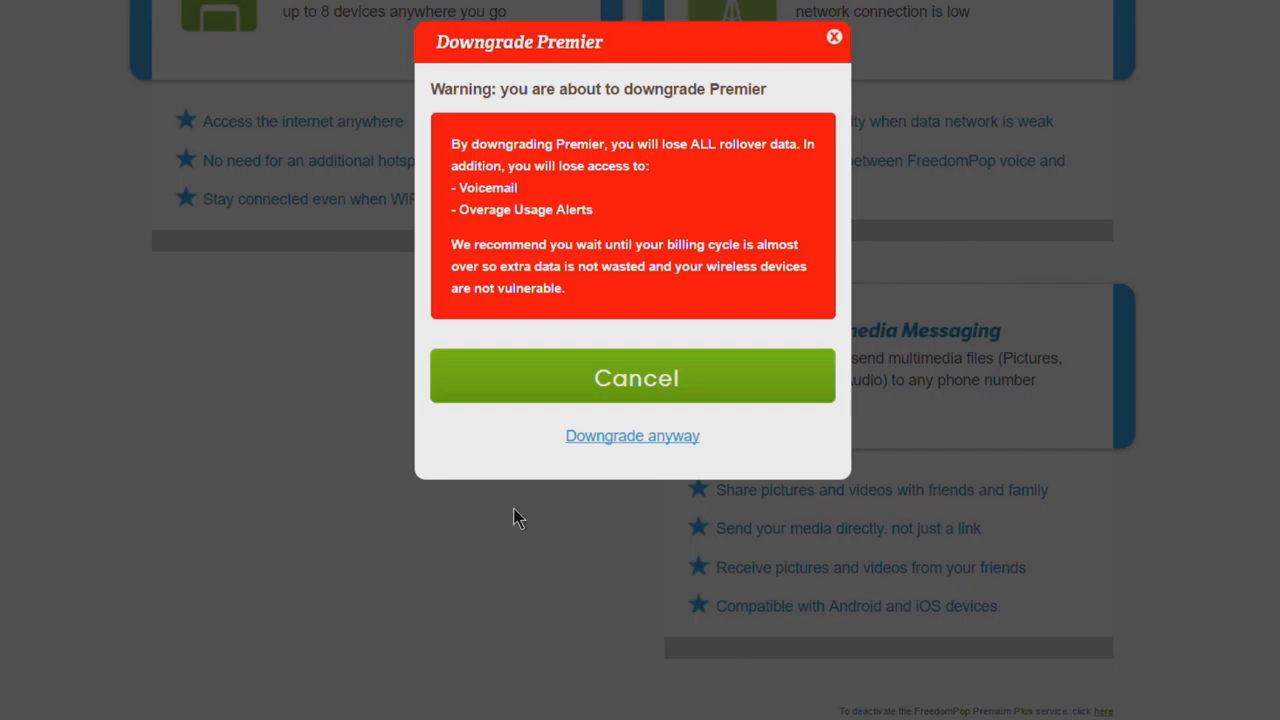
mouse_move(780, 105)
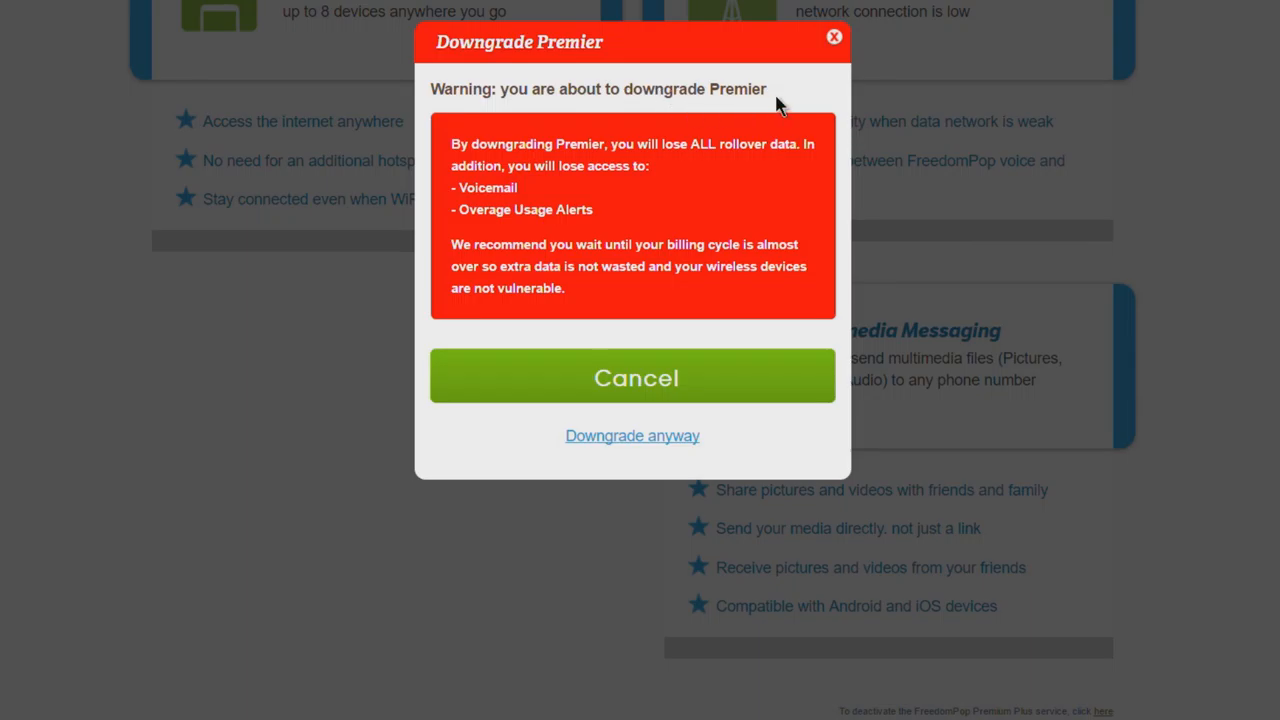
mouse_move(600, 228)
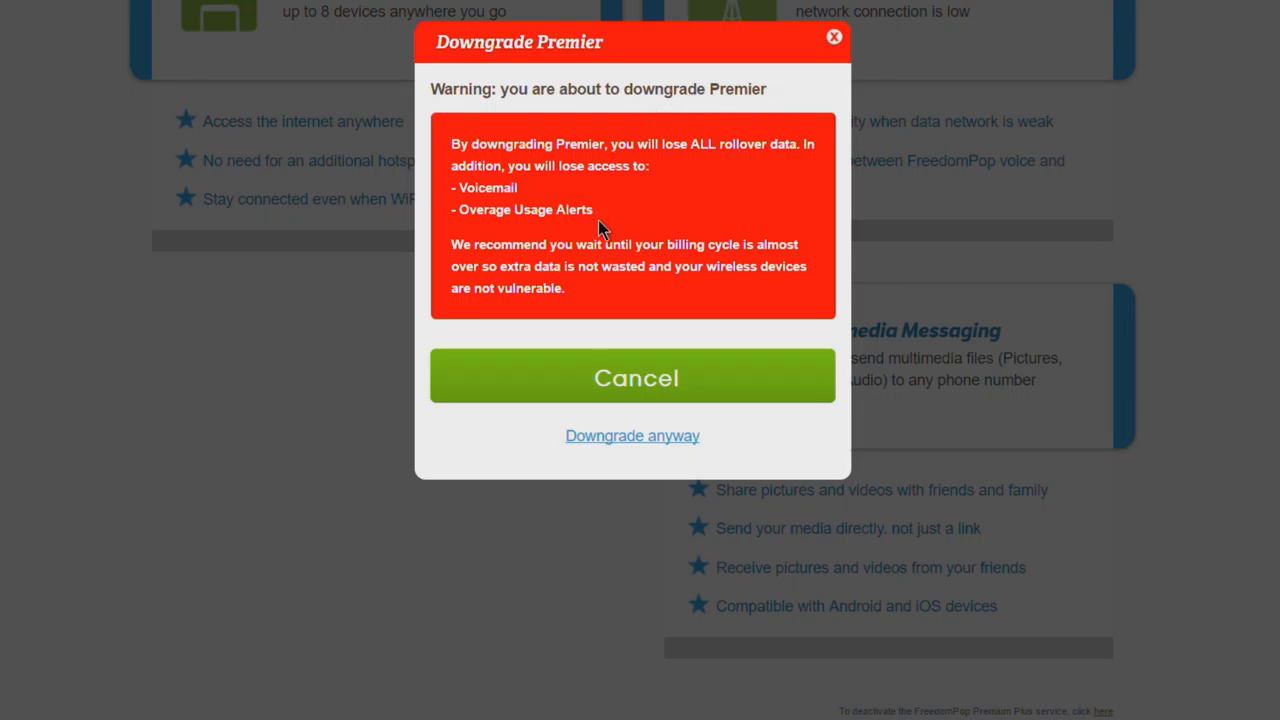
mouse_move(573, 190)
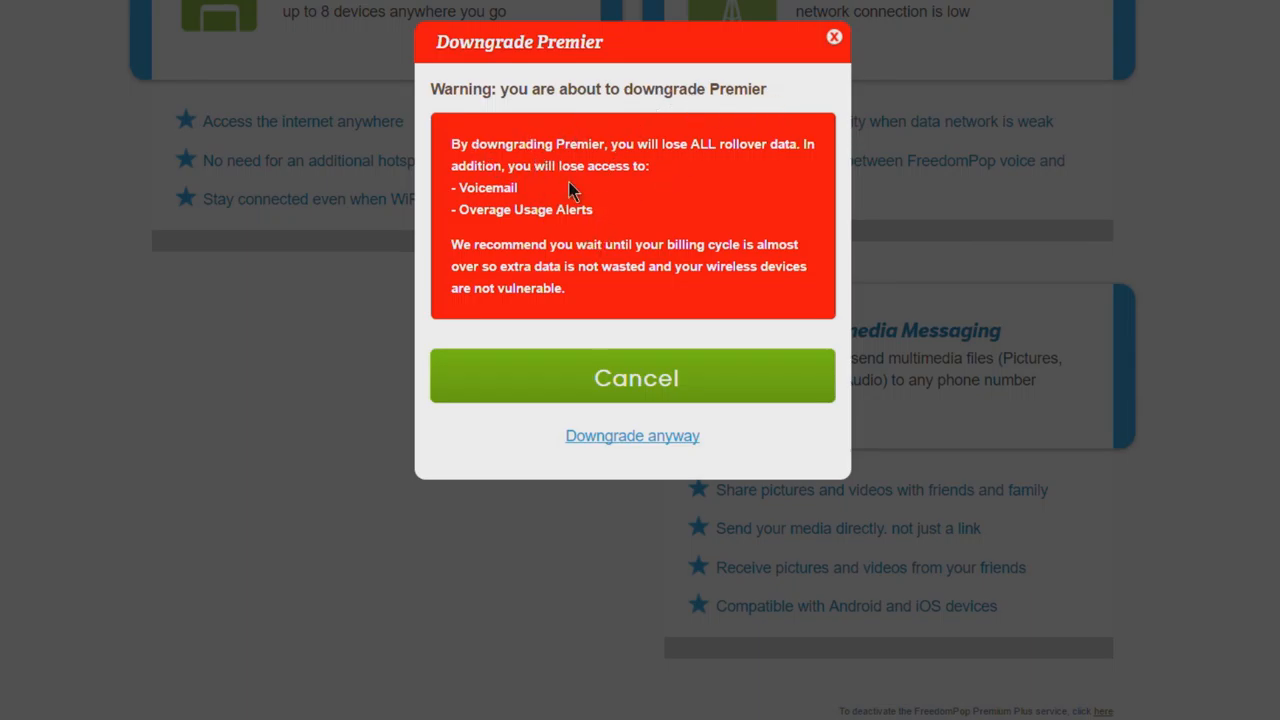
mouse_move(755, 260)
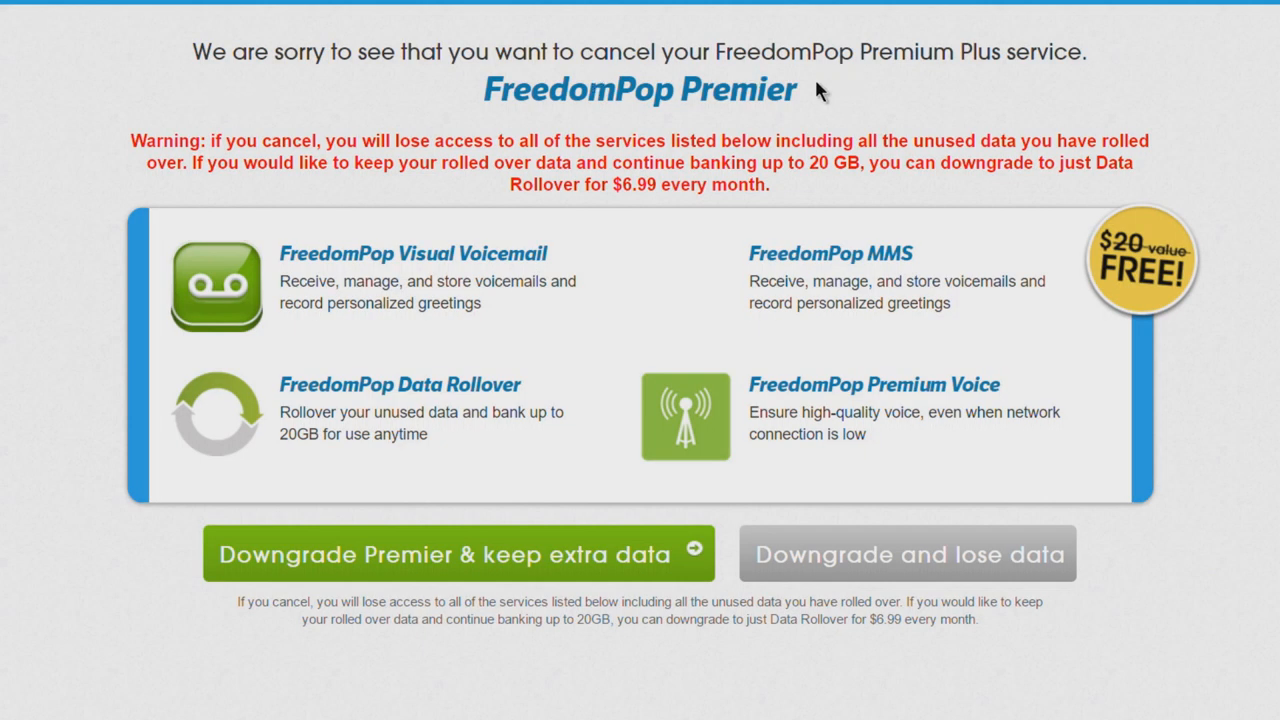
mouse_move(813, 340)
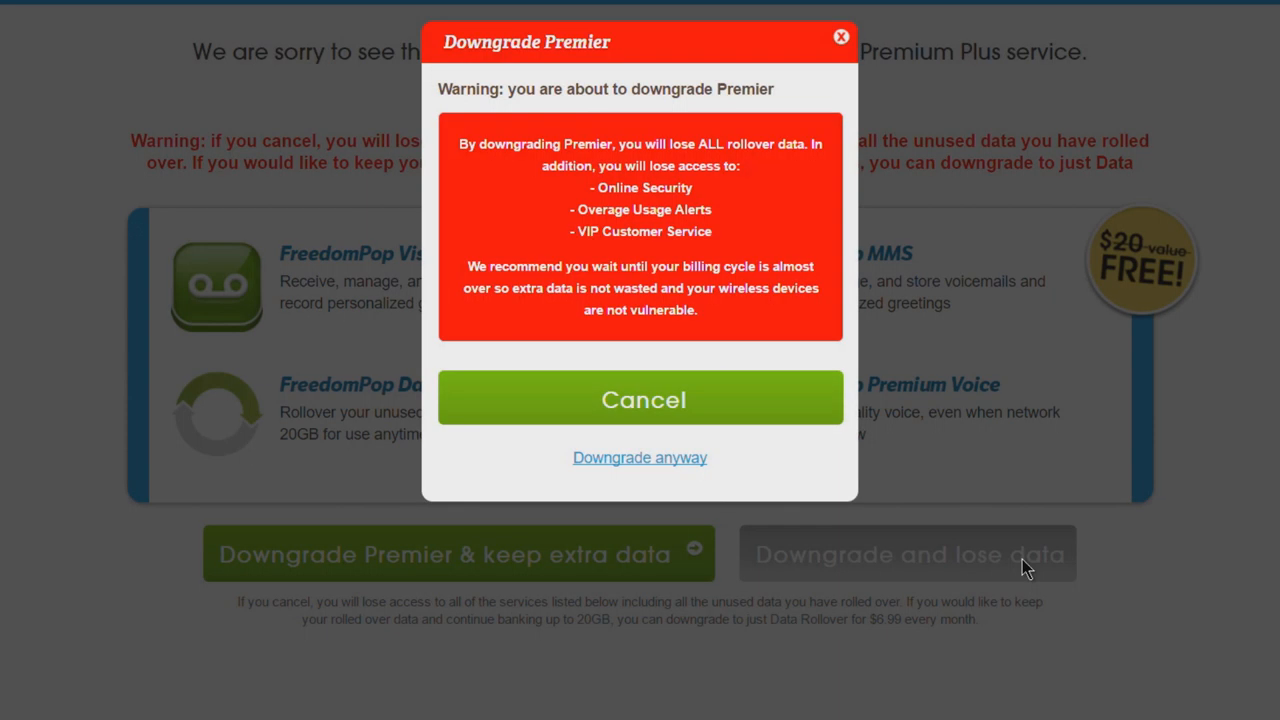
mouse_move(758, 212)
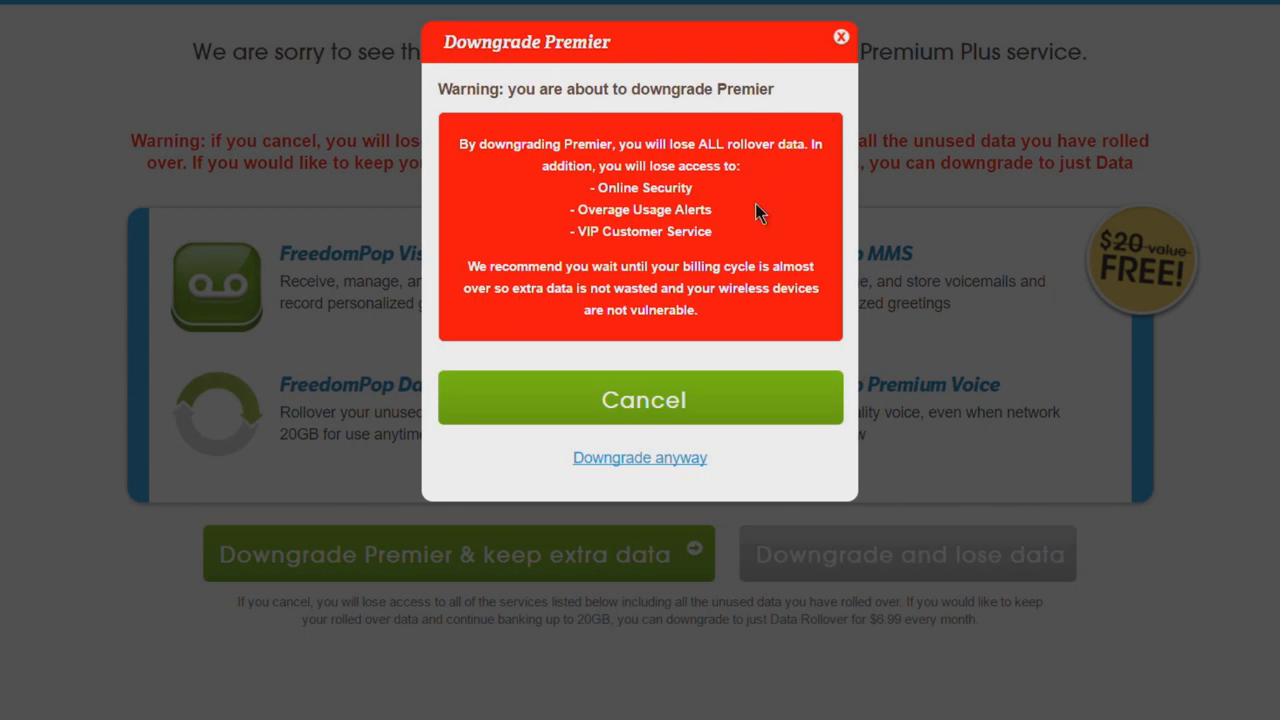
mouse_move(800, 160)
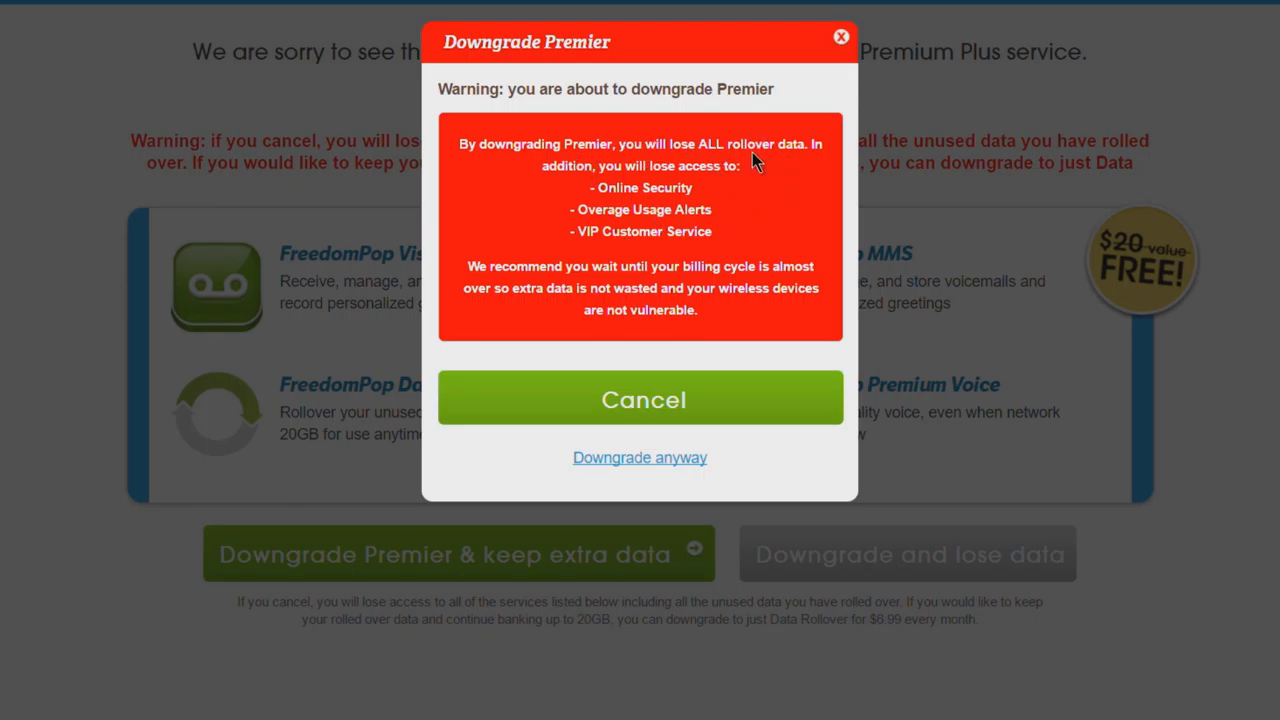
- Accept the Premier downgrade, continue, and view Overview showing Basic 200 with no services
click(639, 457)
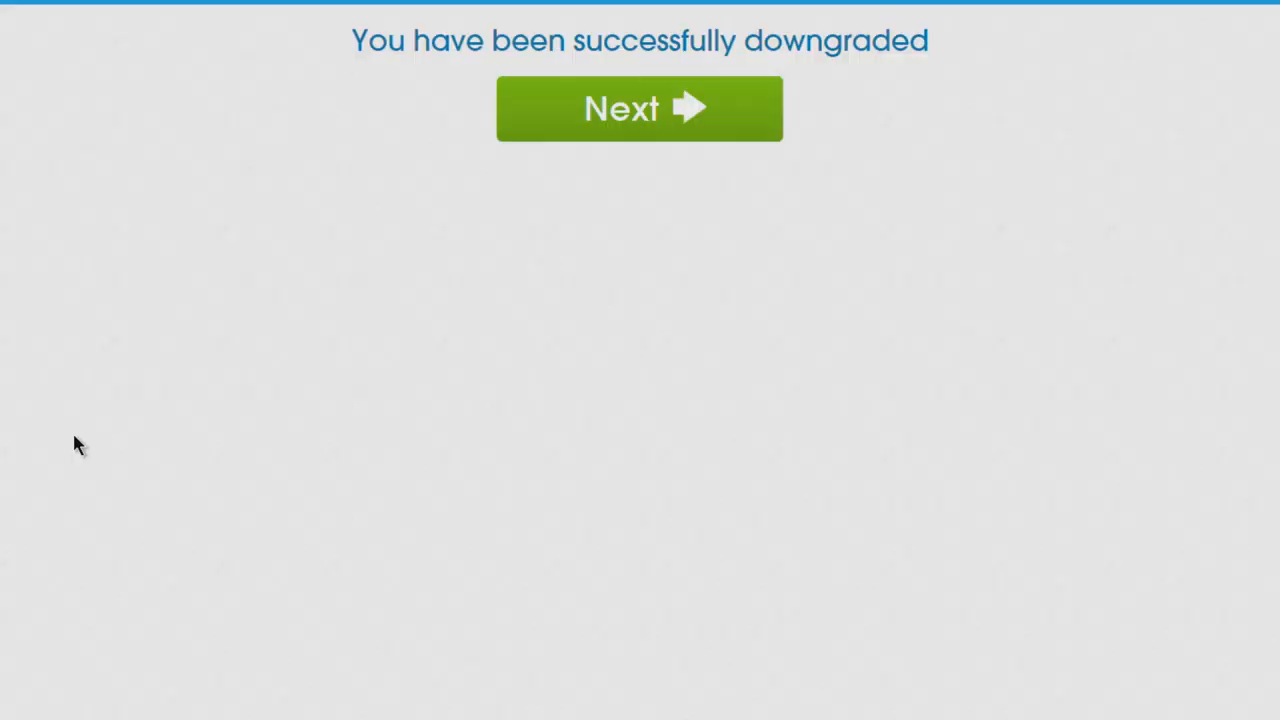
mouse_move(688, 110)
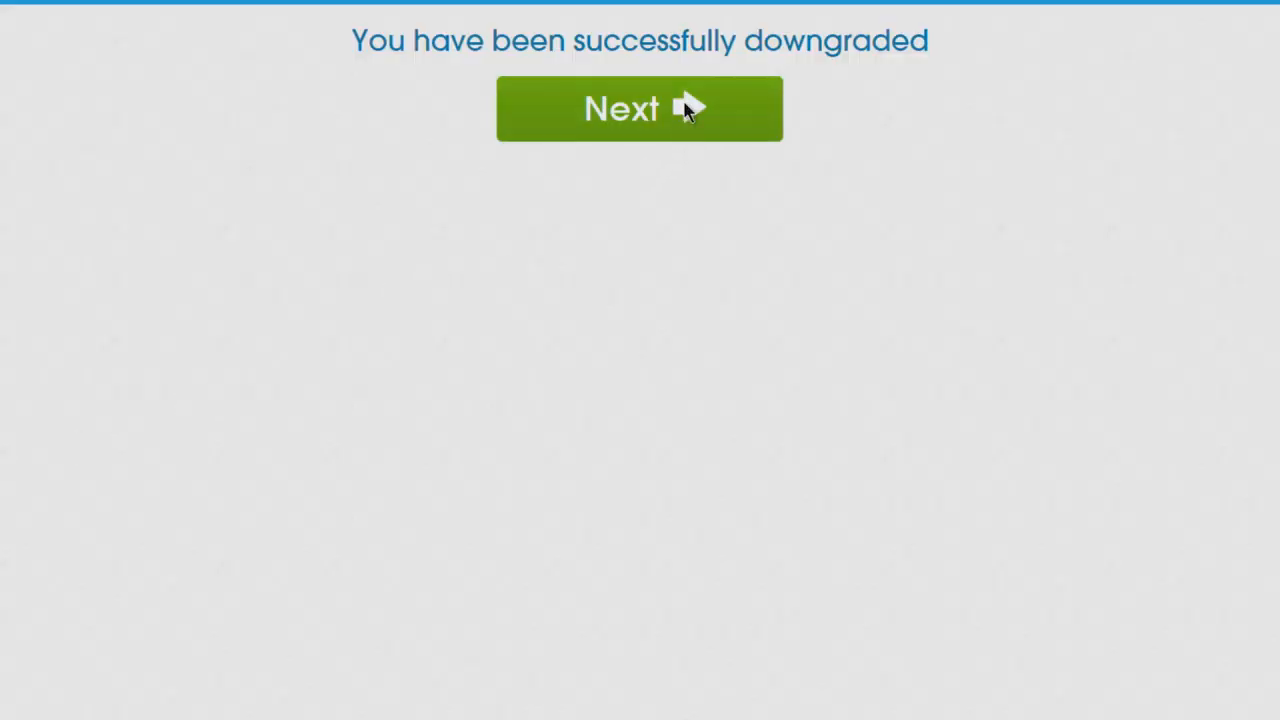
click(639, 109)
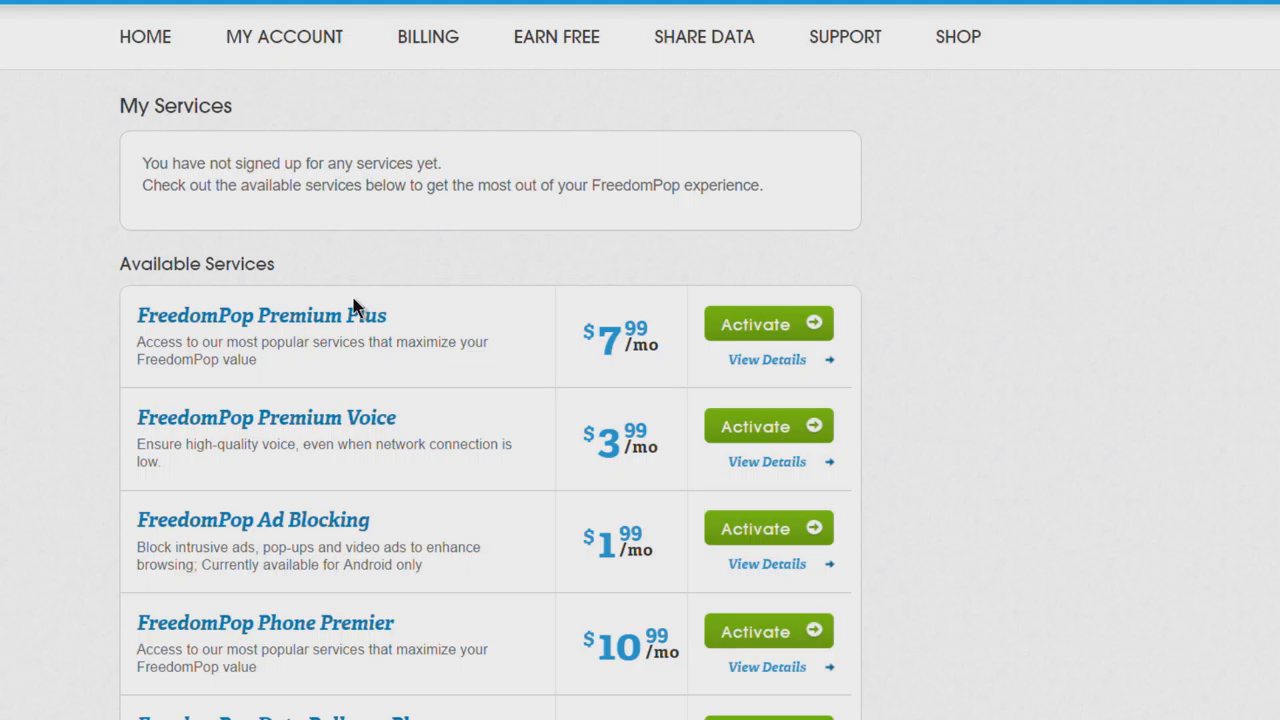
click(284, 37)
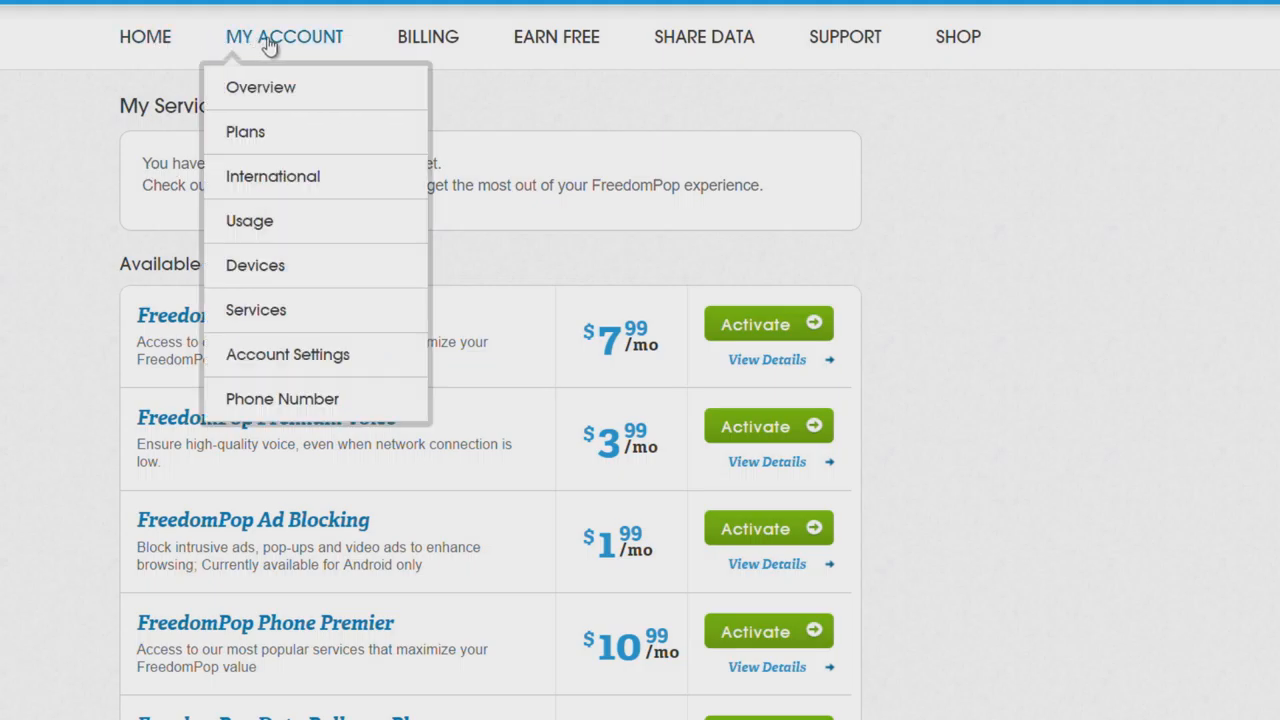
click(261, 87)
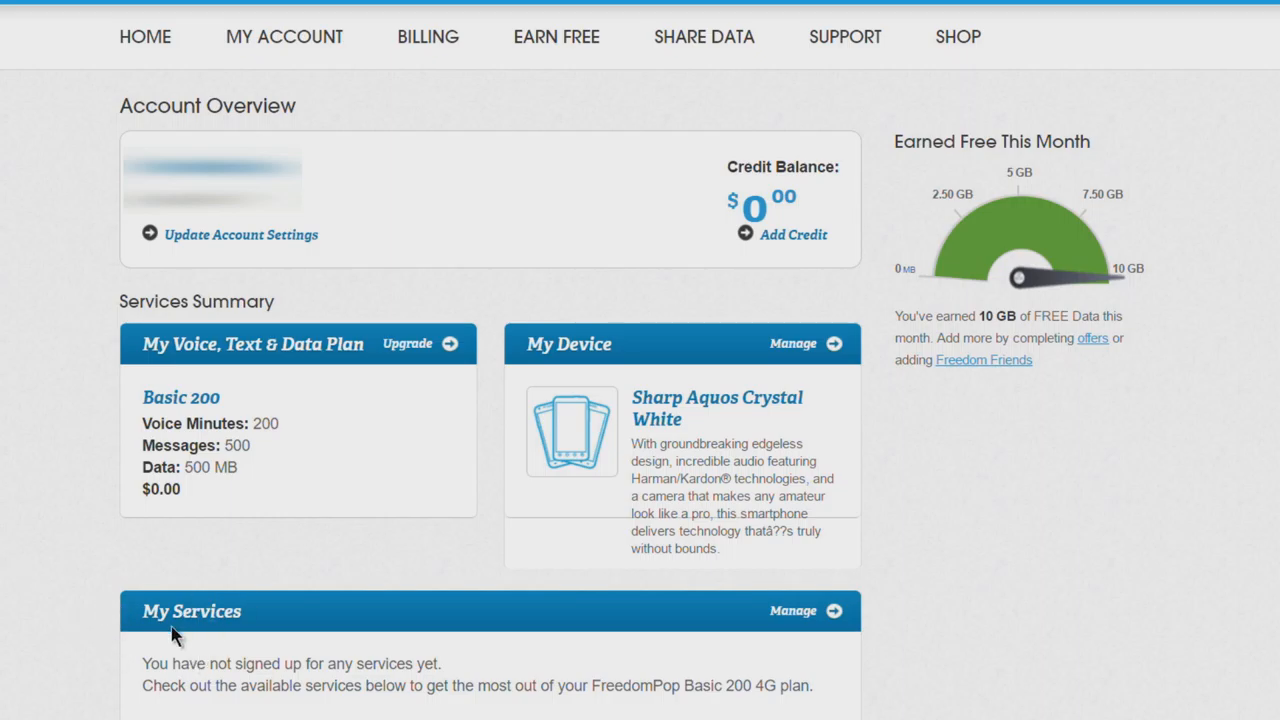
mouse_move(248, 380)
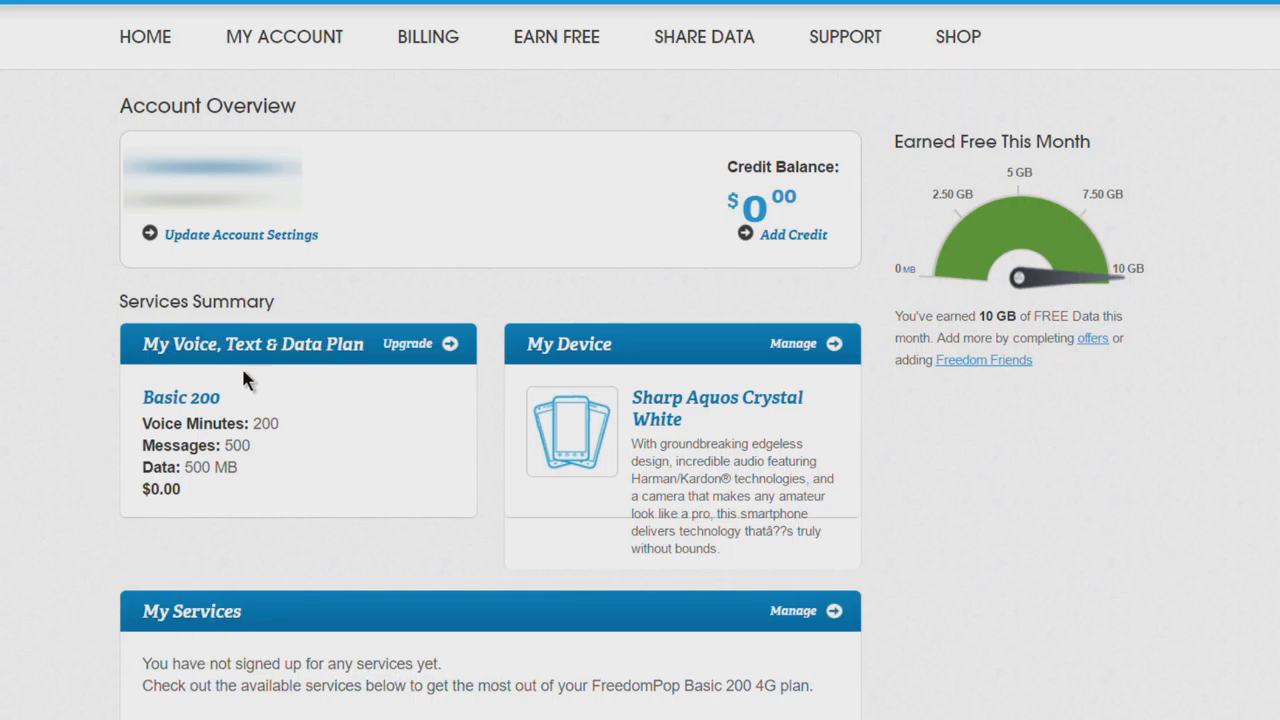
mouse_move(113, 500)
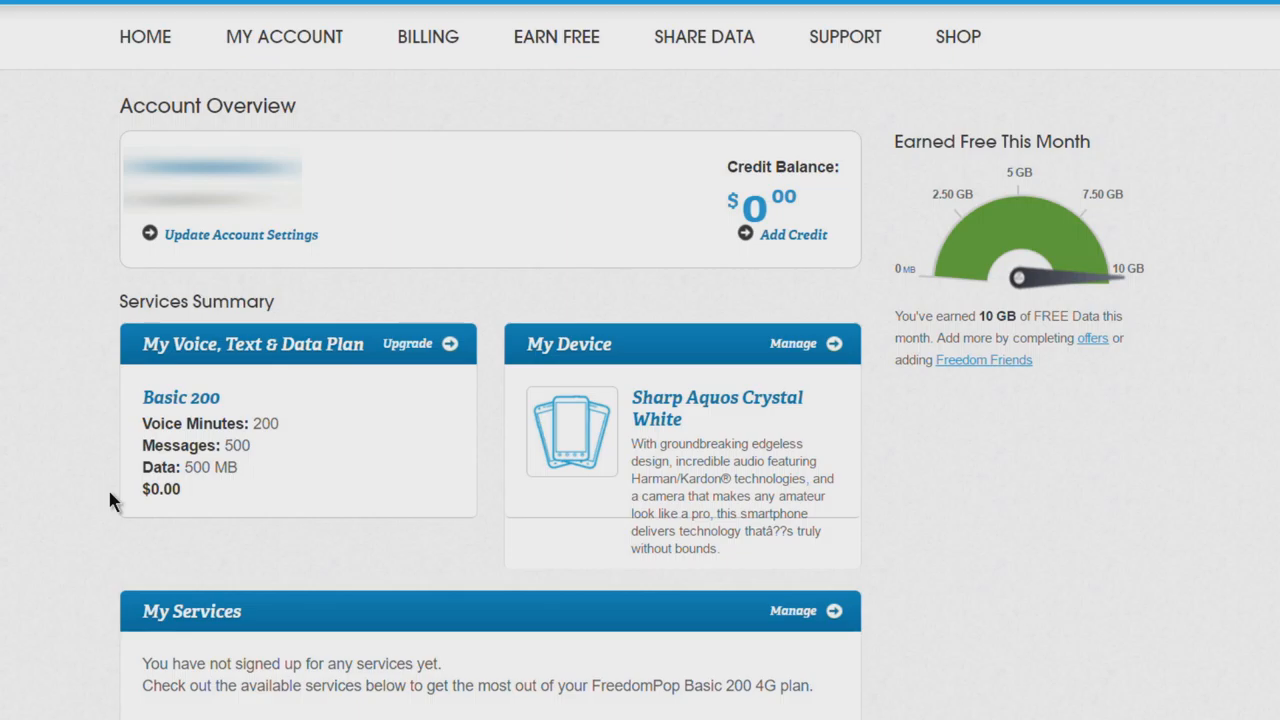
mouse_move(470, 370)
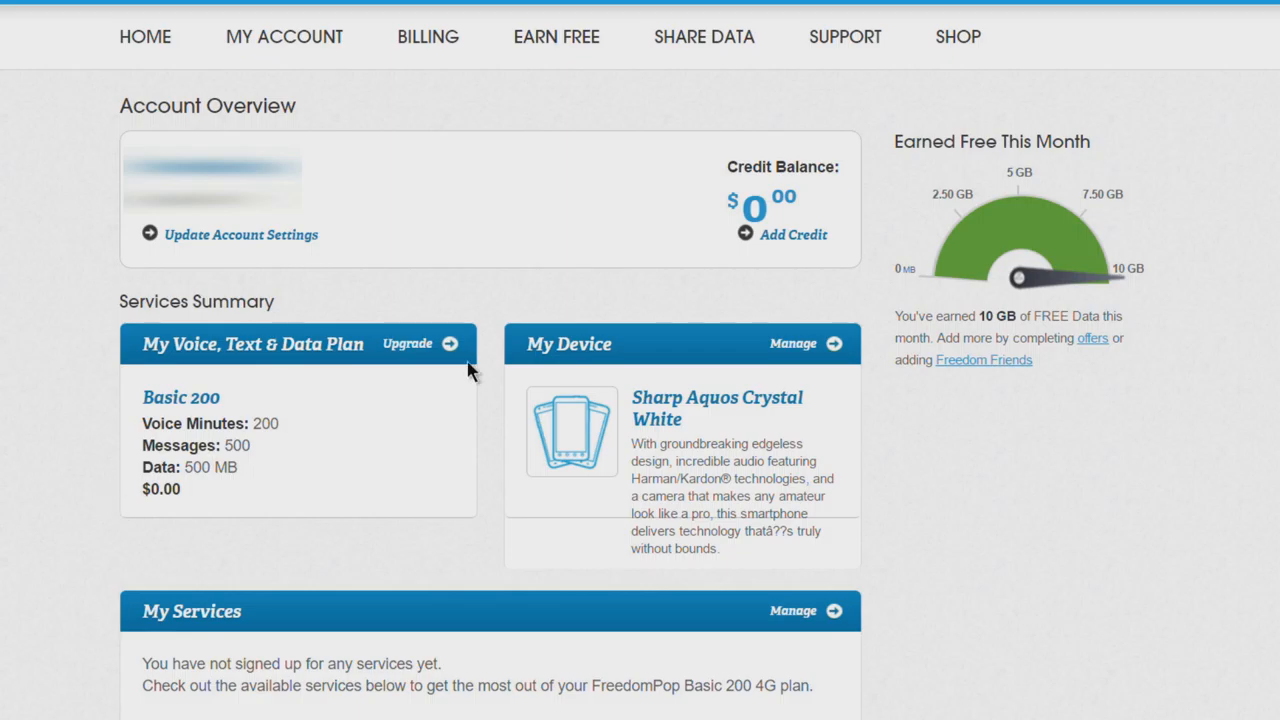
- Uncheck Automatic Top-up in Billing Settings and accept the $5.00 credit note
click(428, 37)
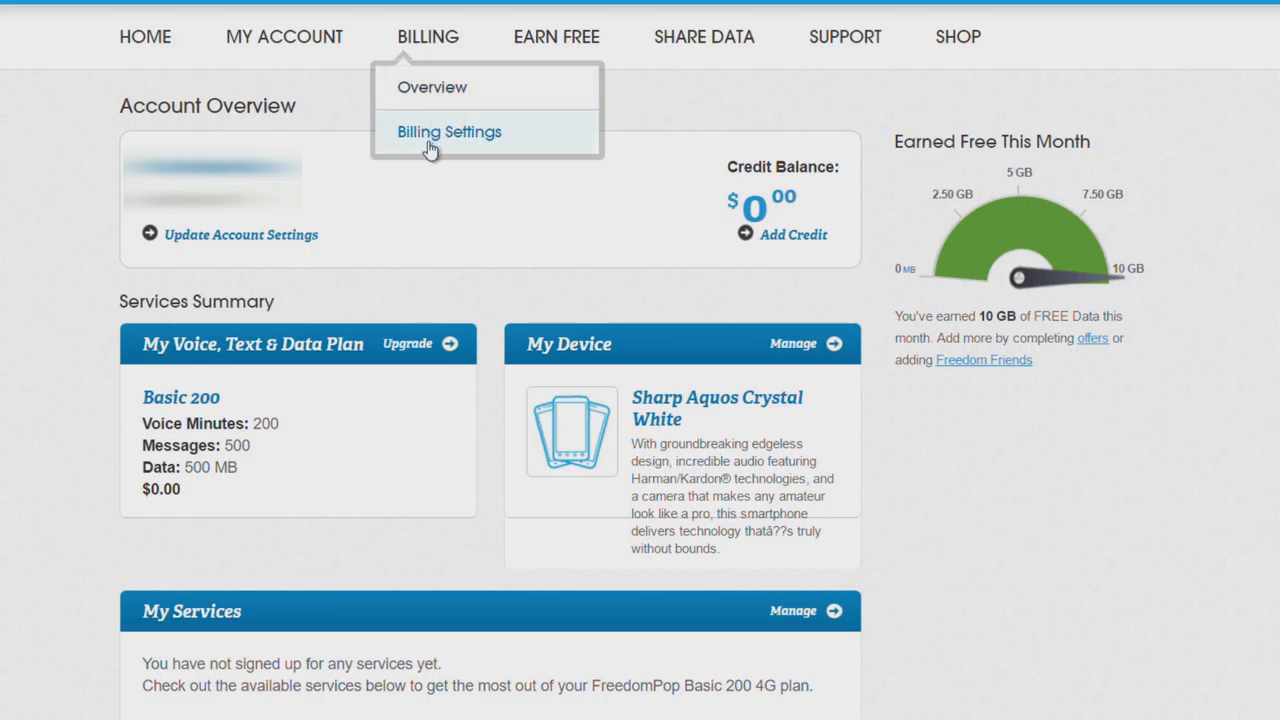
click(449, 131)
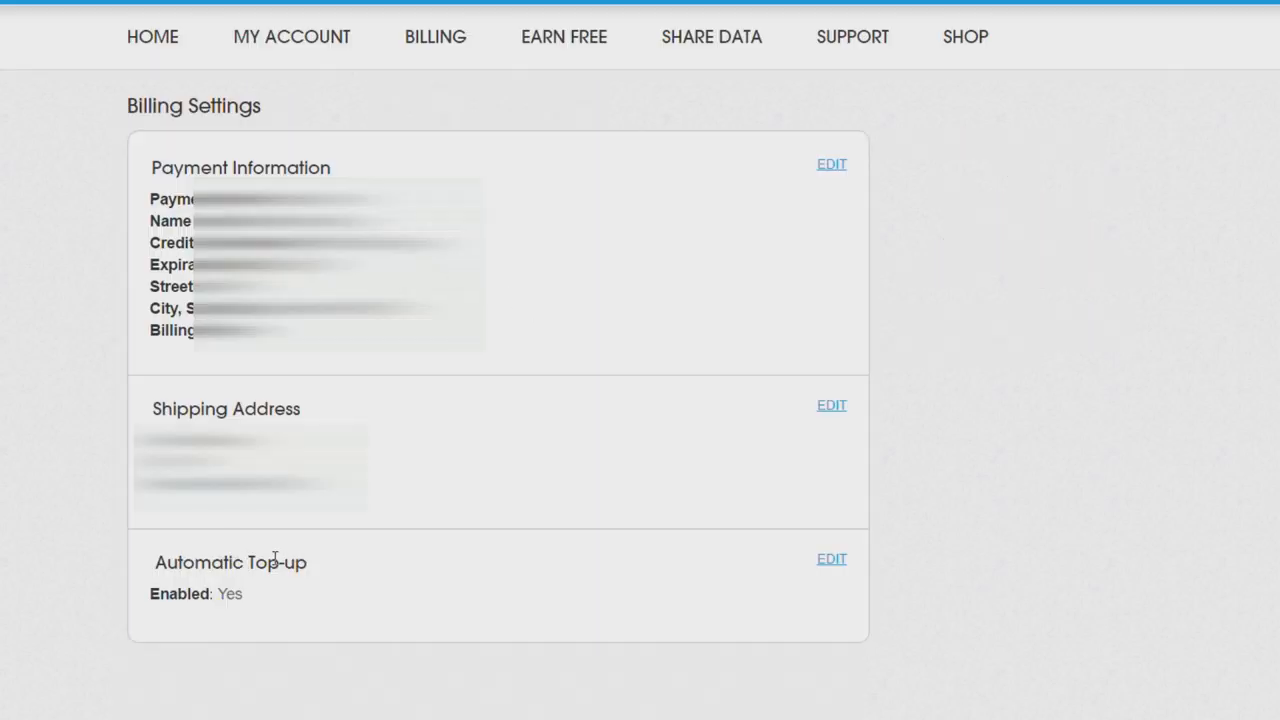
mouse_move(725, 623)
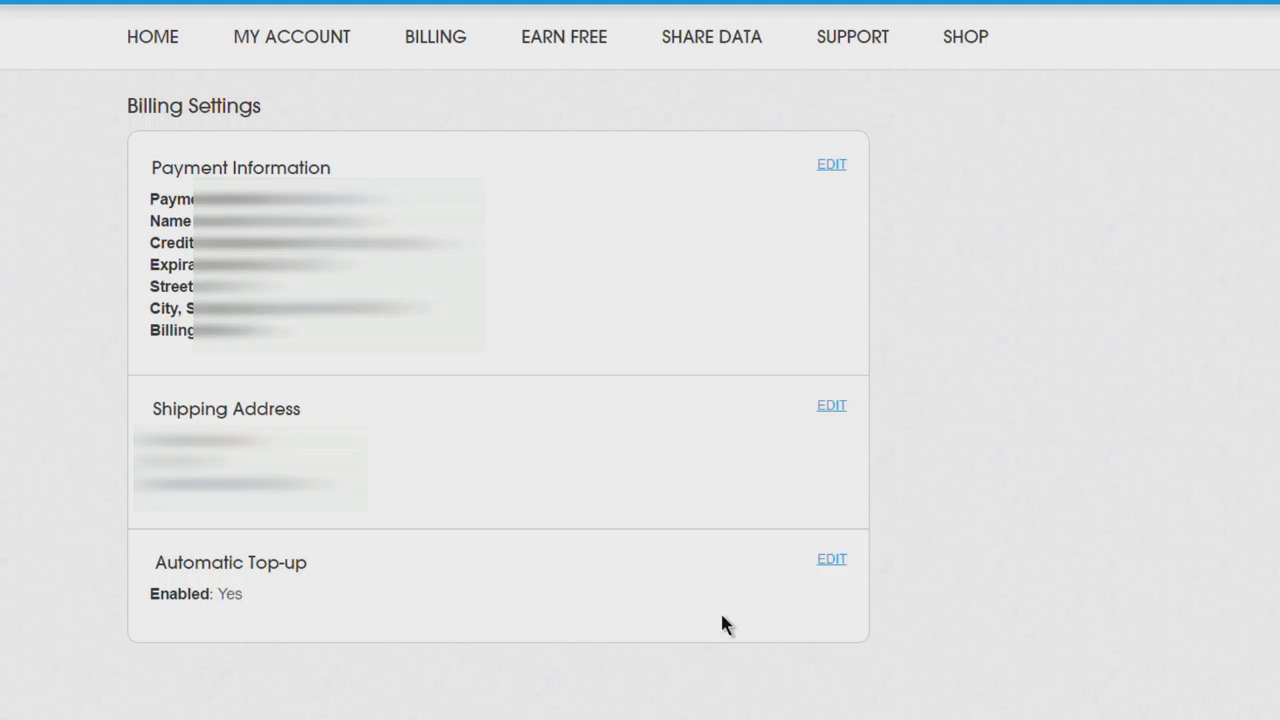
click(831, 559)
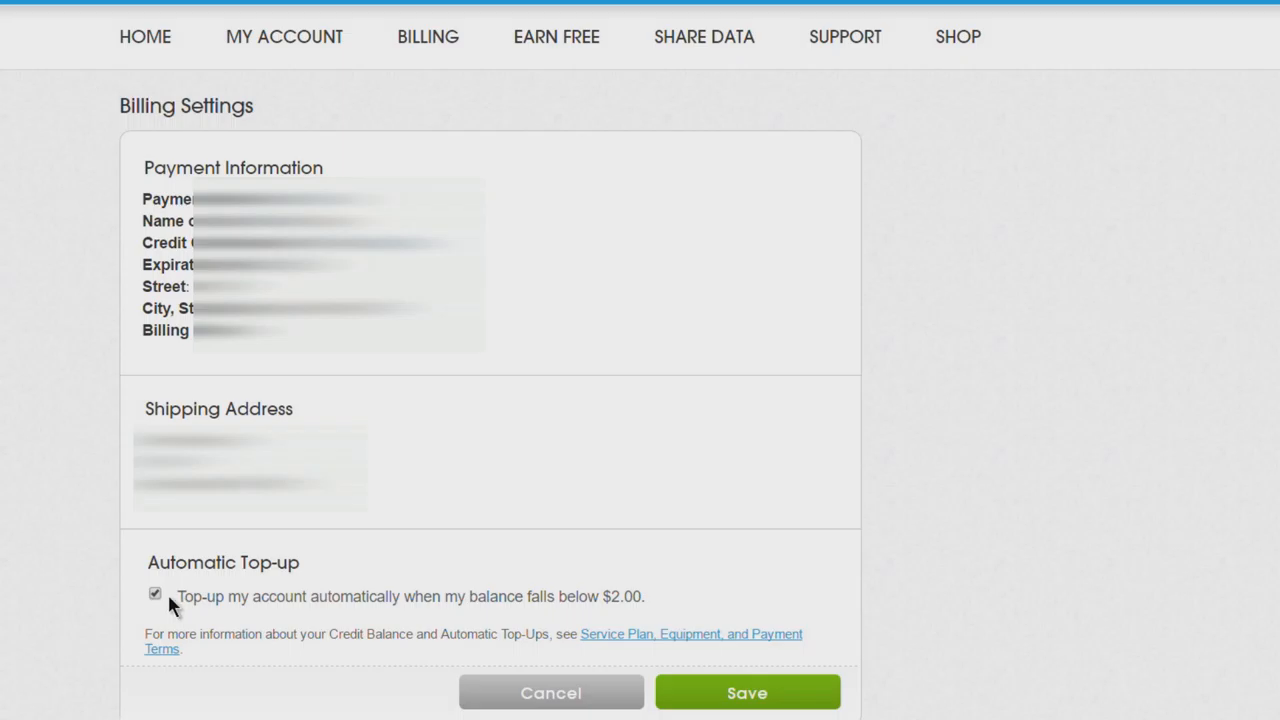
click(155, 593)
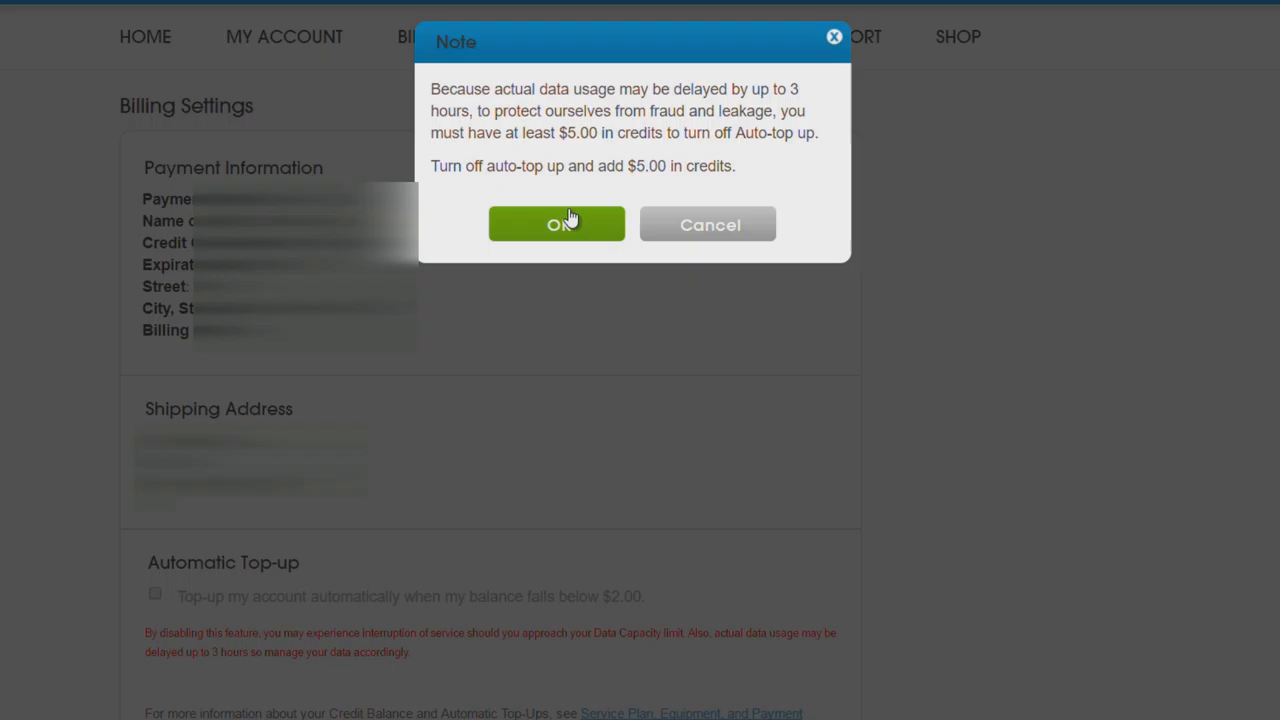
mouse_move(582, 245)
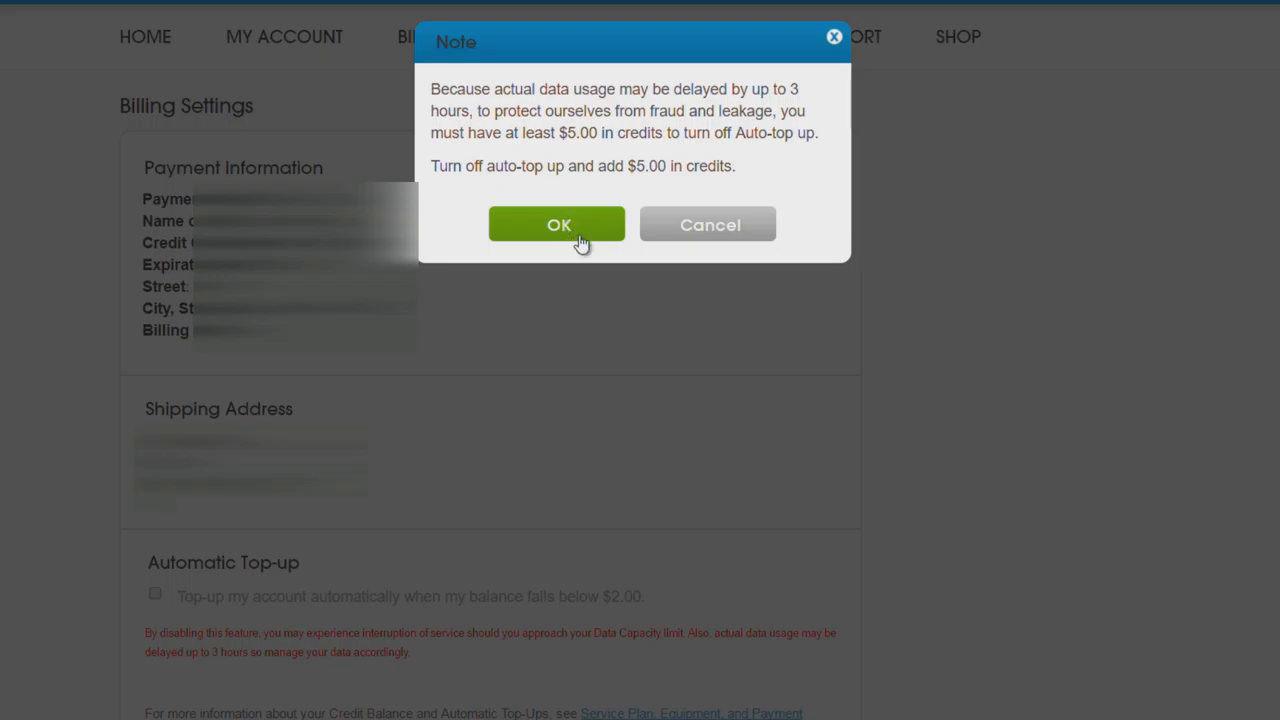
mouse_move(595, 252)
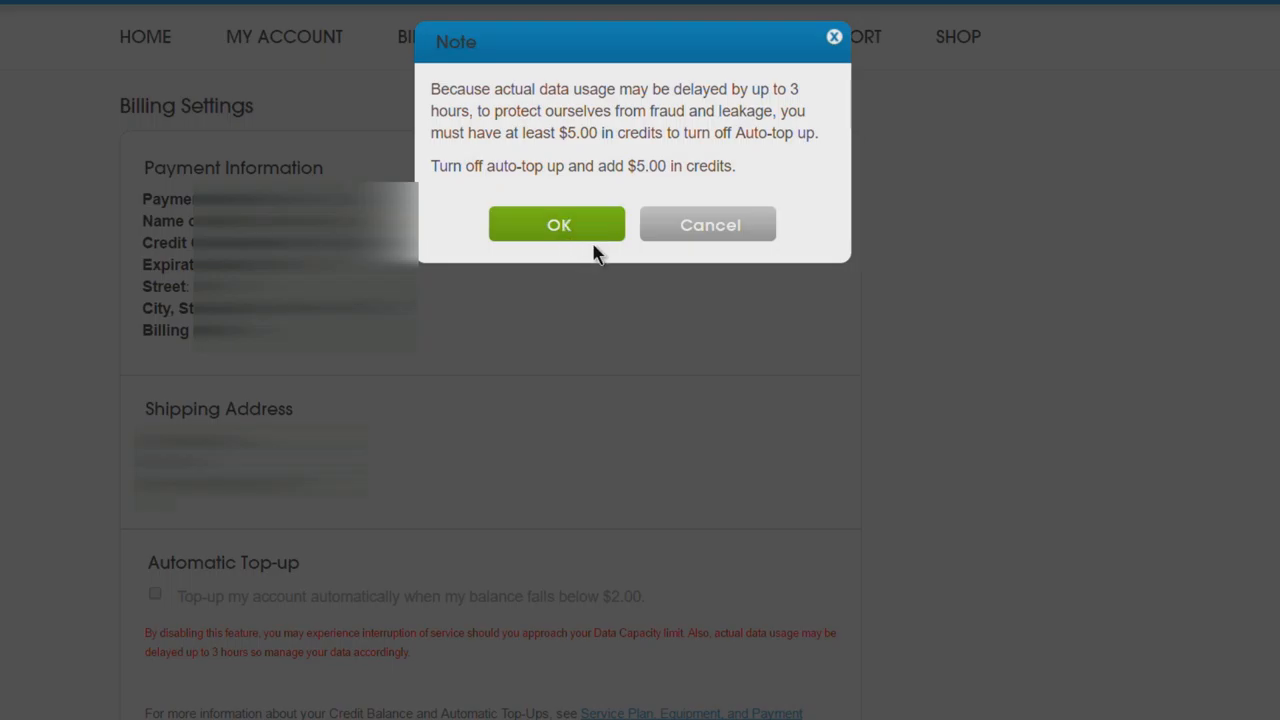
click(557, 223)
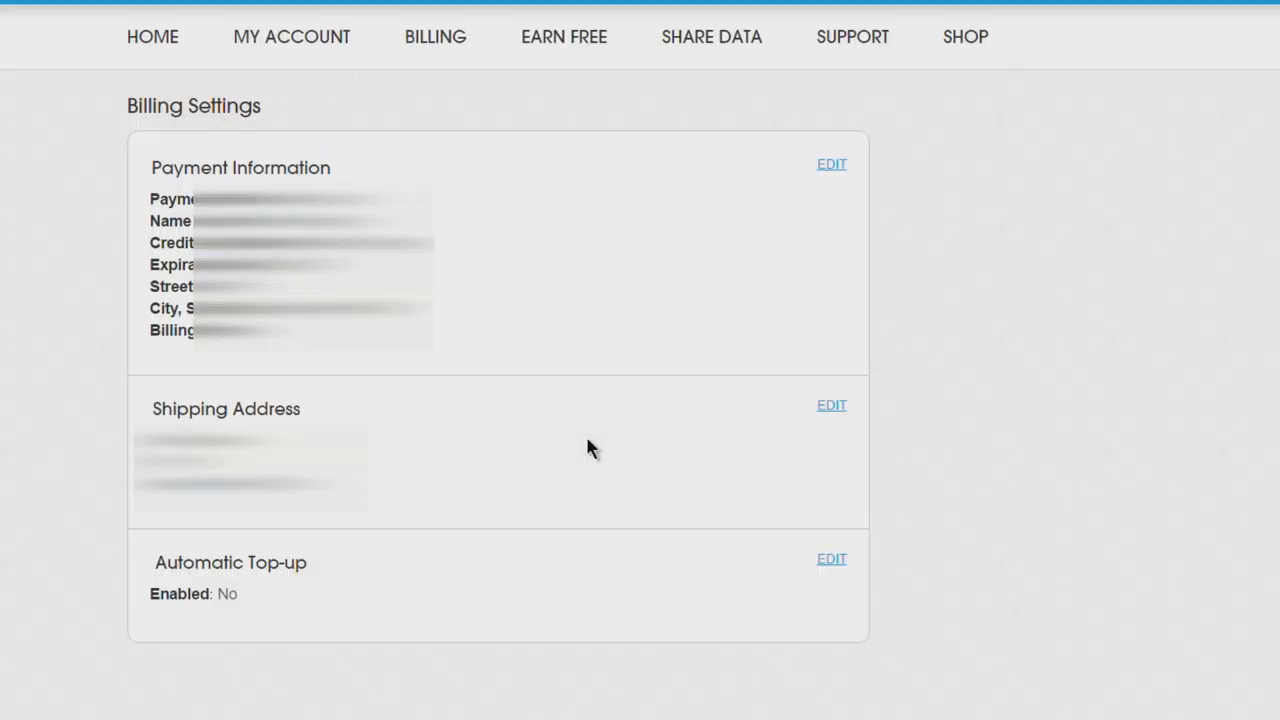
mouse_move(594, 445)
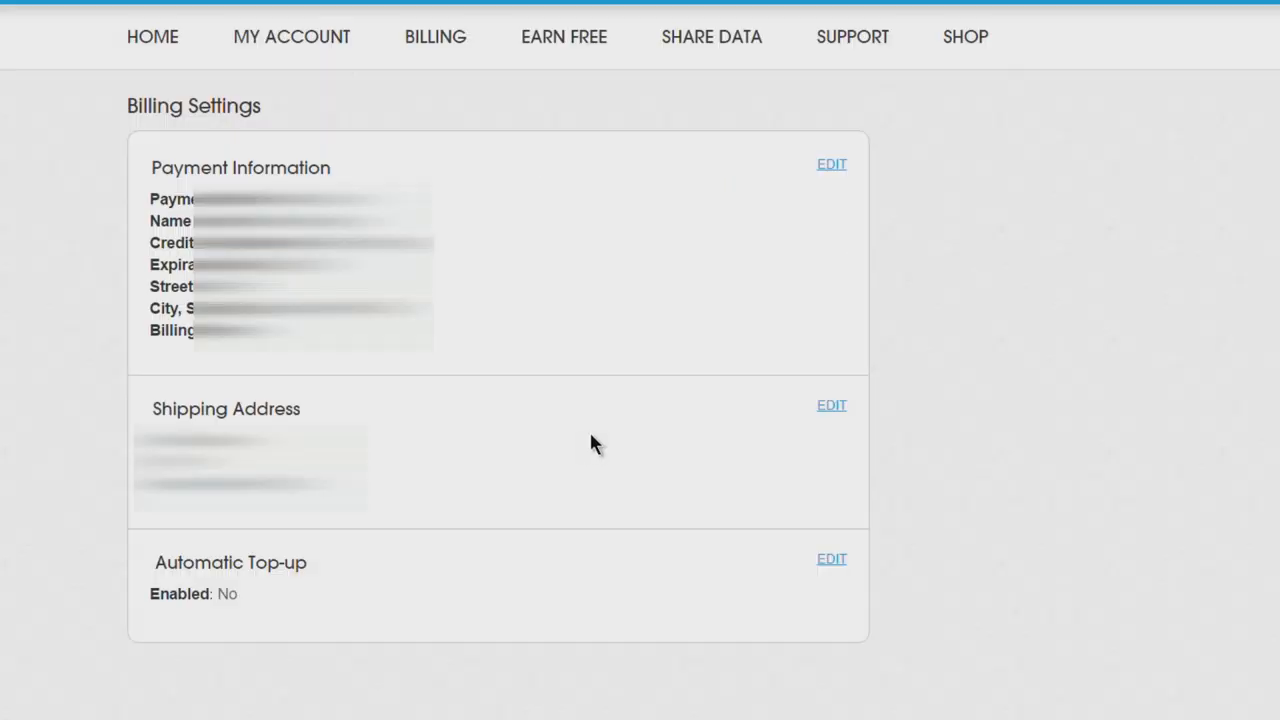
mouse_move(273, 590)
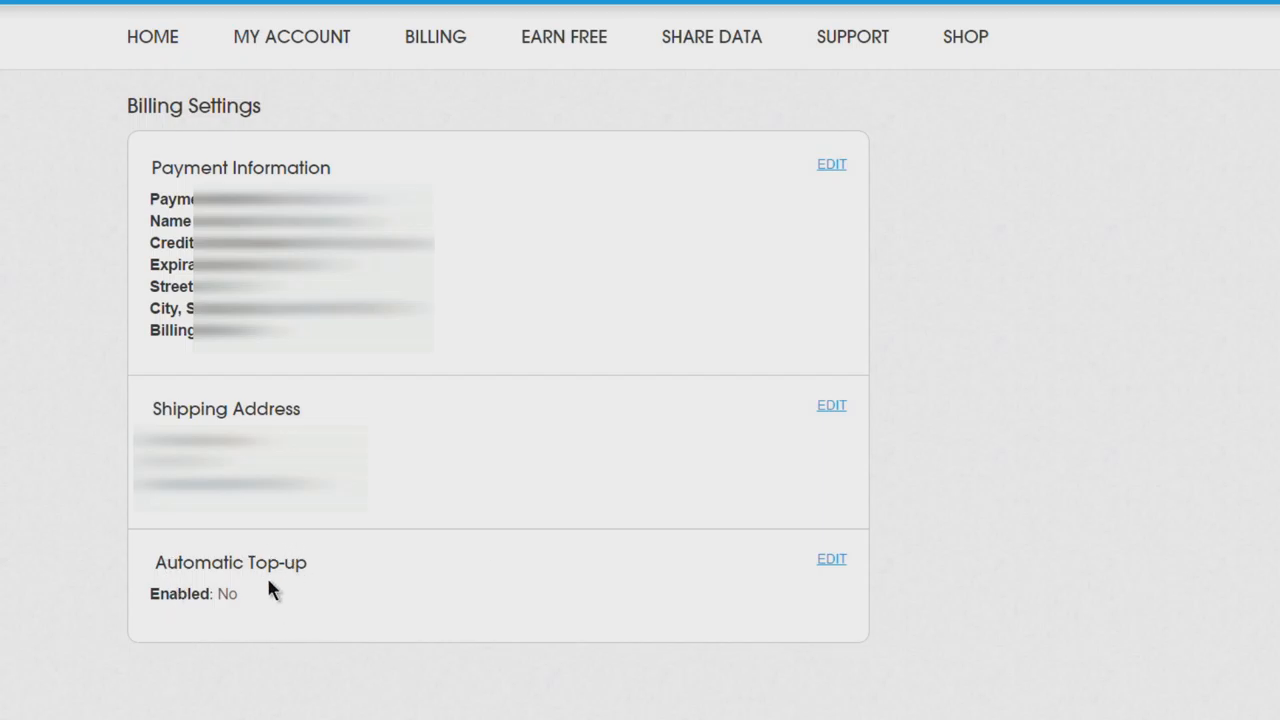
mouse_move(385, 605)
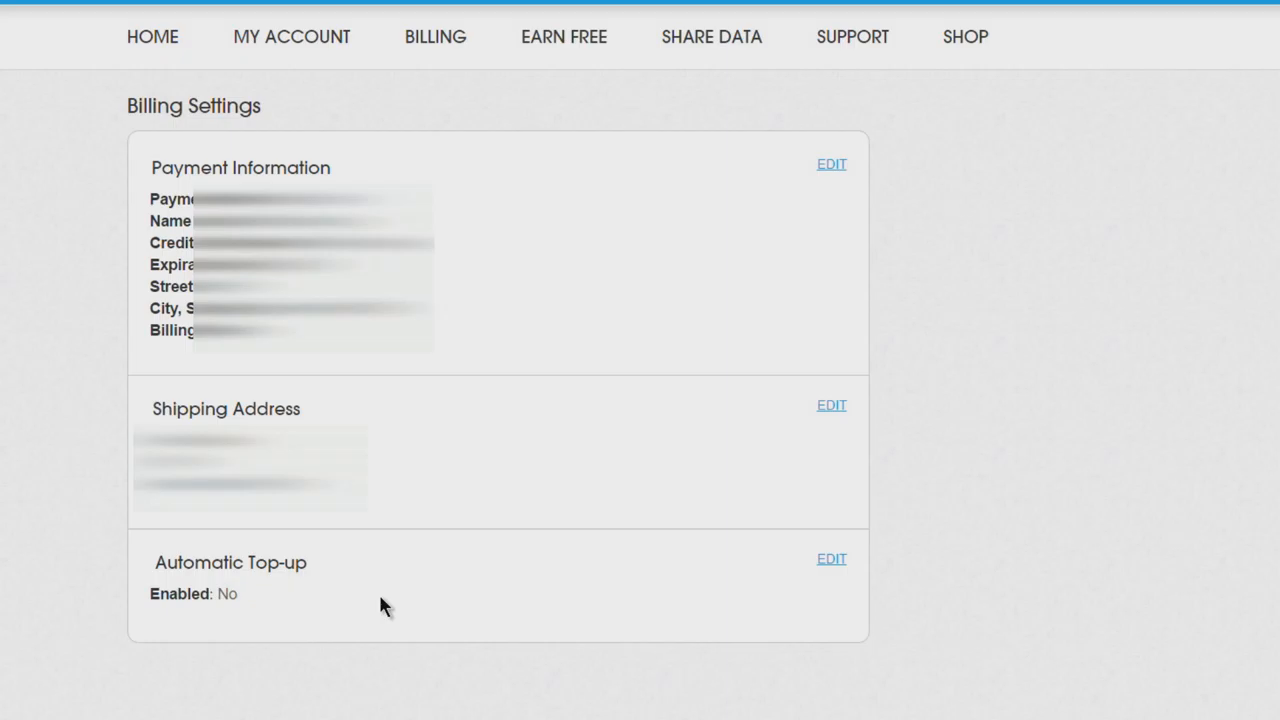
- Check the account Overview now shows a $5.00 credit balance on Basic 200
click(563, 37)
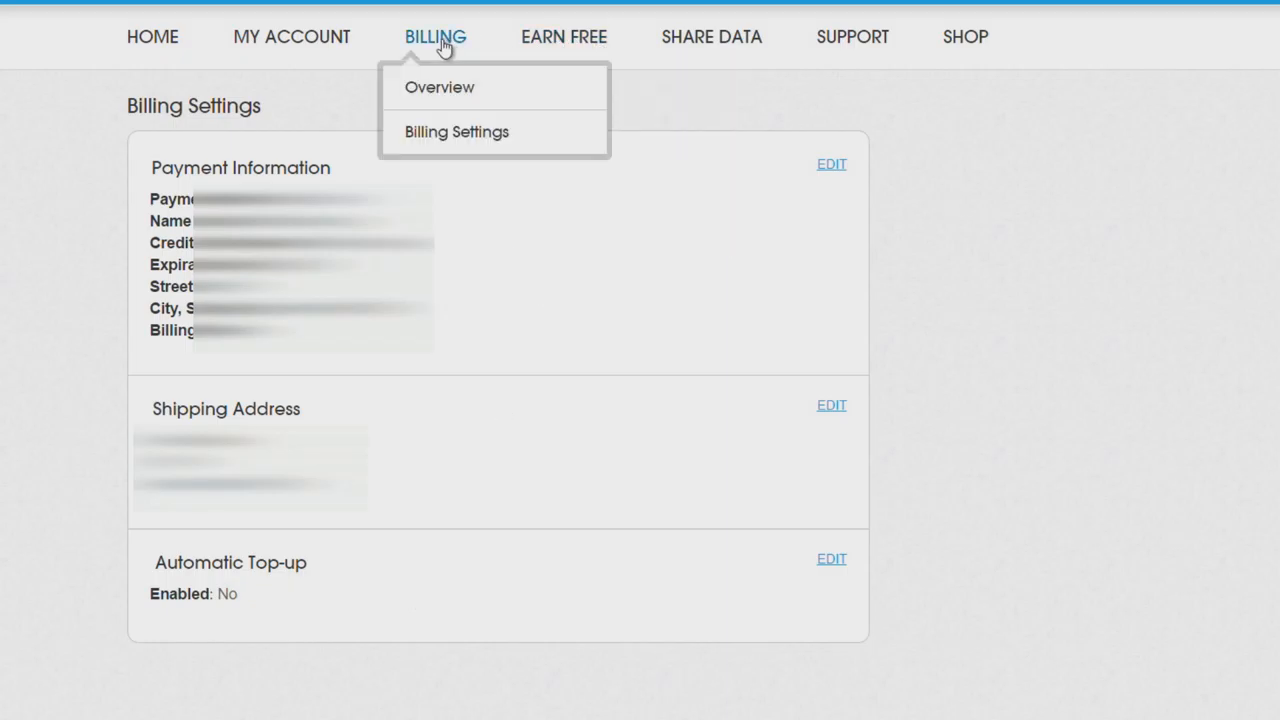
mouse_move(291, 37)
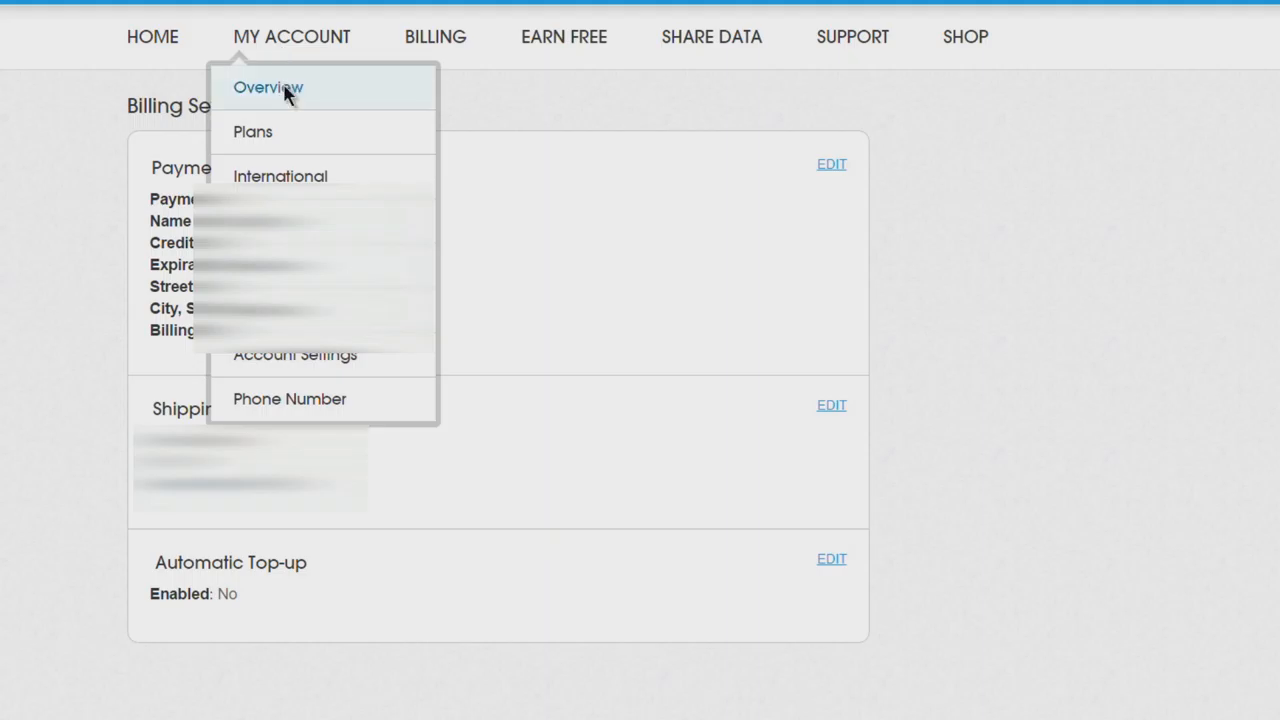
click(267, 87)
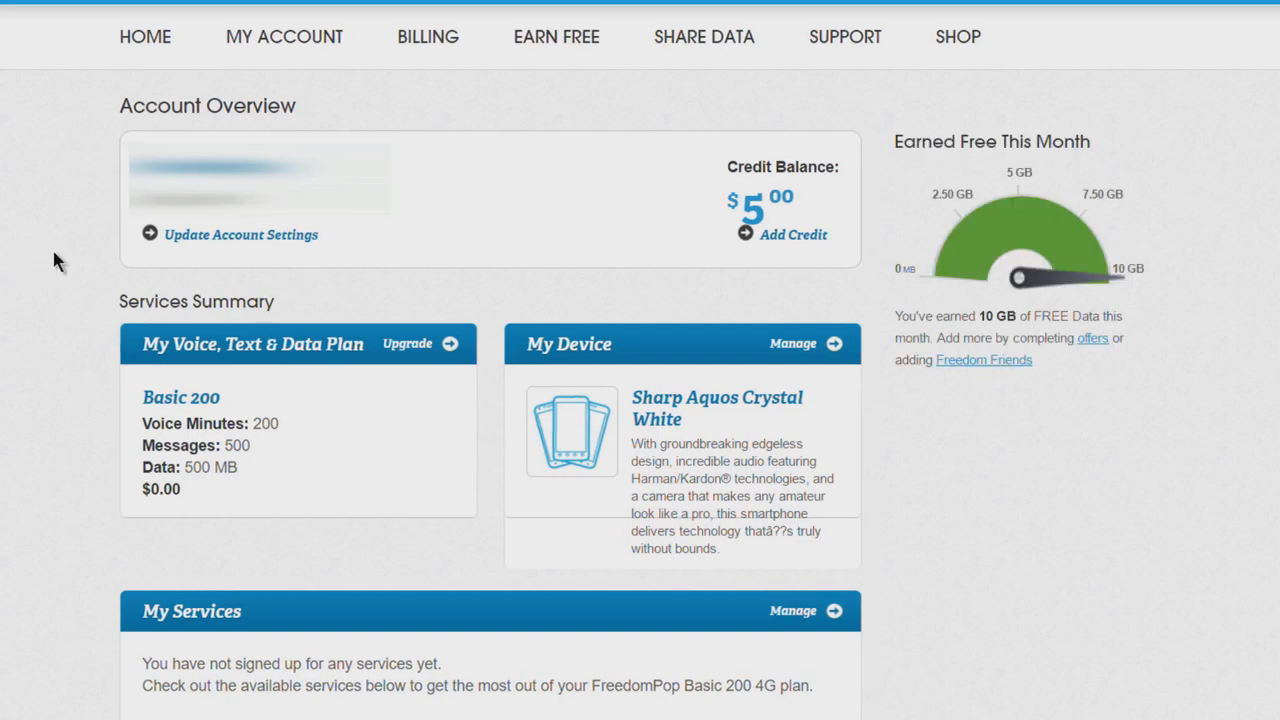
mouse_move(668, 202)
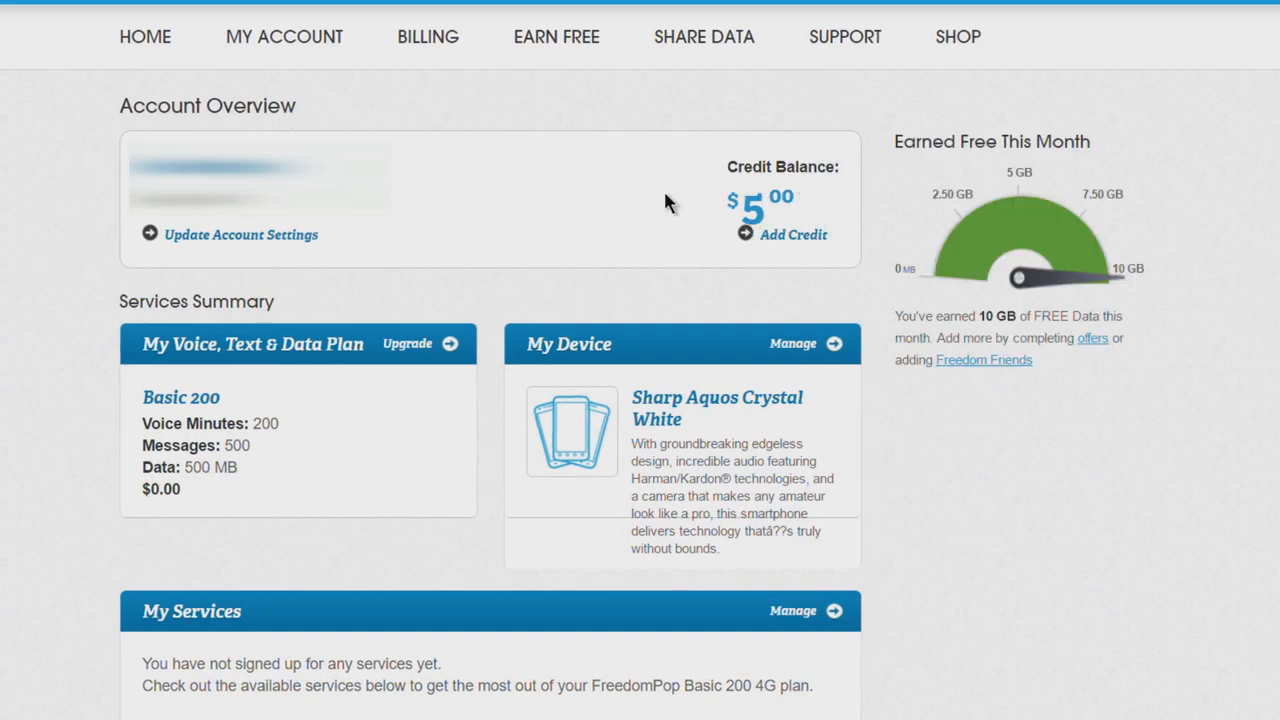
mouse_move(533, 195)
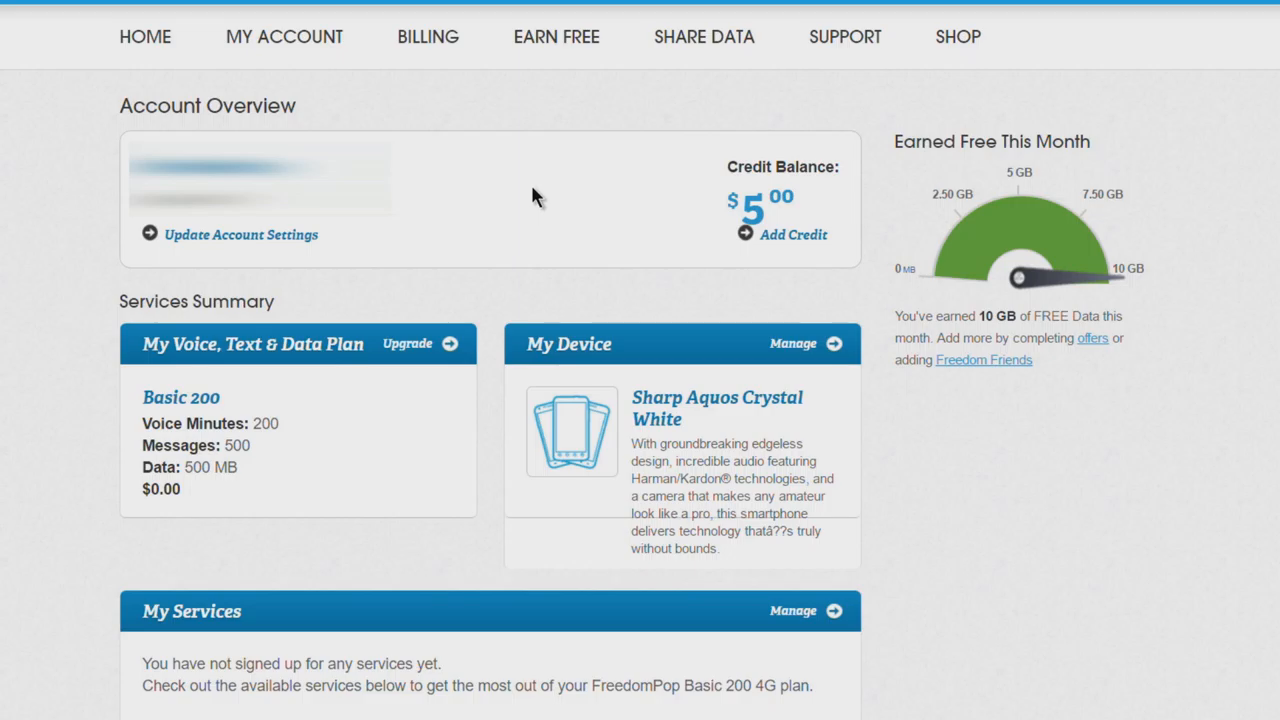
mouse_move(46, 407)
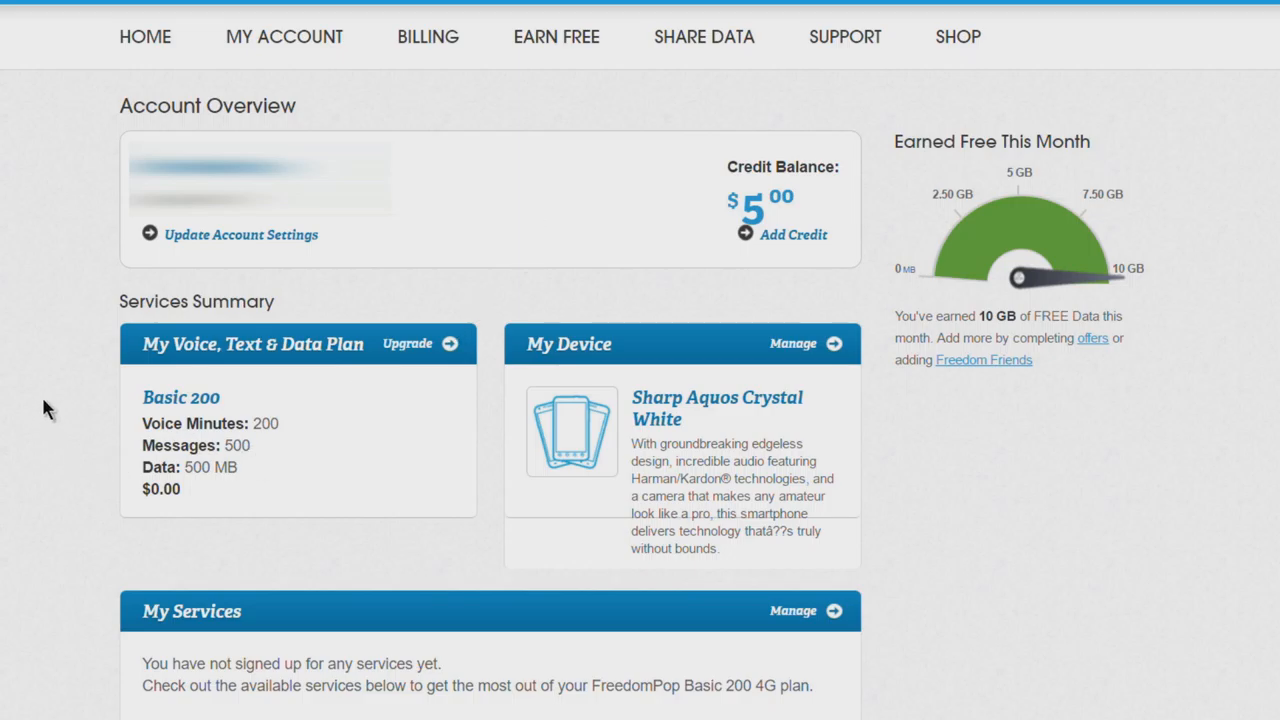
mouse_move(49, 440)
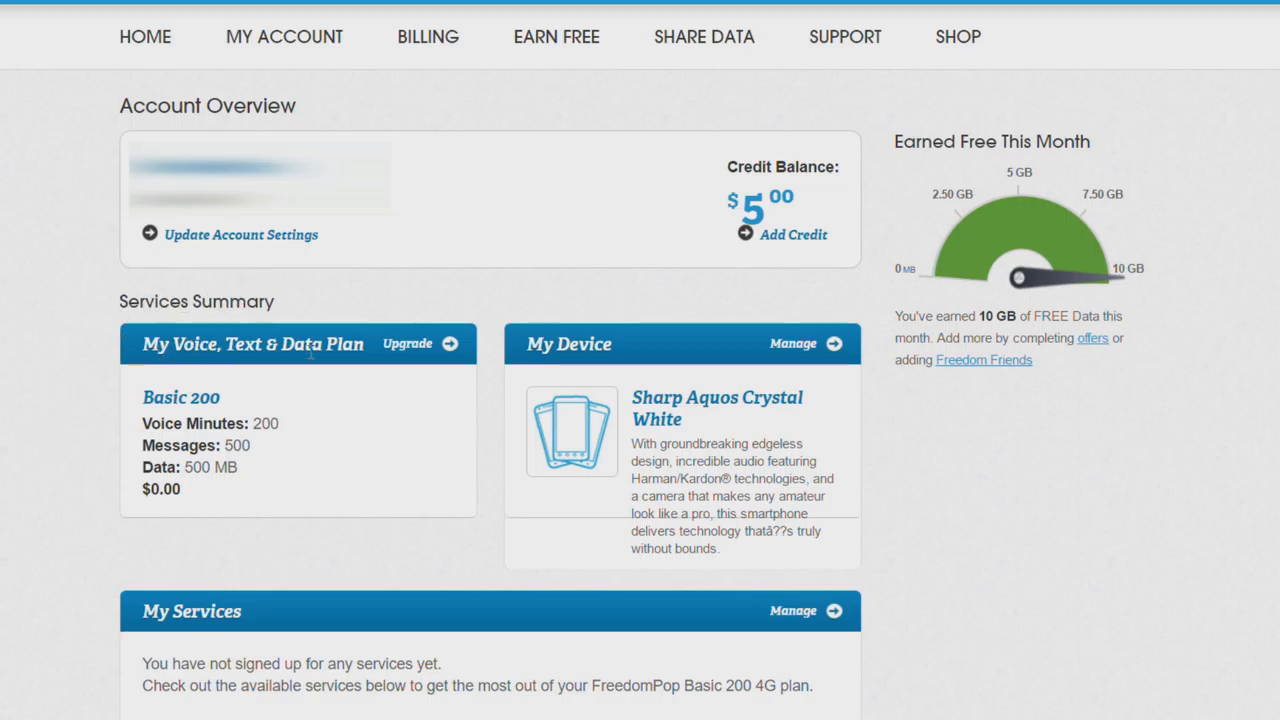
mouse_move(310, 620)
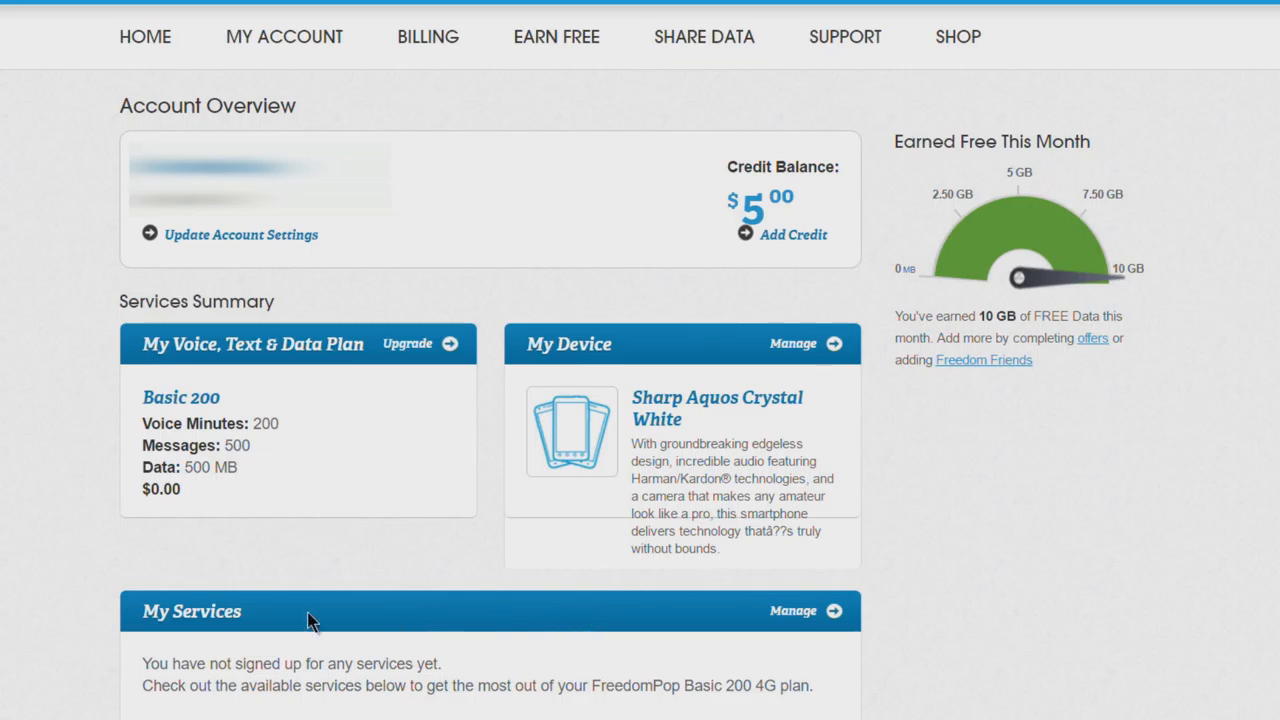
mouse_move(43, 378)
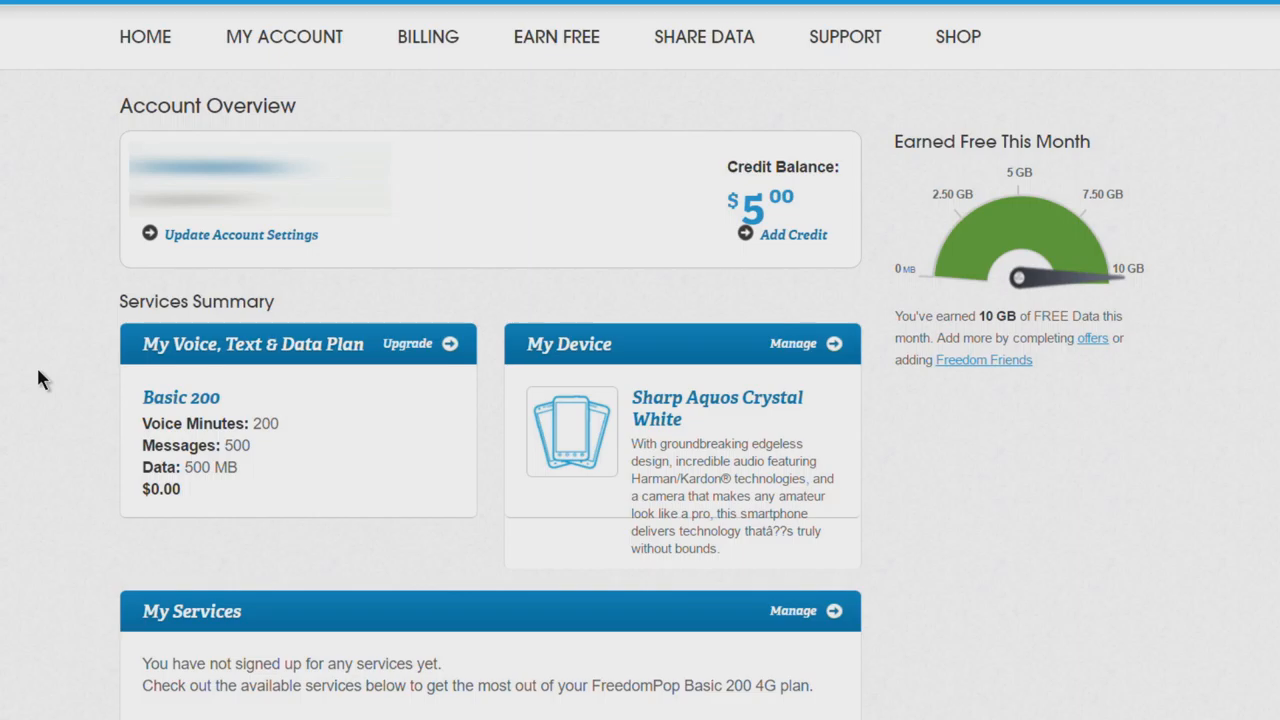
mouse_move(442, 322)
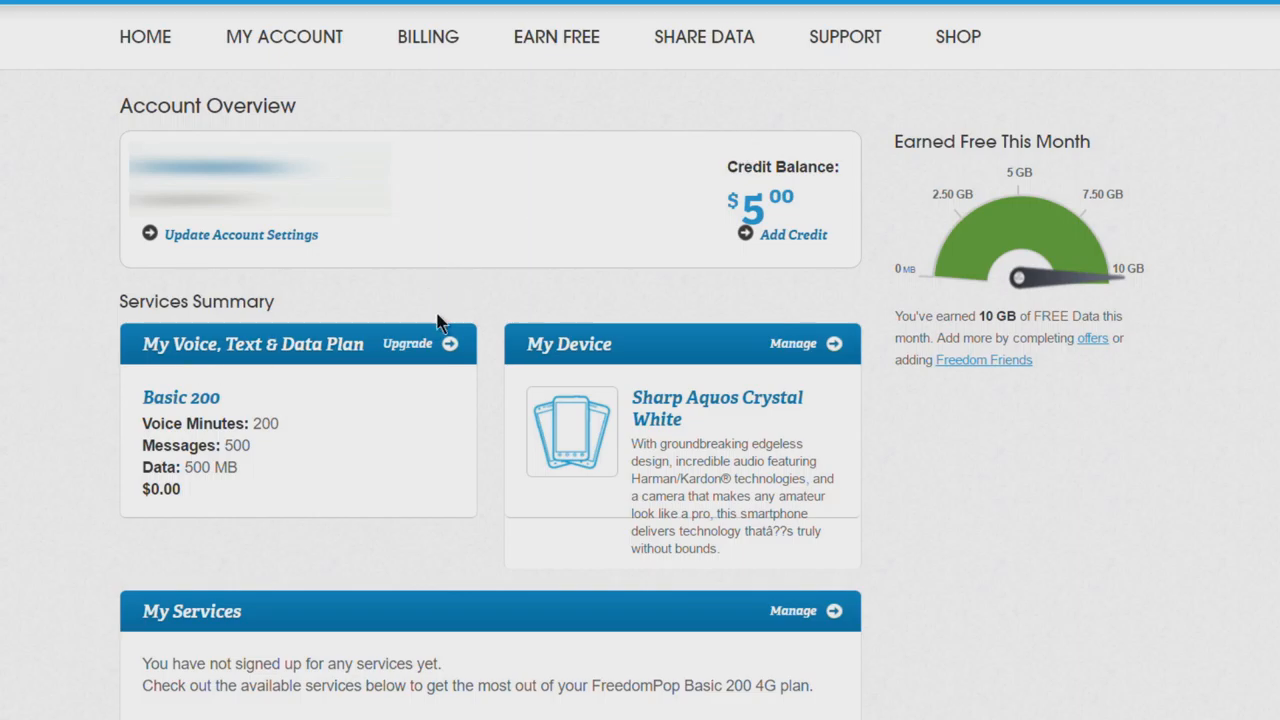
mouse_move(15, 415)
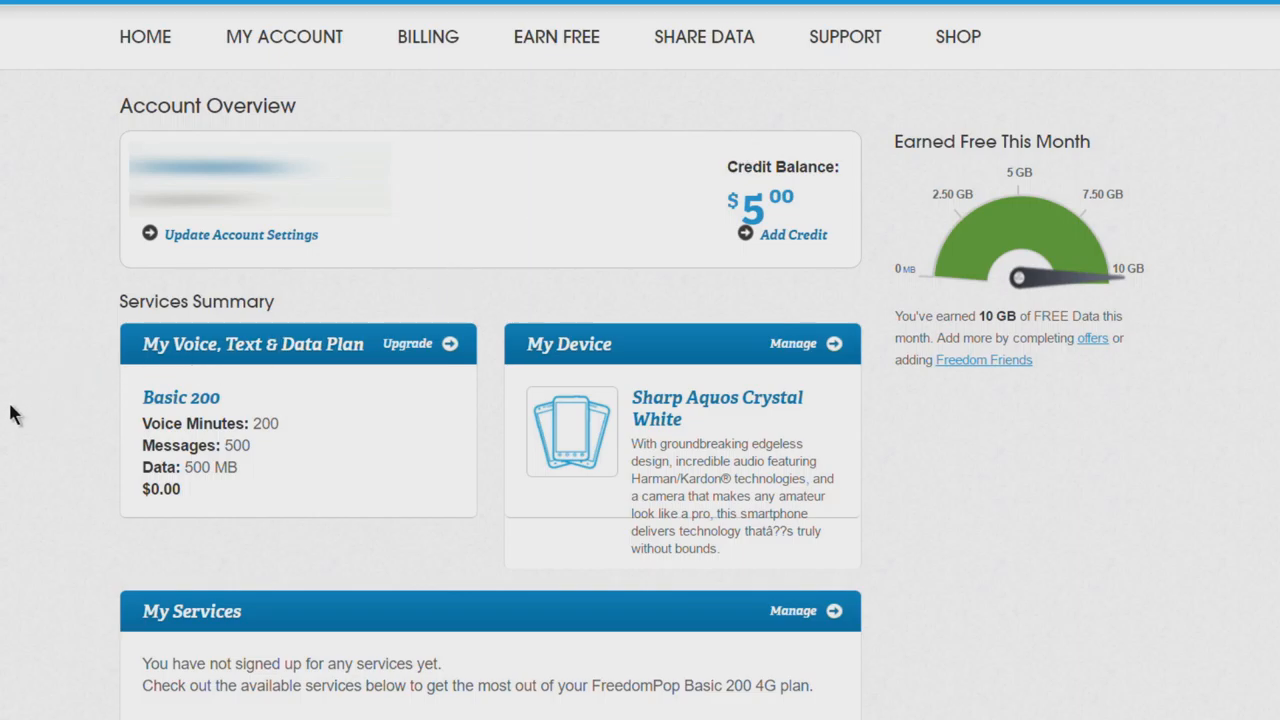